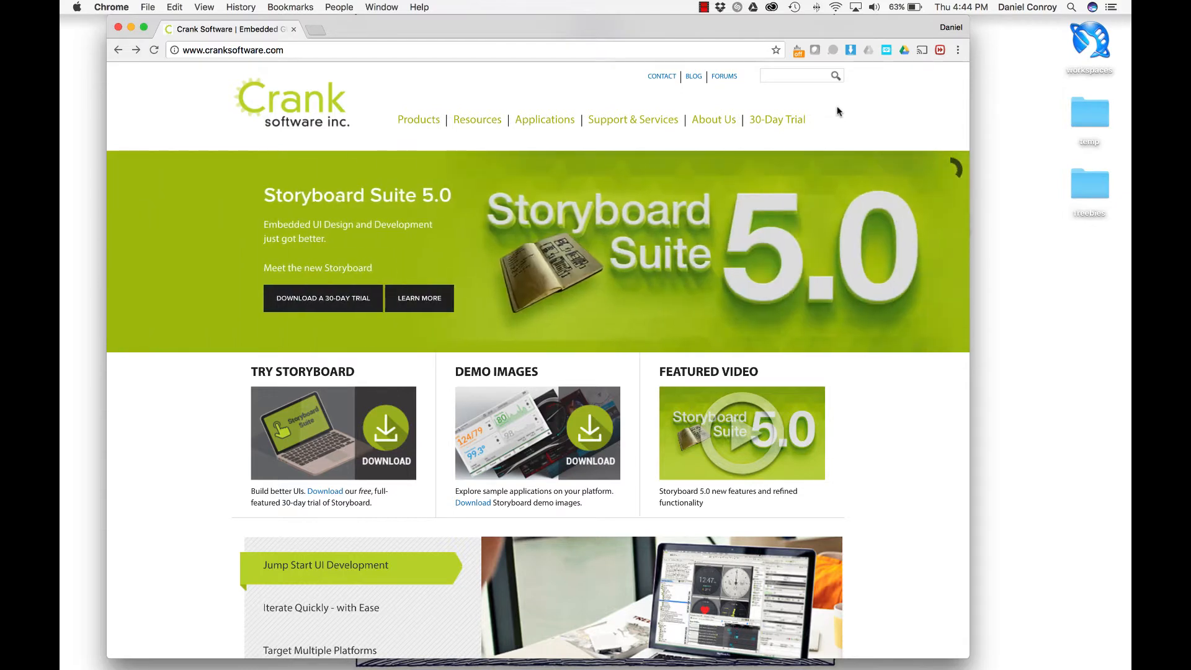
mouse_move(794, 121)
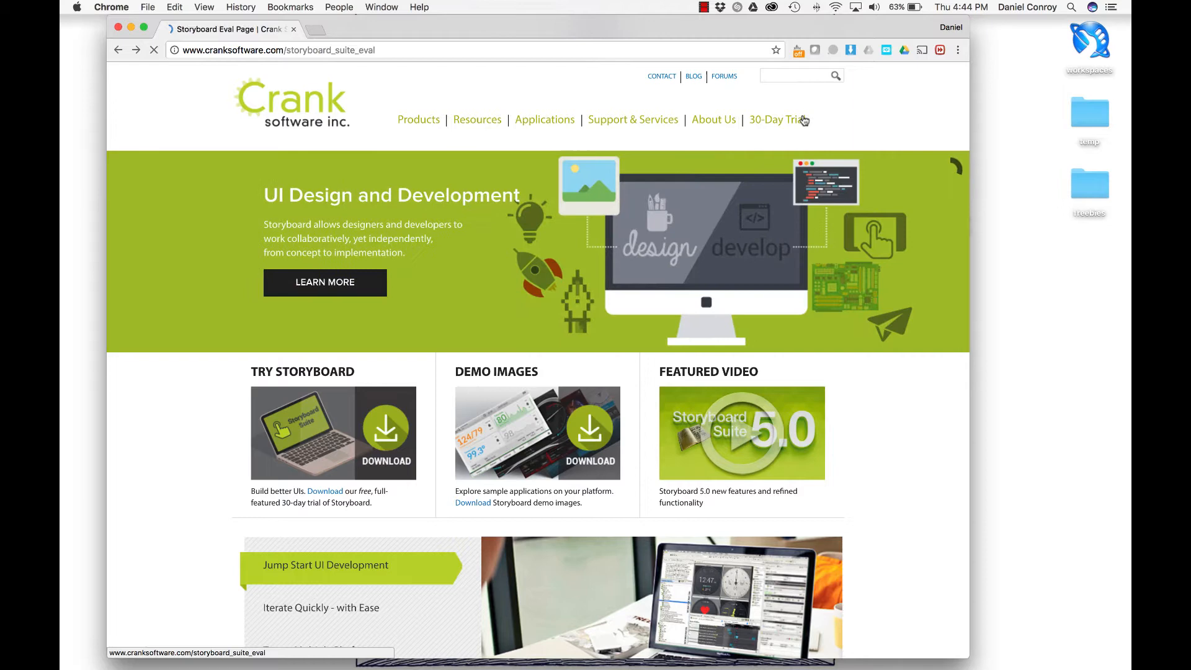
Go to the Storyboard Suite 30-day trial download page on the Crank Software site.
left_click(778, 119)
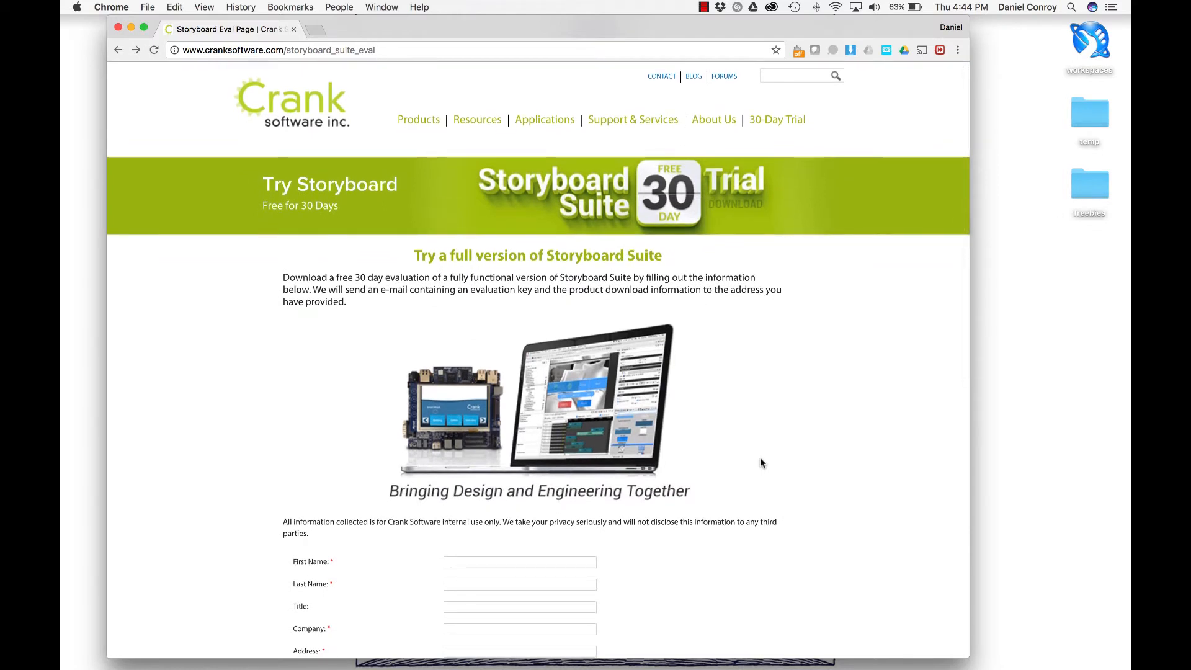
mouse_move(855, 160)
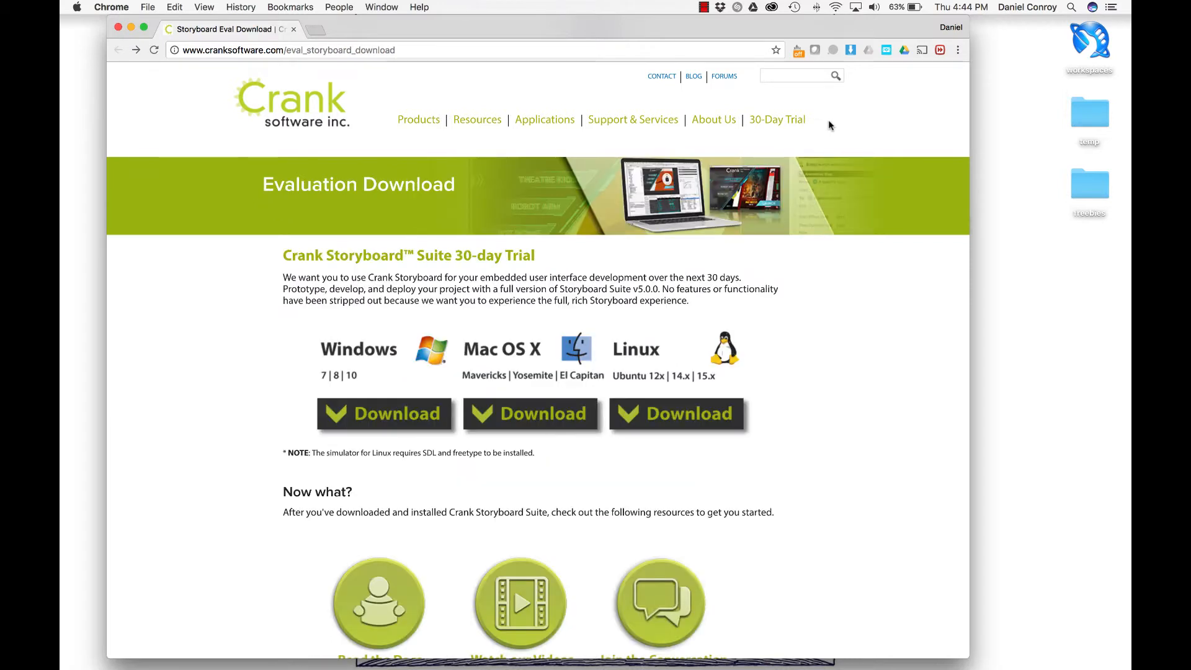
mouse_move(566, 283)
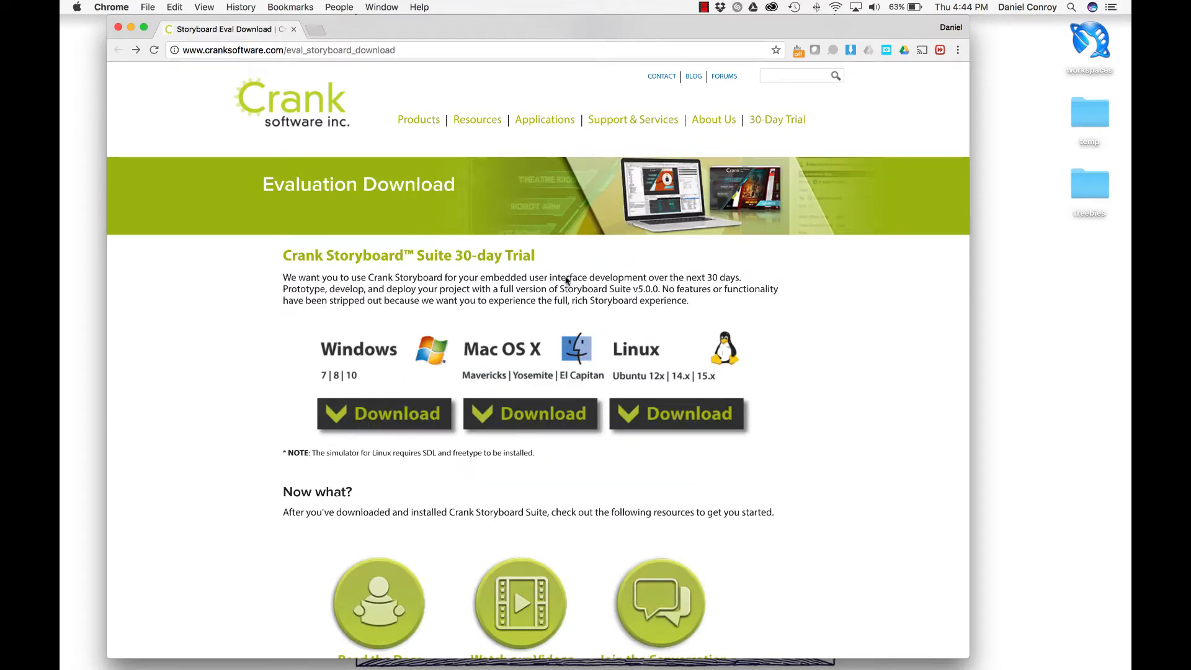
mouse_move(540, 385)
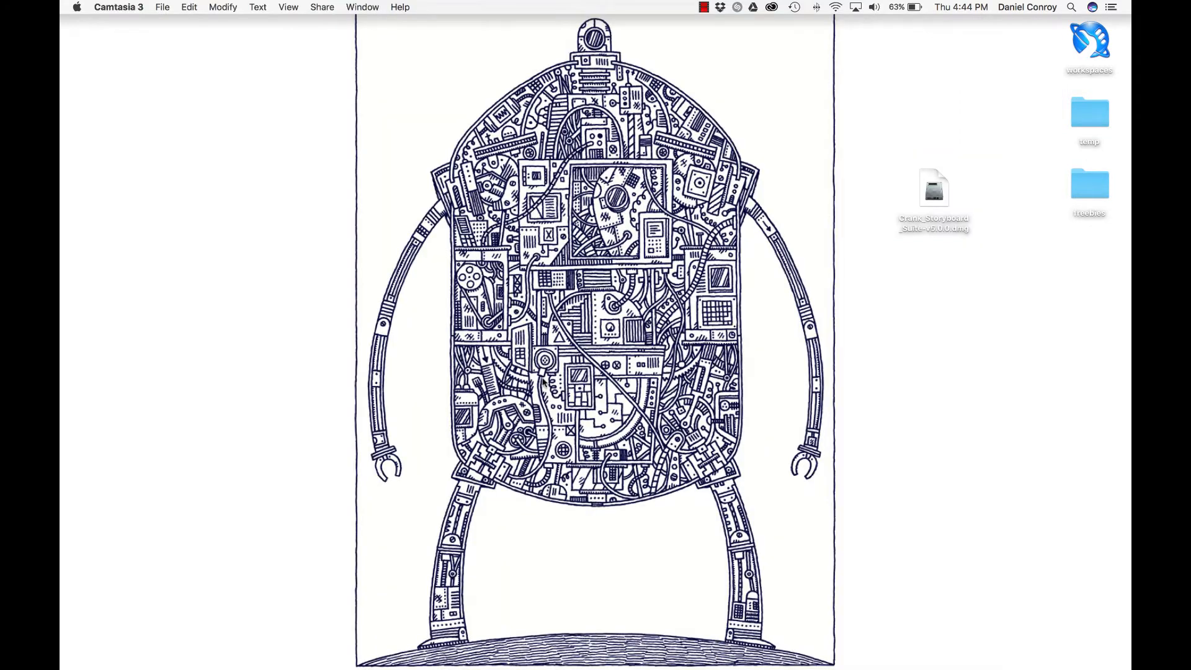
Mount Crank_Storyboard_Suite-v5.0.0.dmg from the desktop and launch the CrankStoryboardSuite installer.
left_click(933, 188)
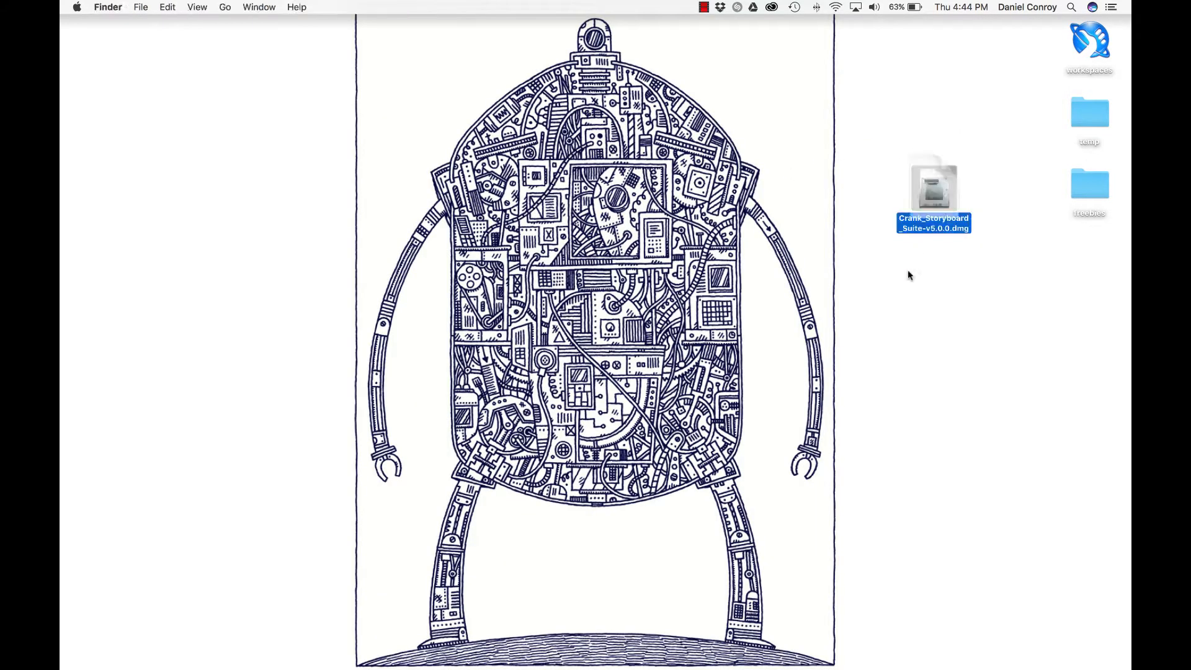
double_click(932, 186)
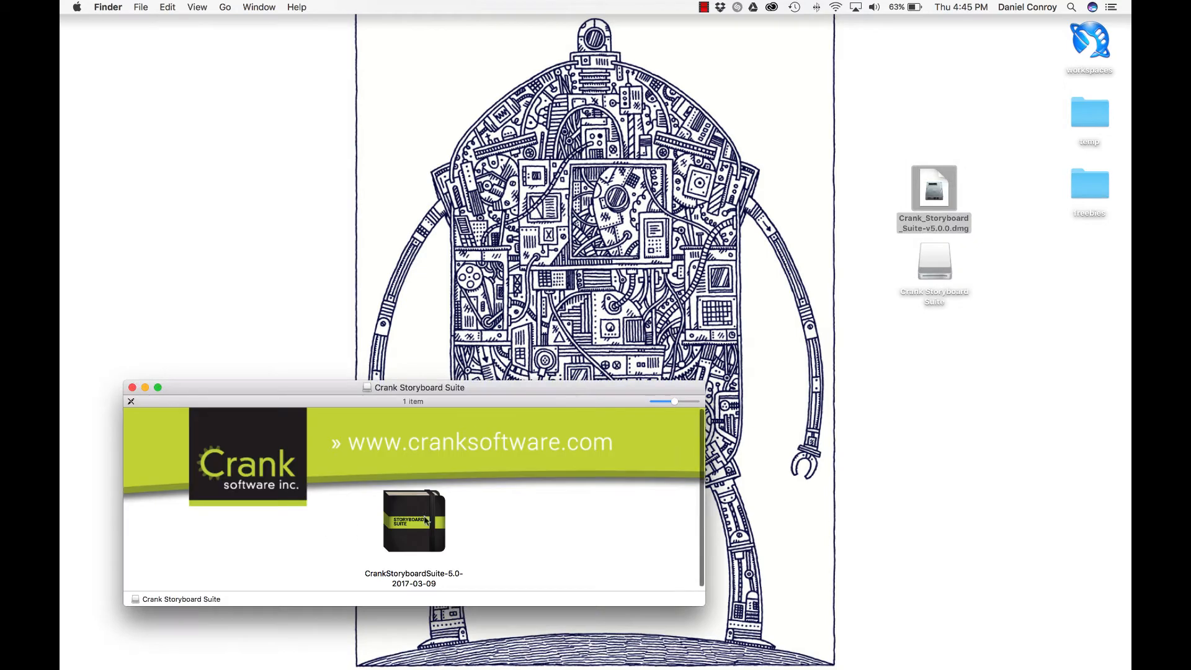
left_click(414, 522)
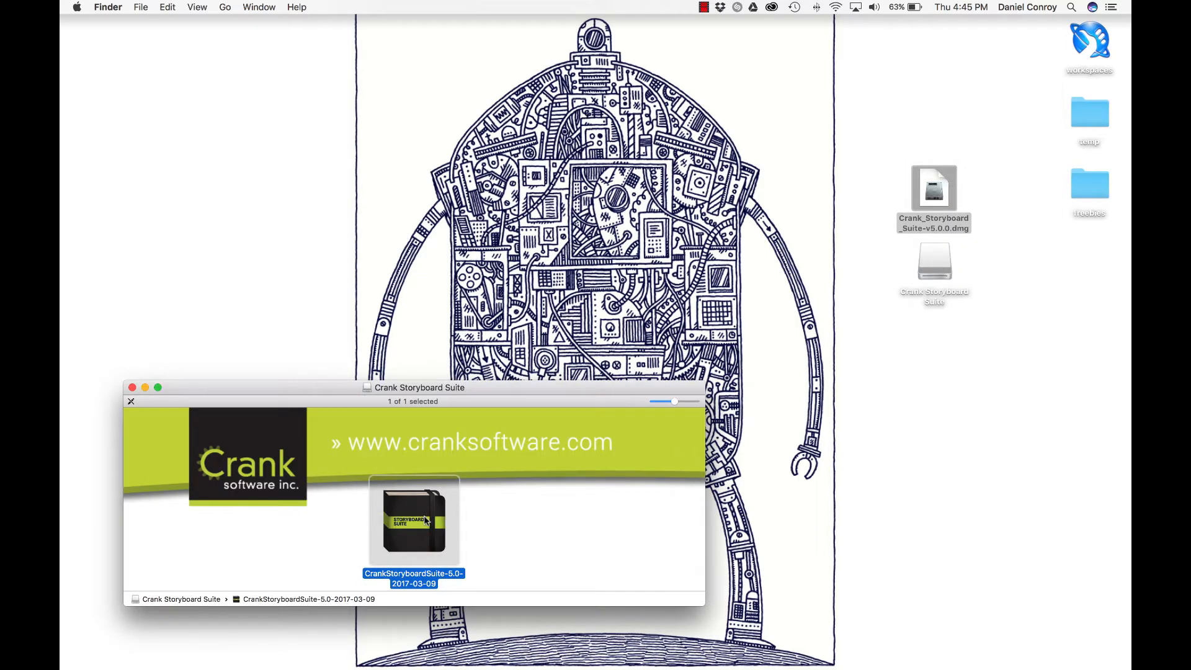
double_click(413, 522)
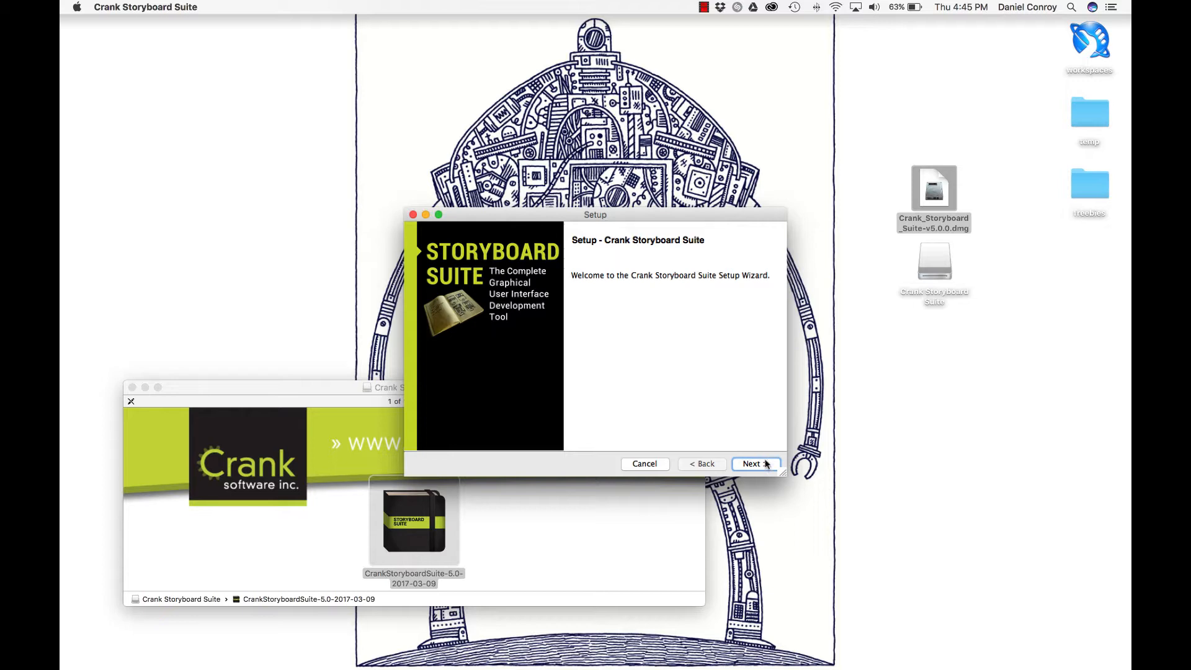
Accept the license agreement and continue to the /Applications/Crank_Software install directory step.
left_click(755, 464)
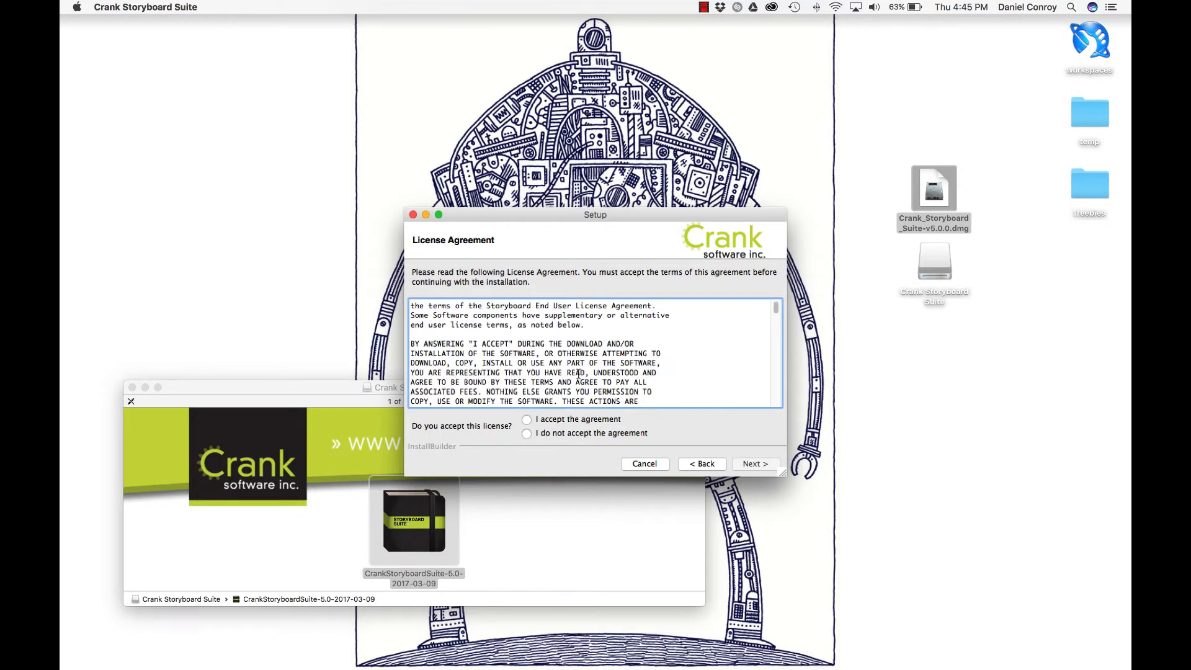
scroll("down", 3)
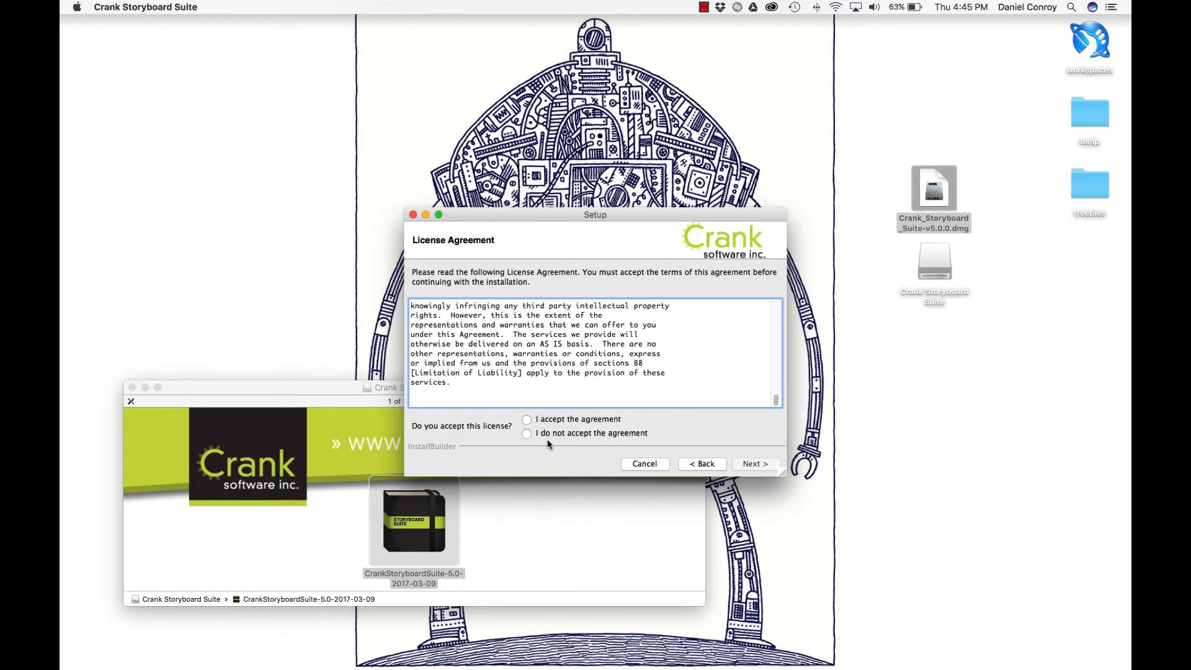
left_click(526, 419)
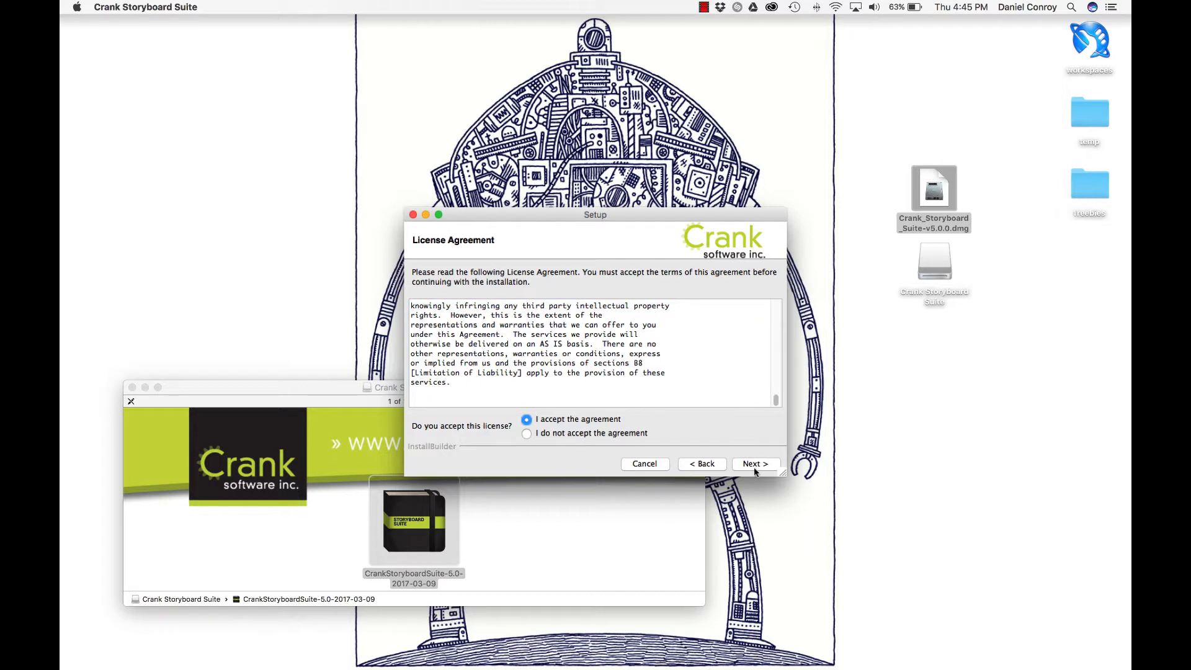
left_click(755, 464)
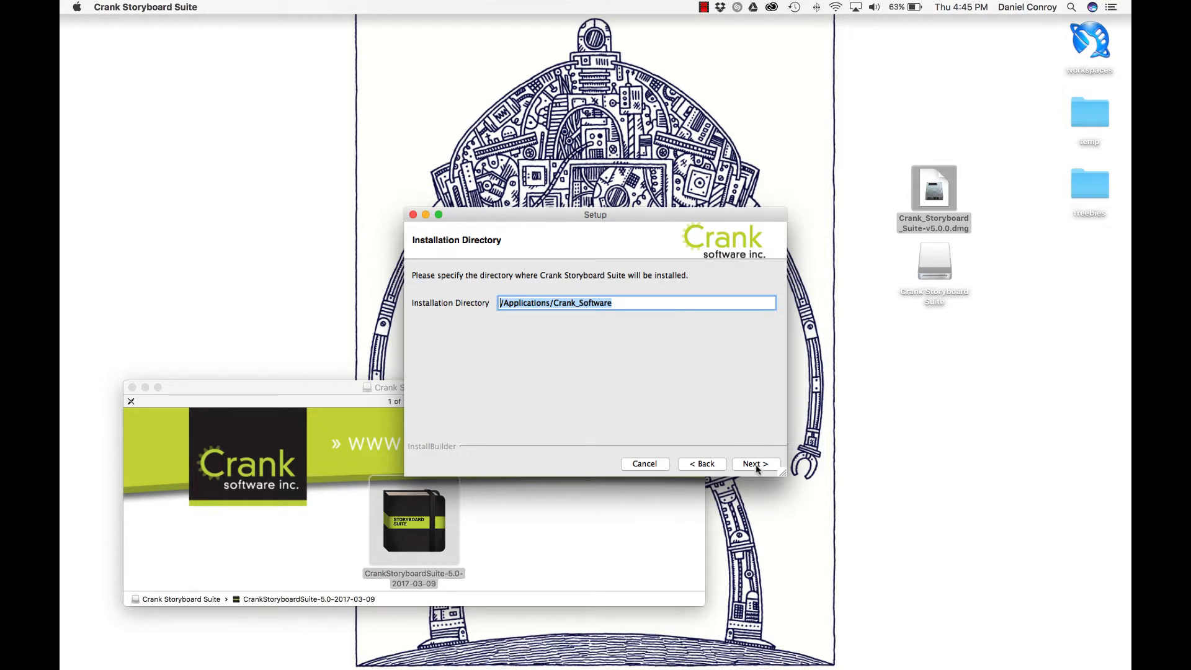
left_click(755, 463)
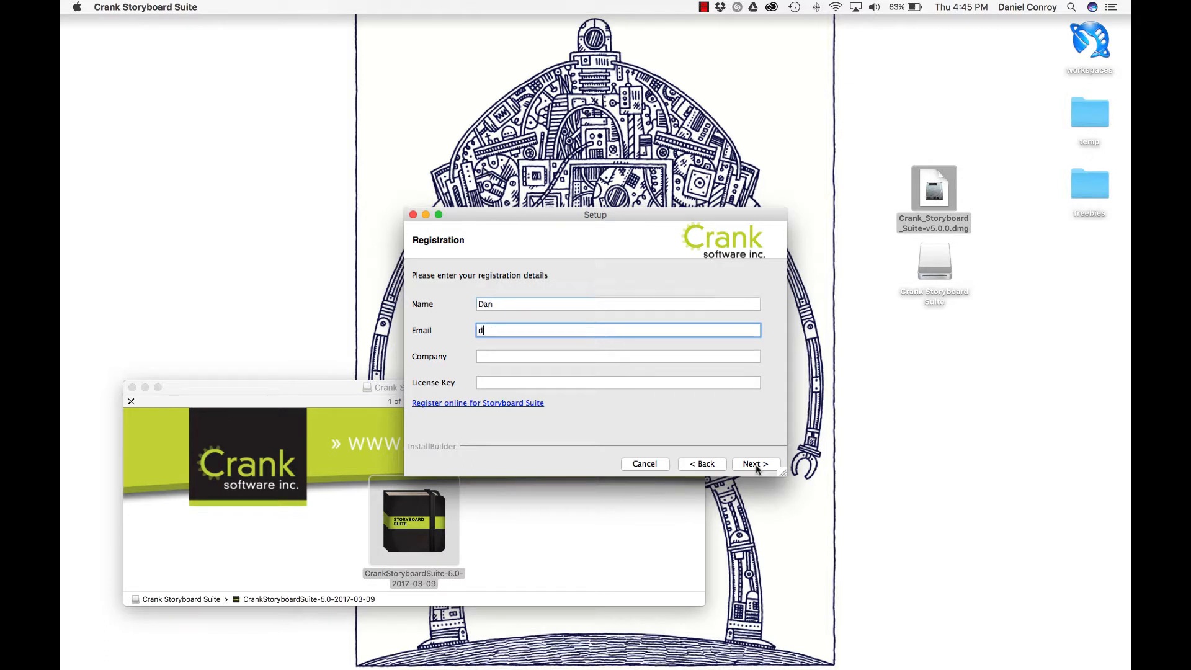
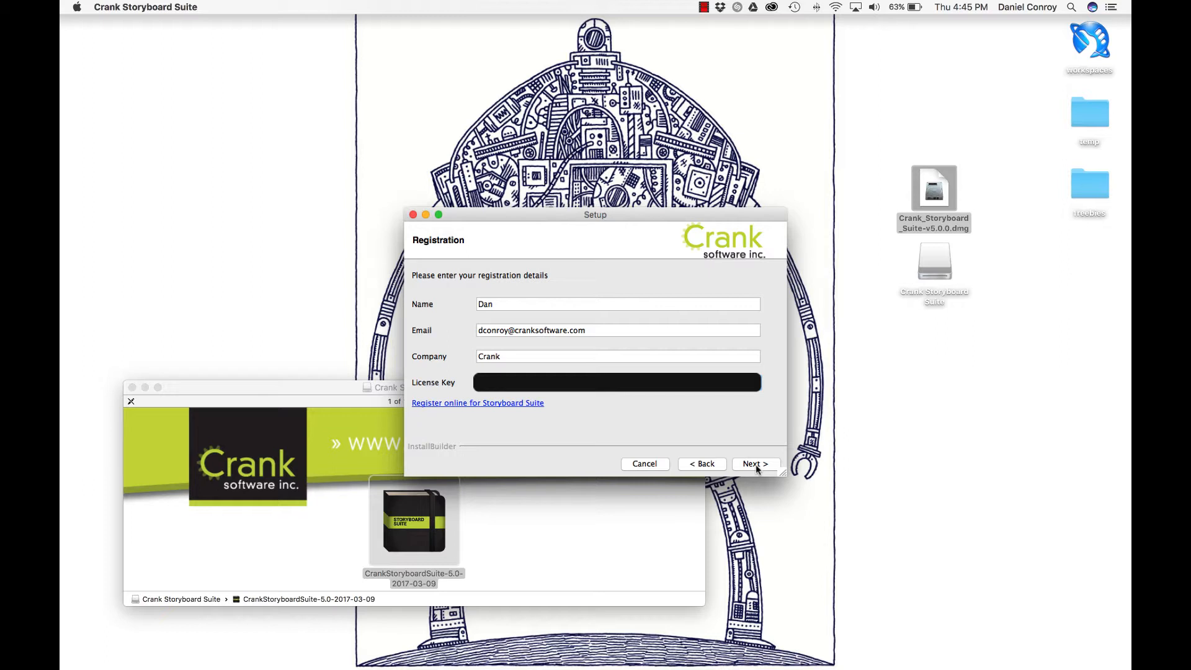
left_click(755, 464)
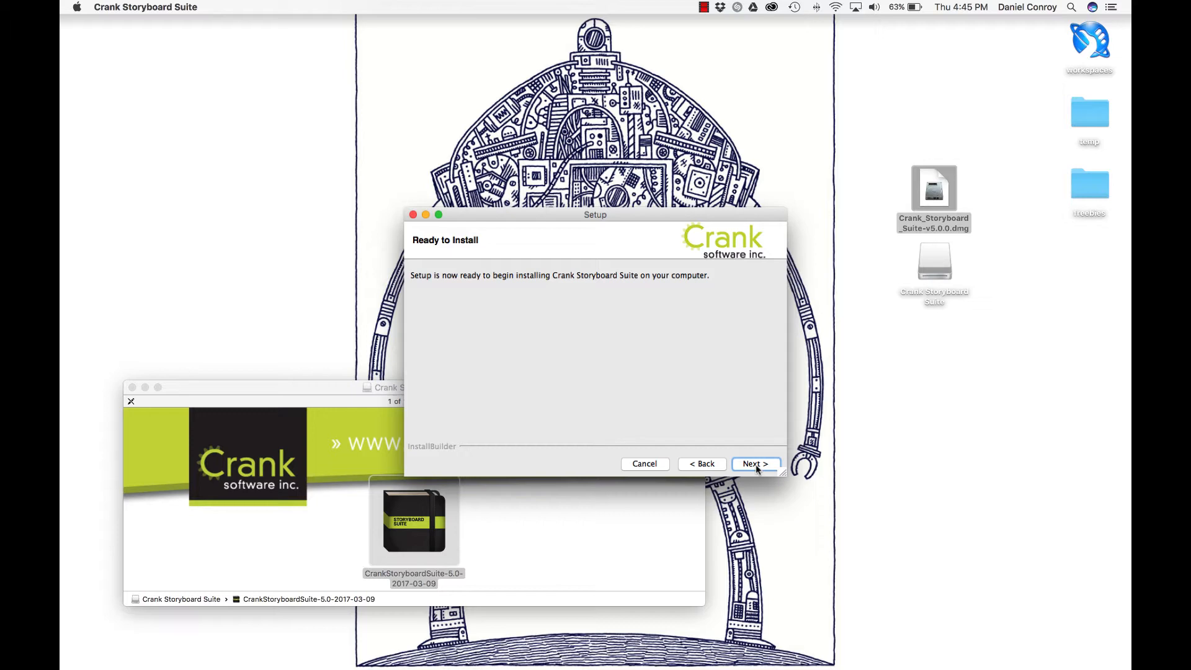
left_click(755, 464)
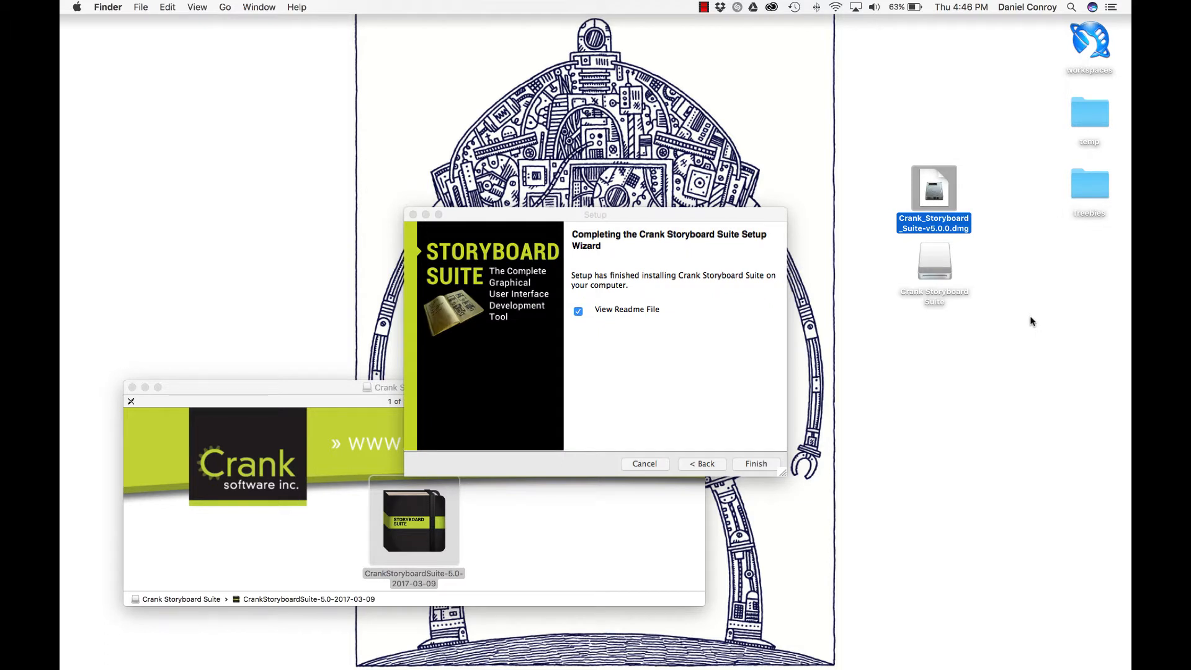
mouse_move(740, 305)
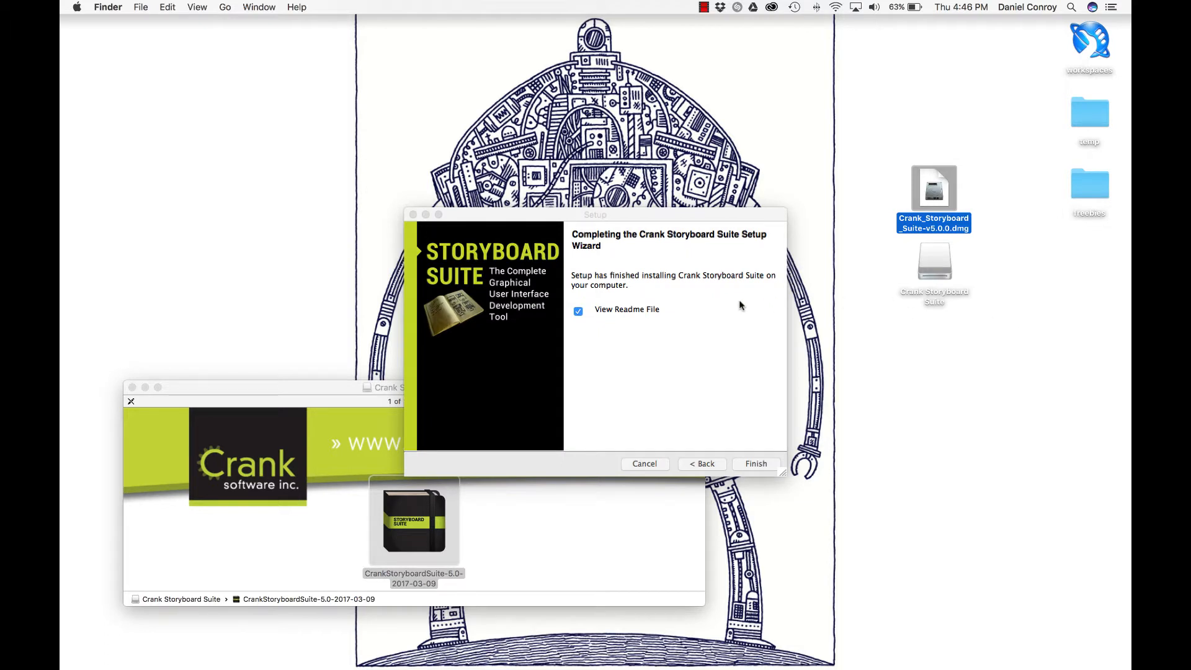
mouse_move(629, 286)
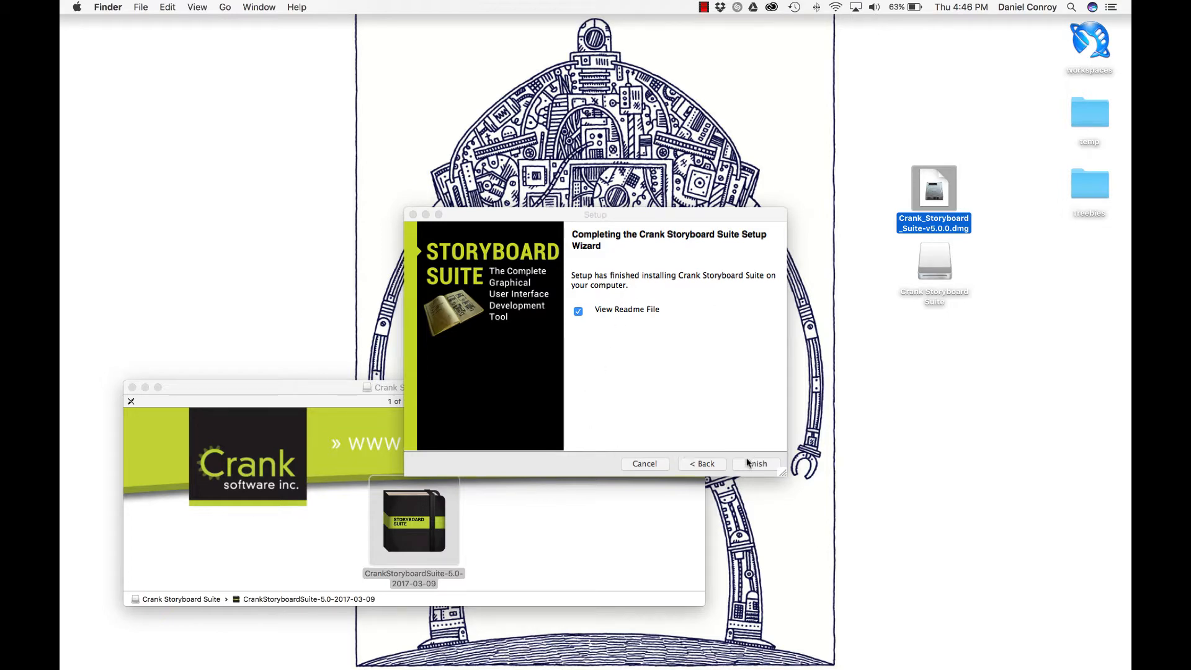
Finish setup with View Readme File checked, view the version 5.0 readme, and dismiss it.
left_click(756, 464)
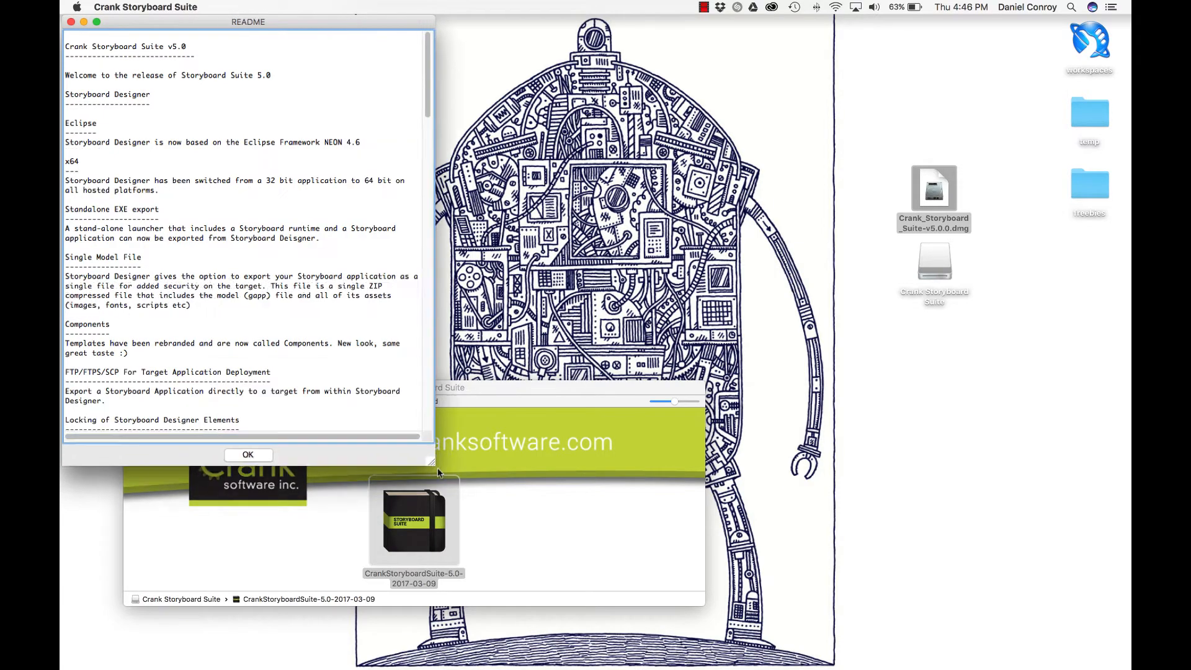
left_click_drag(433, 467, 454, 498)
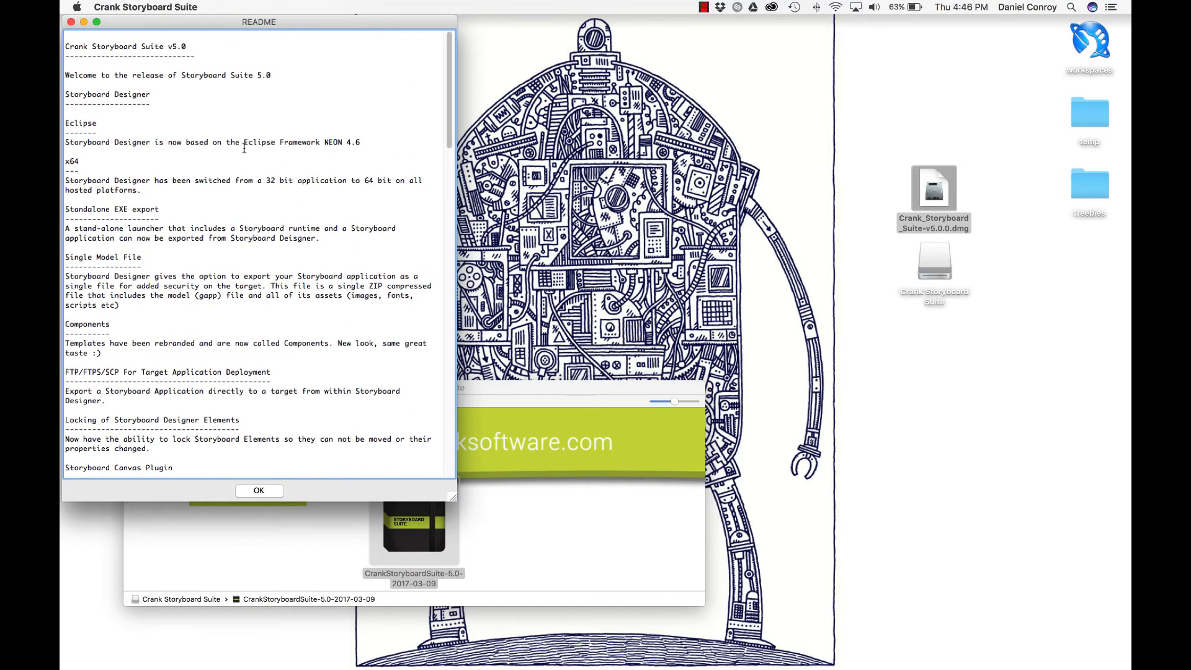
left_click(259, 492)
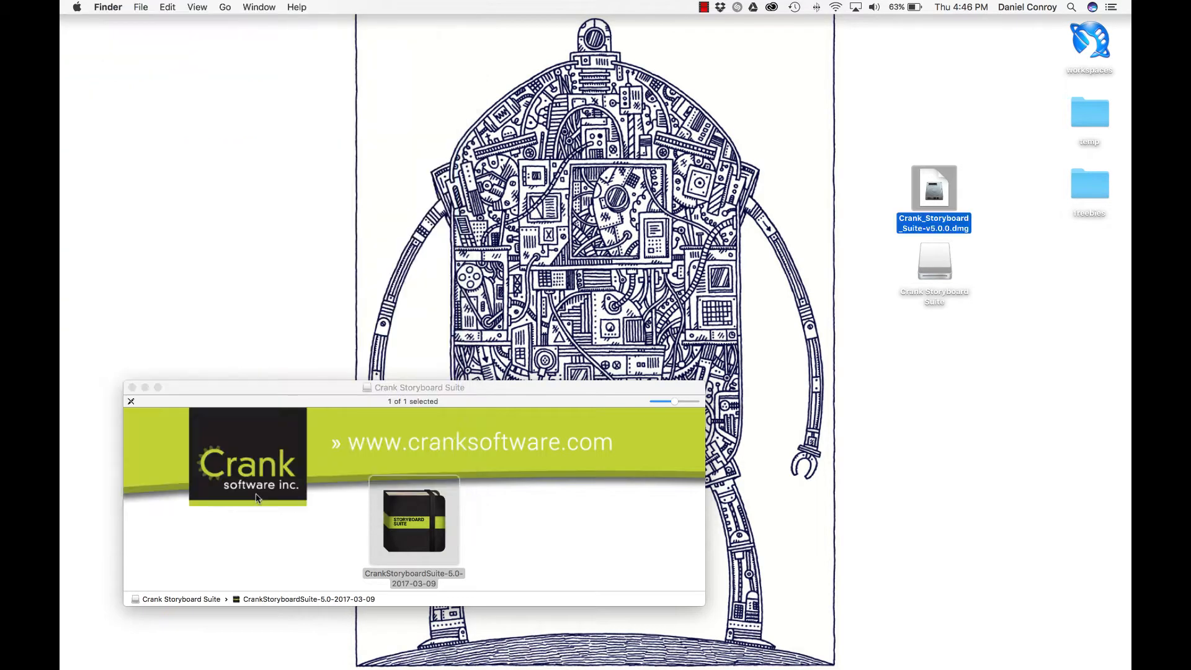
mouse_move(1051, 171)
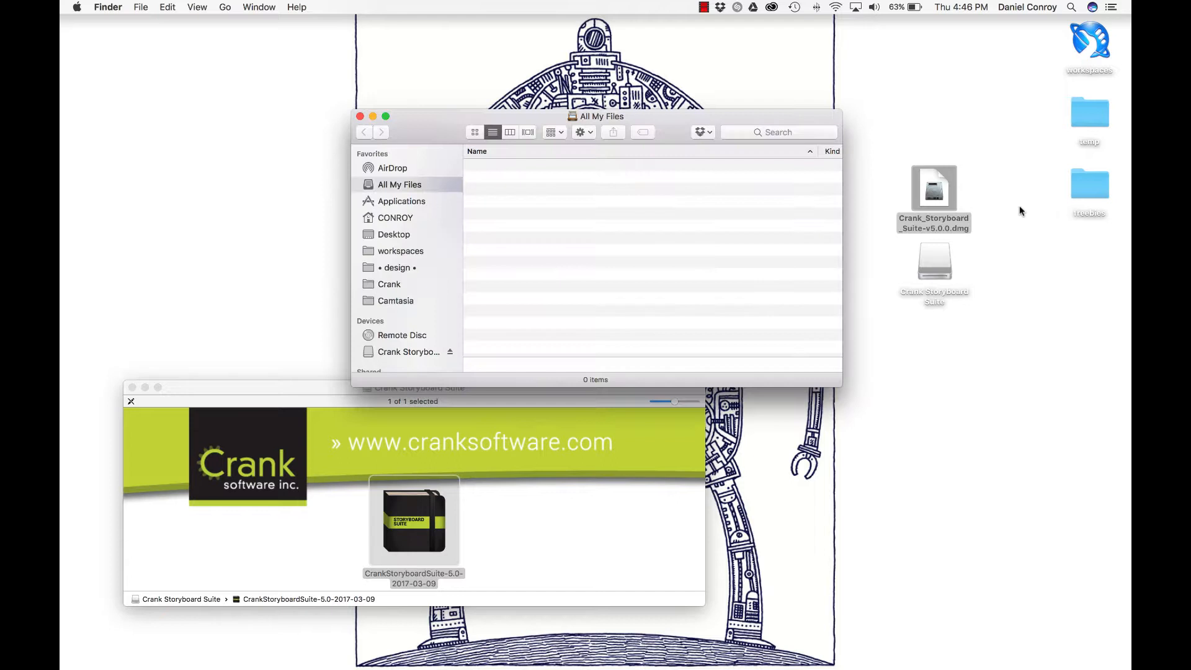
Launch Storyboard from Applications > Crank_Software > Storyboard_Designer in Finder.
left_click(402, 201)
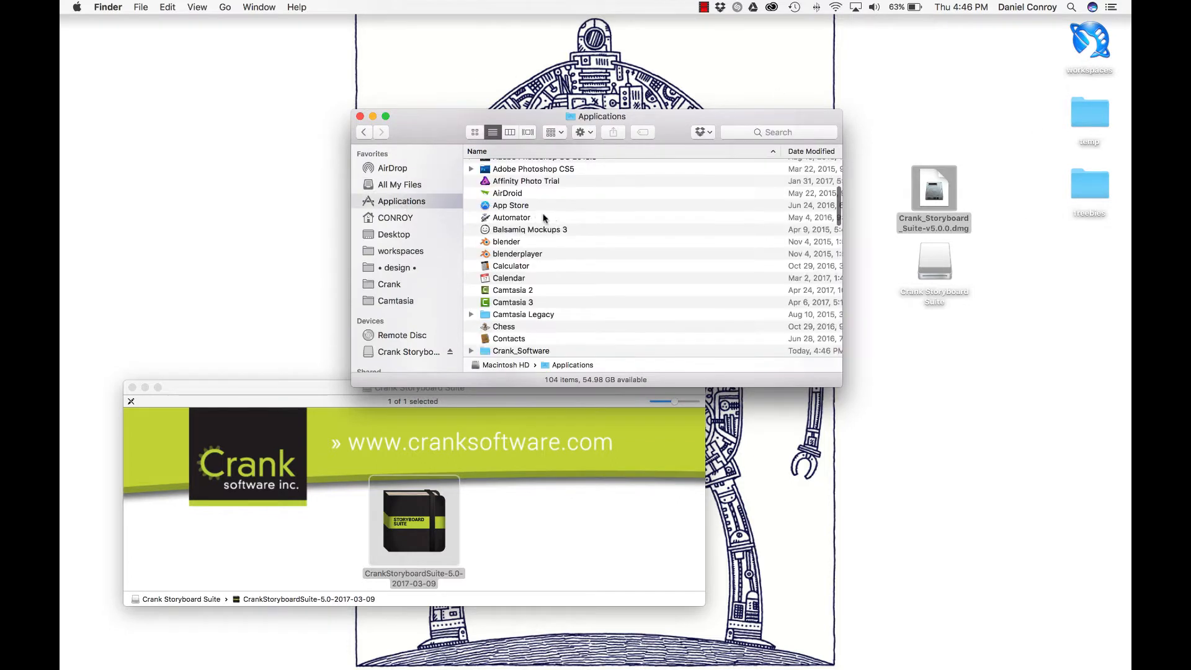
left_click(521, 349)
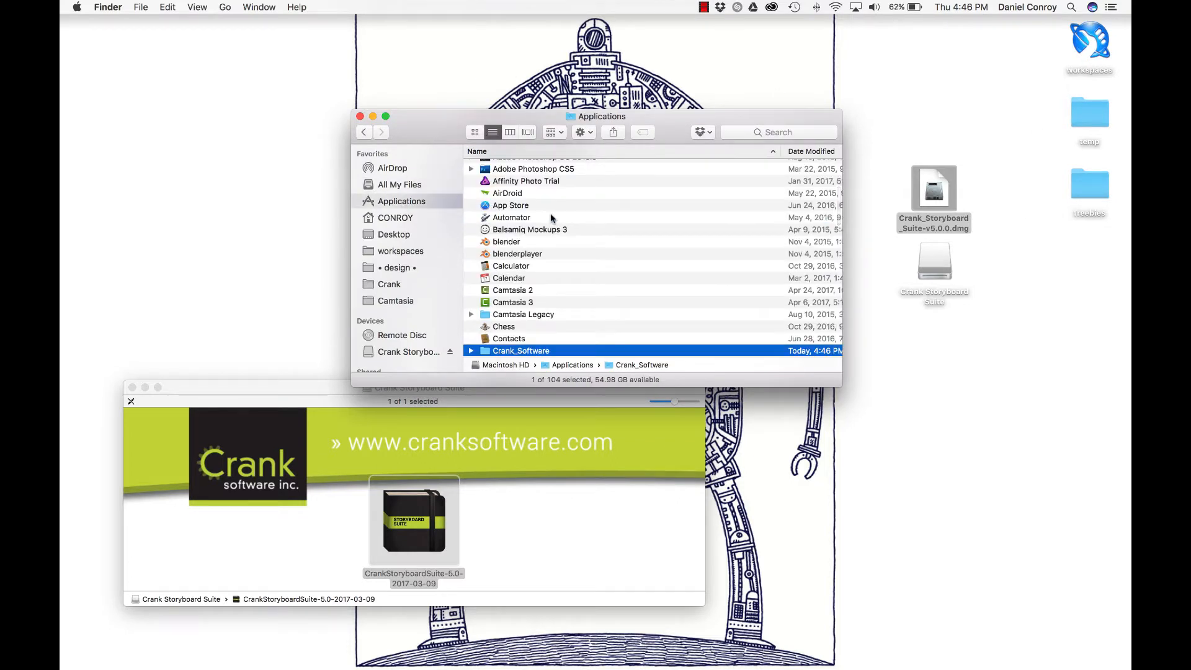
double_click(521, 349)
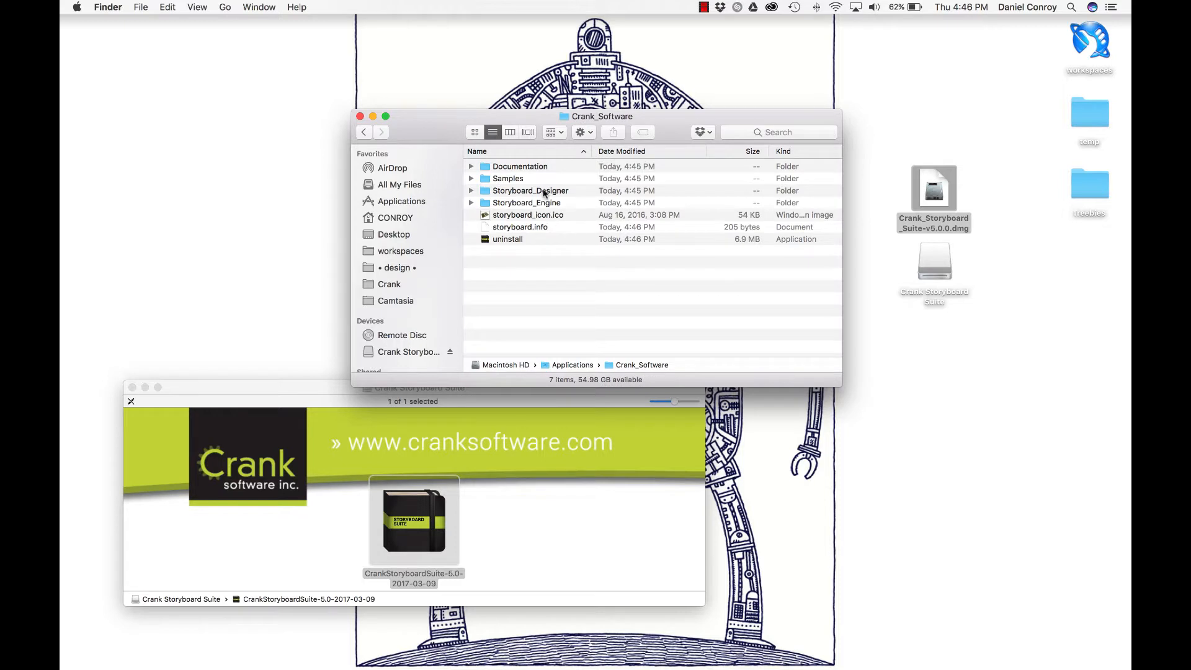
double_click(529, 191)
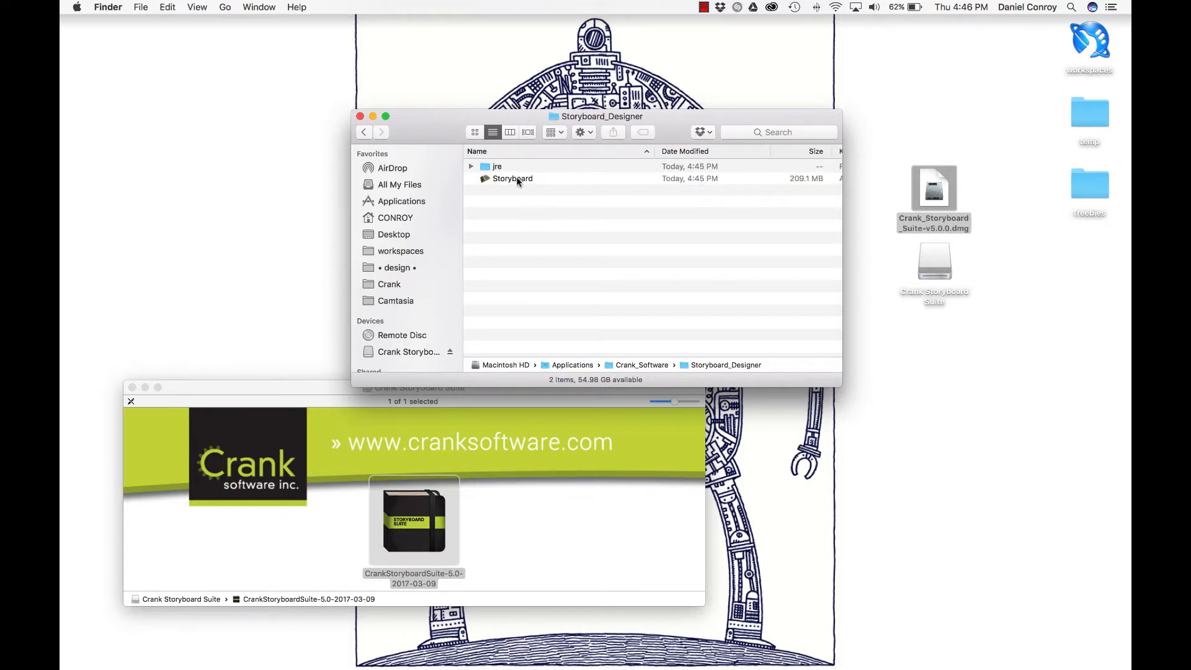
double_click(511, 179)
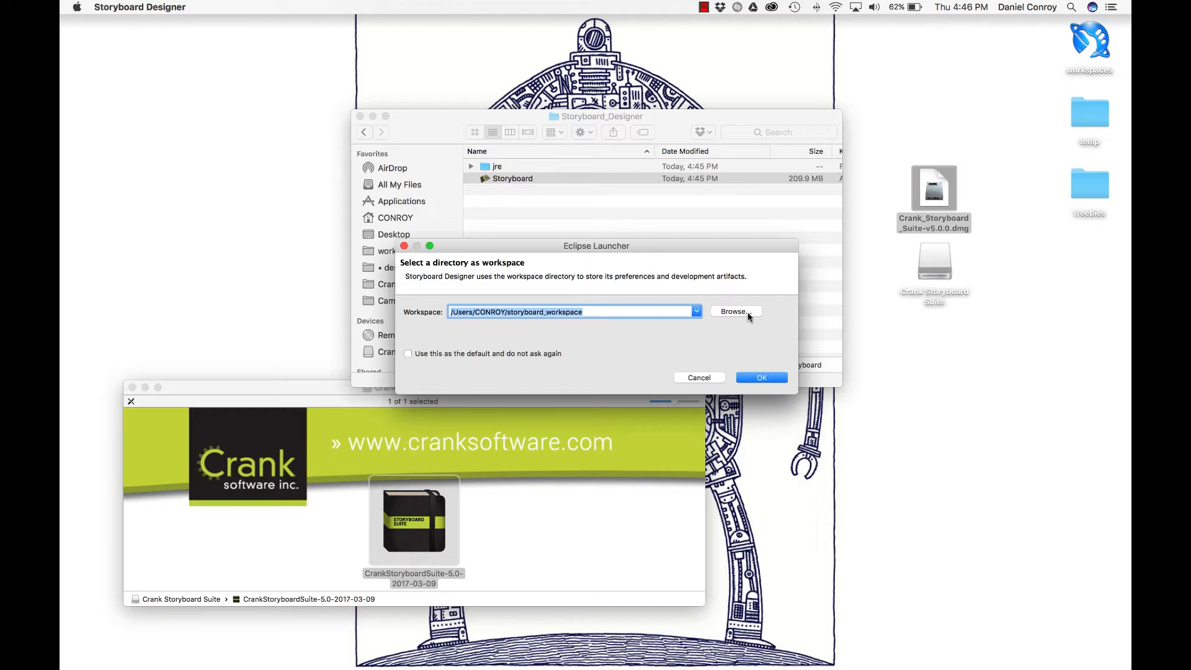
Create a Desktop folder named 'workspace', choose it as the workspace, and launch the designer.
left_click(734, 311)
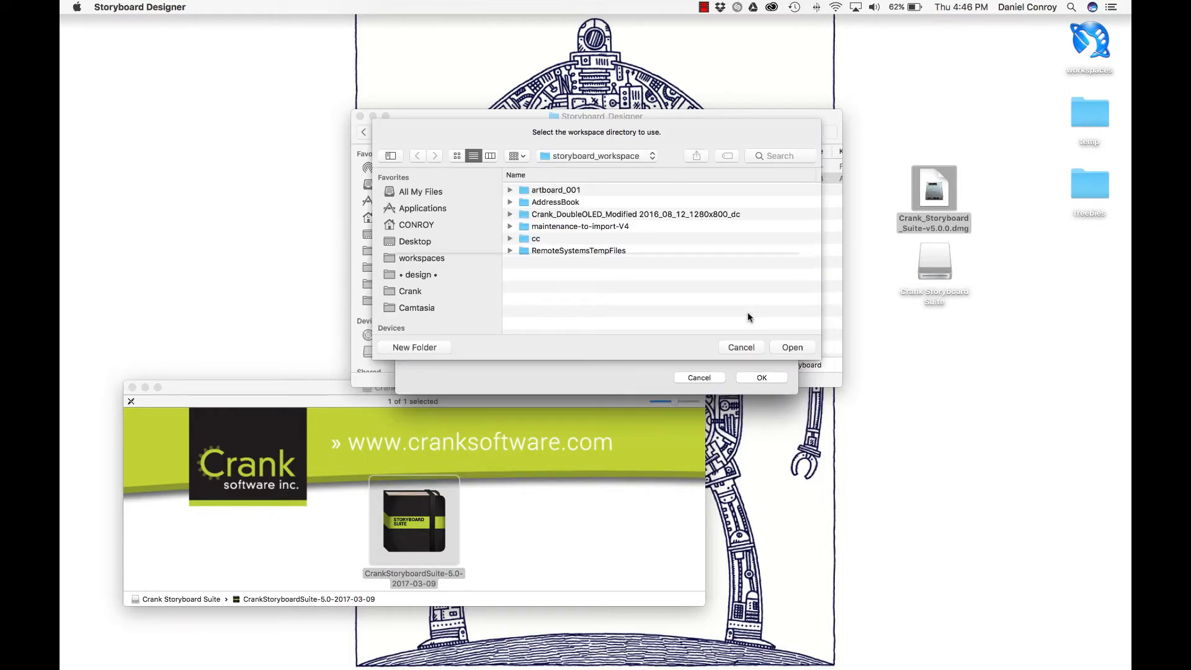
left_click(414, 241)
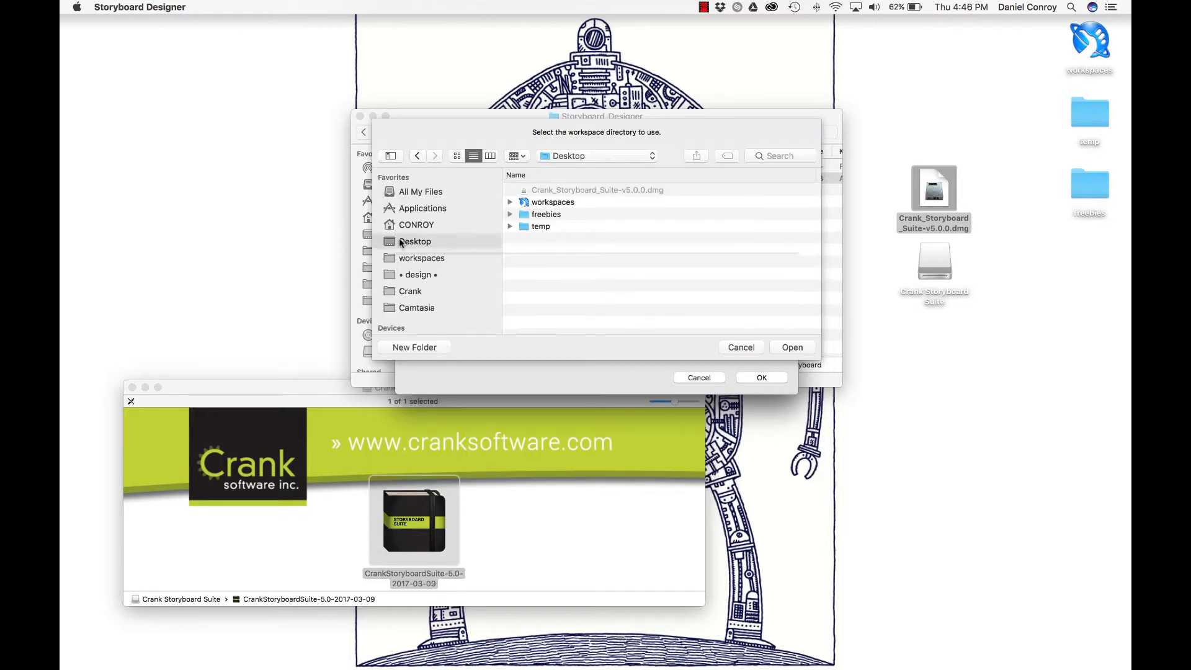
left_click(414, 347)
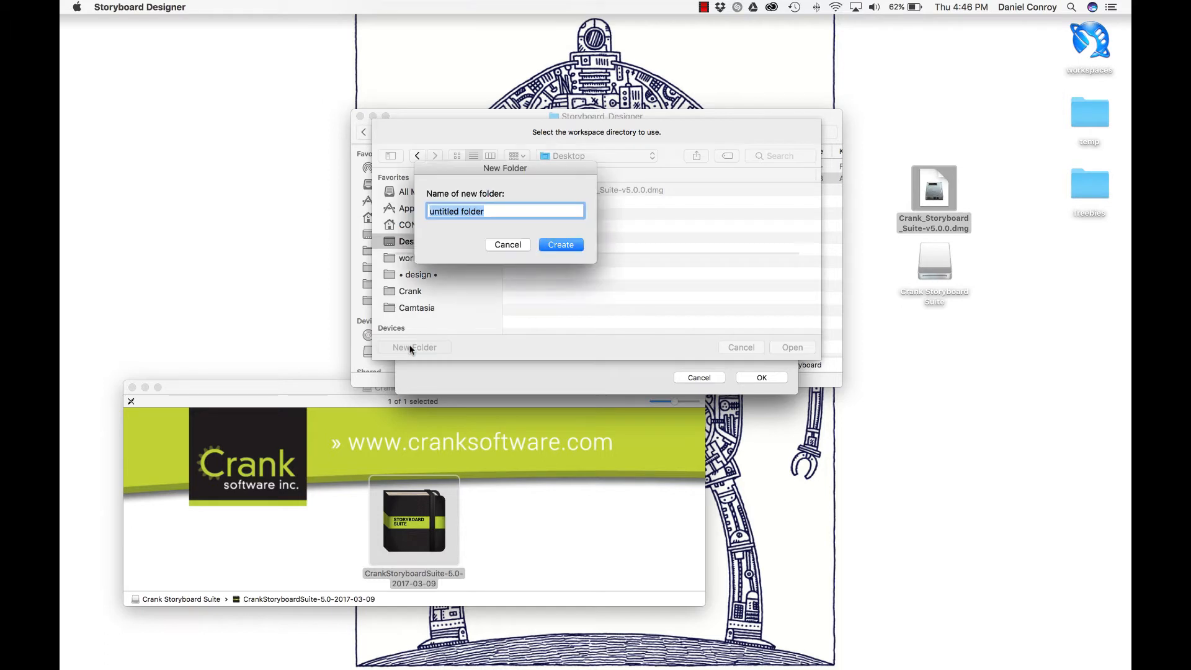
type("workspace")
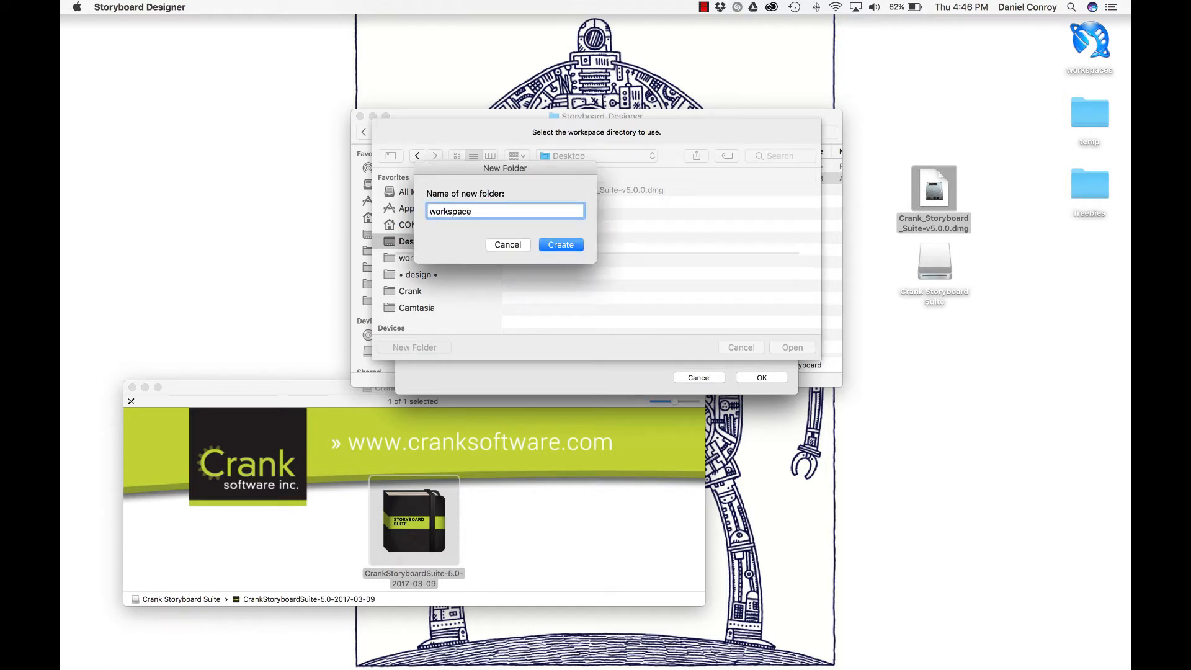
left_click(559, 244)
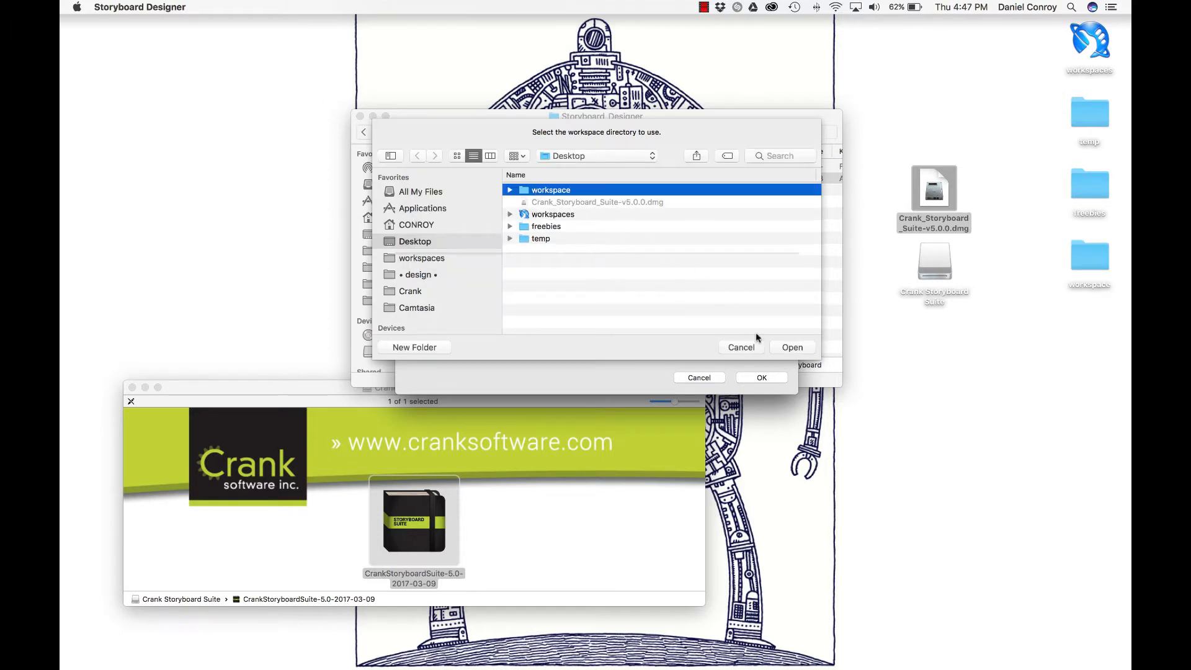
left_click(793, 347)
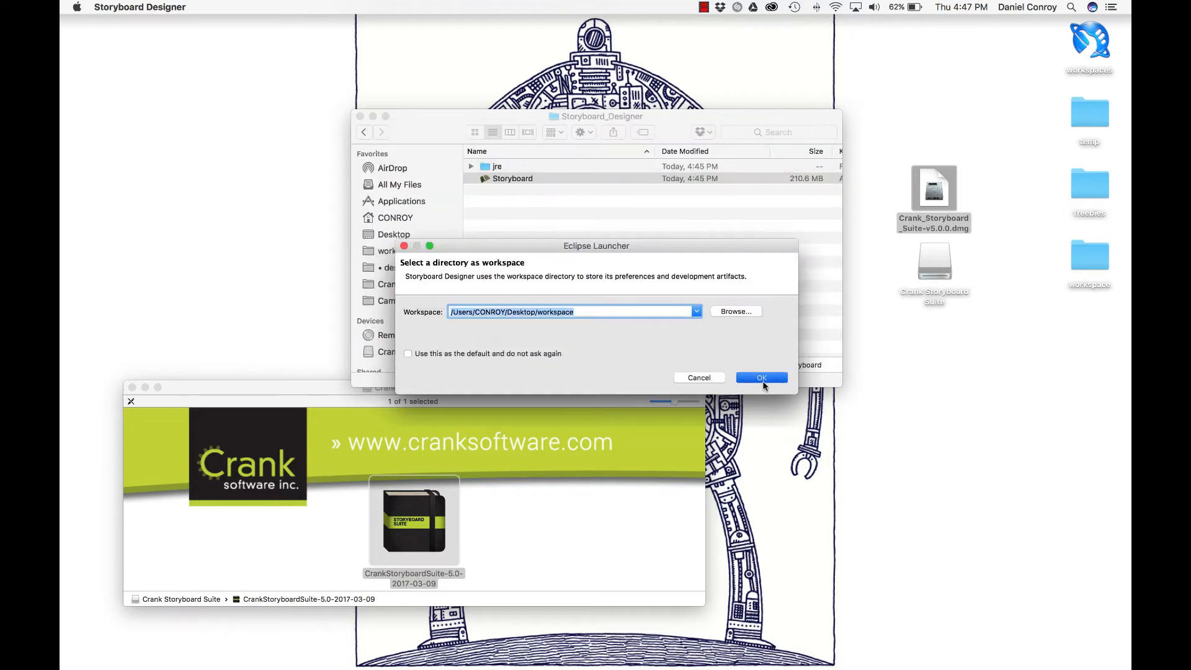
left_click(762, 377)
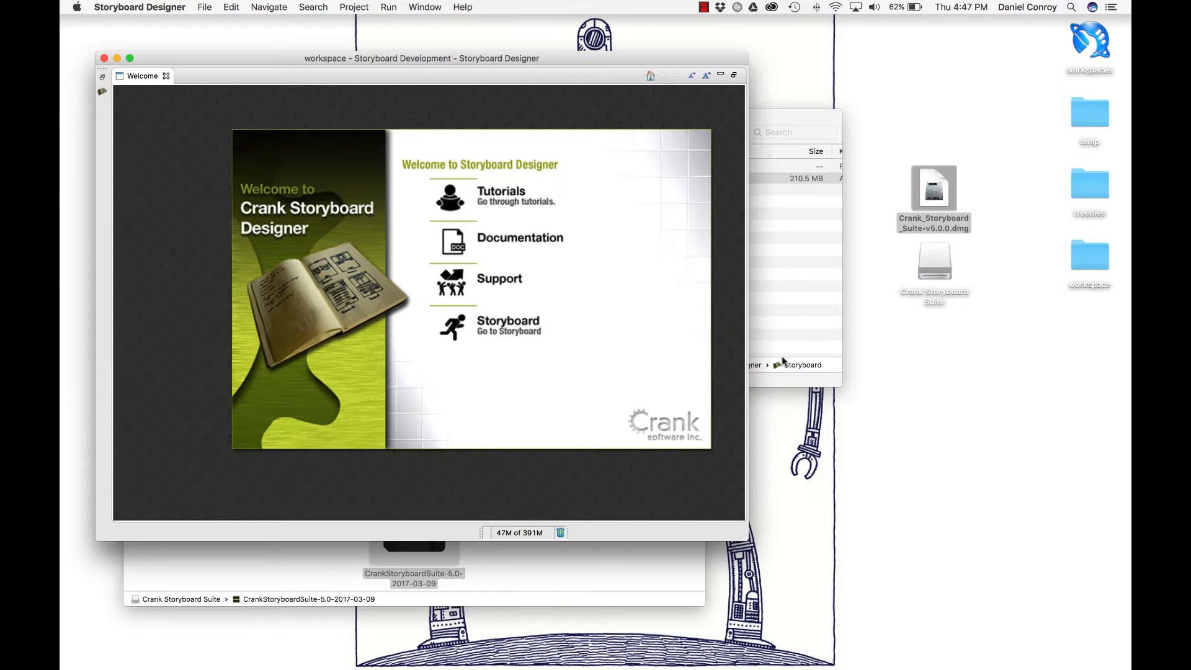
mouse_move(1087, 266)
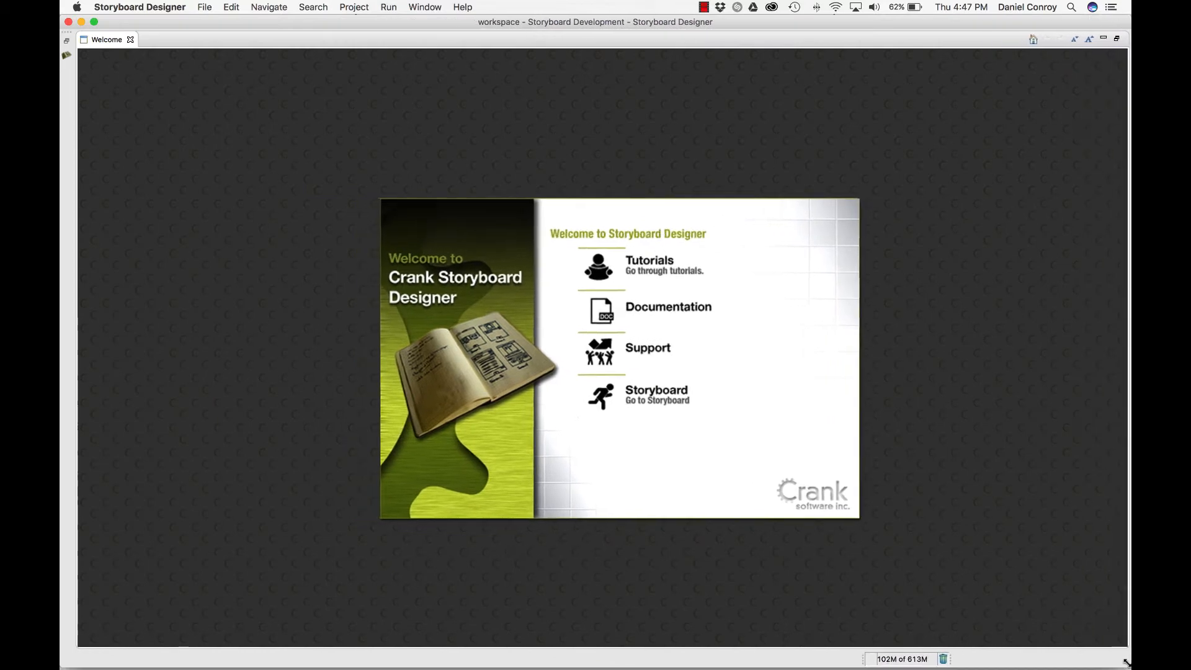
mouse_move(620, 315)
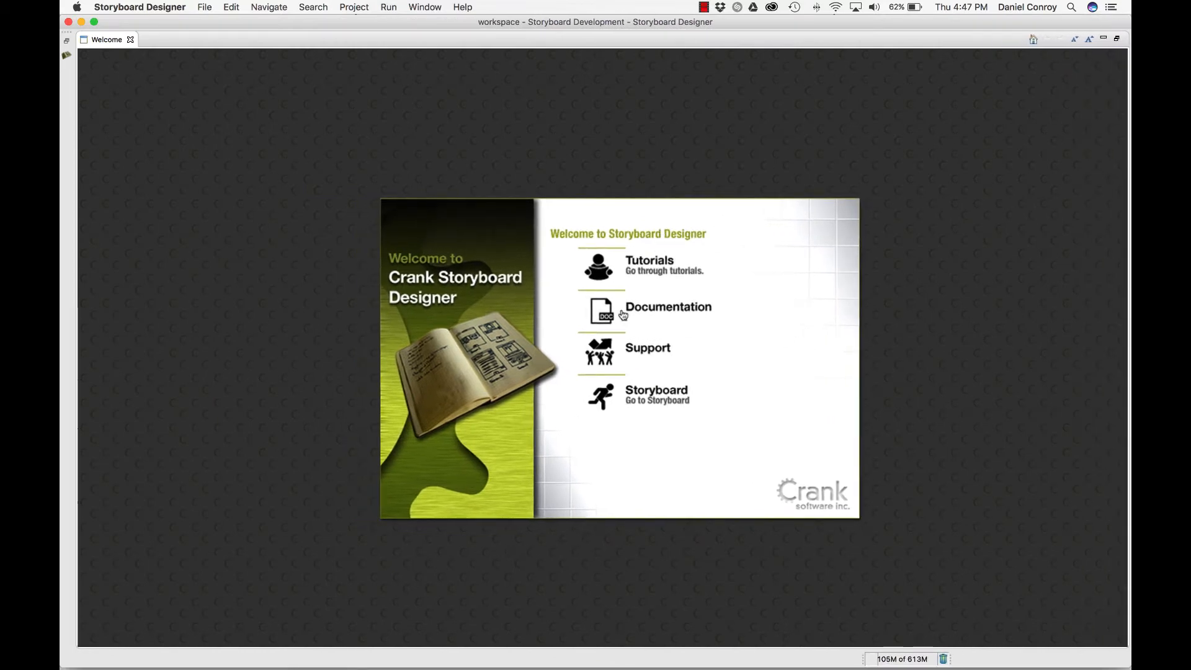
mouse_move(655, 350)
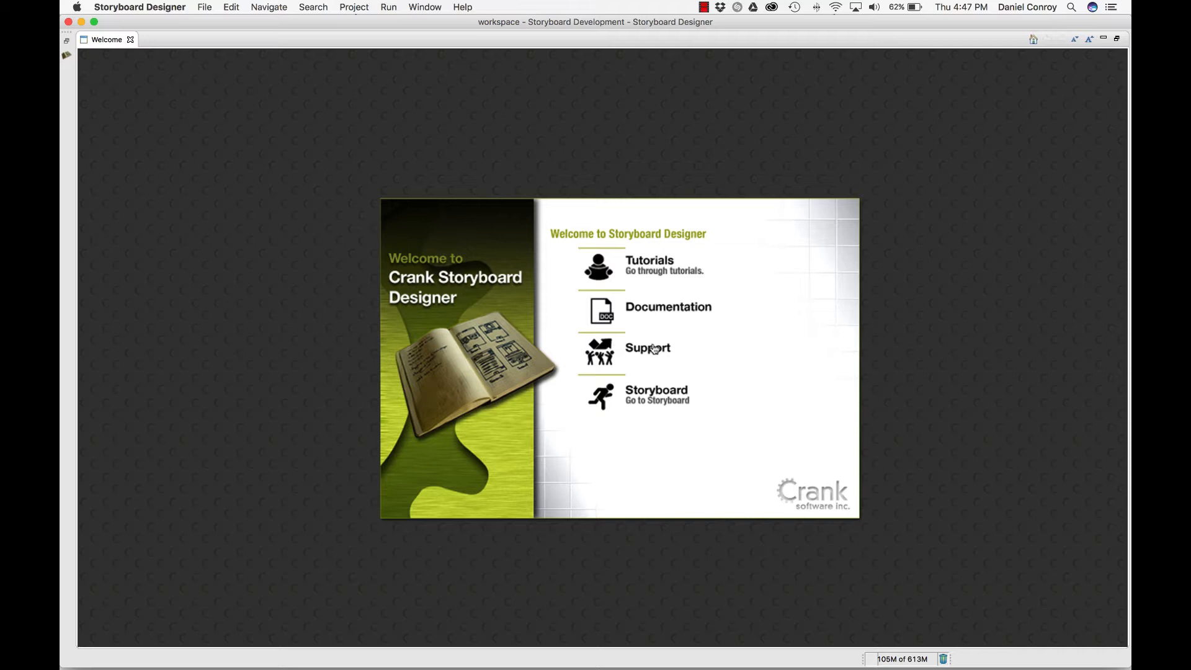
mouse_move(701, 392)
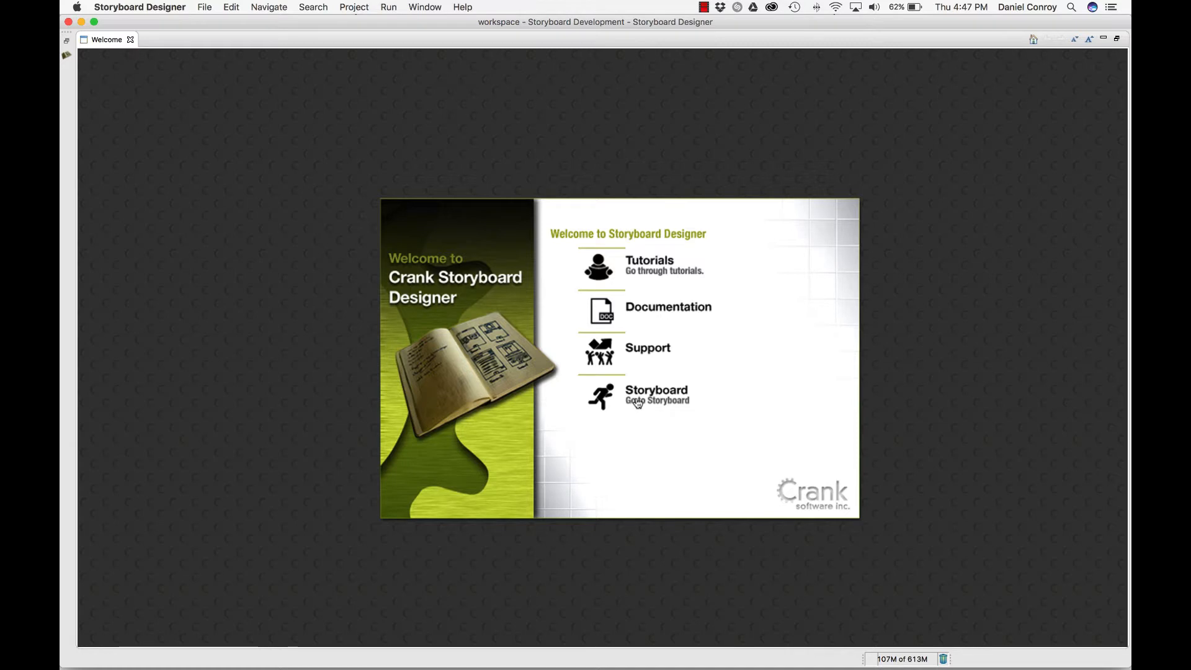
Leave the Welcome page for the Storyboard development workbench.
left_click(656, 394)
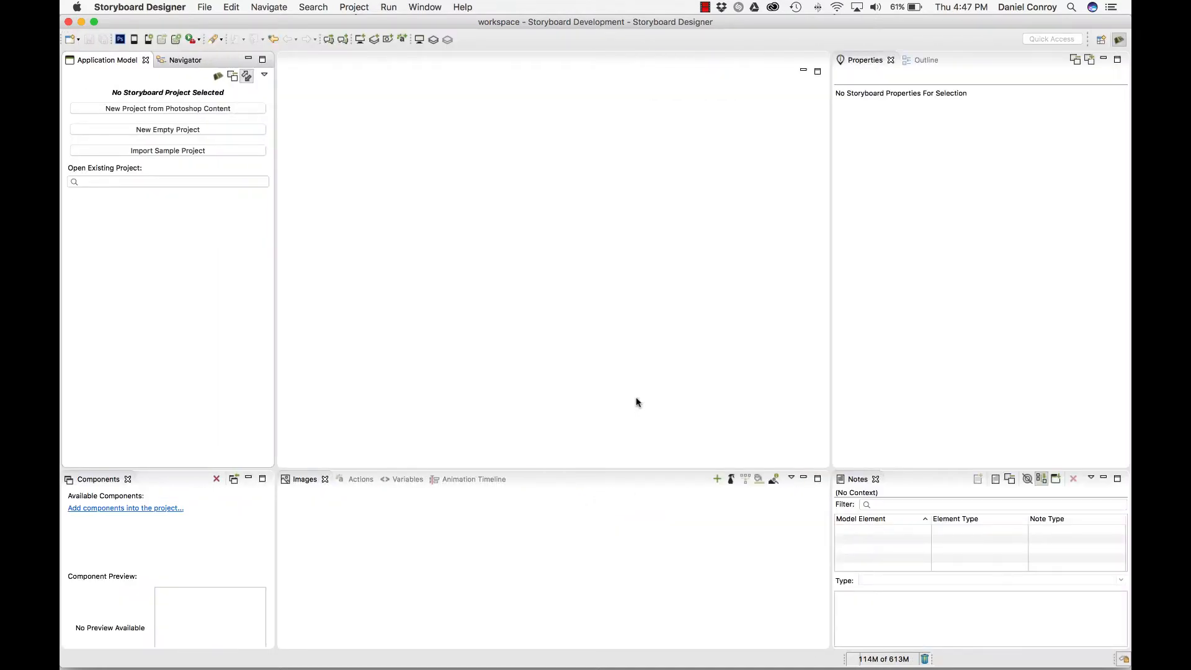
mouse_move(252, 274)
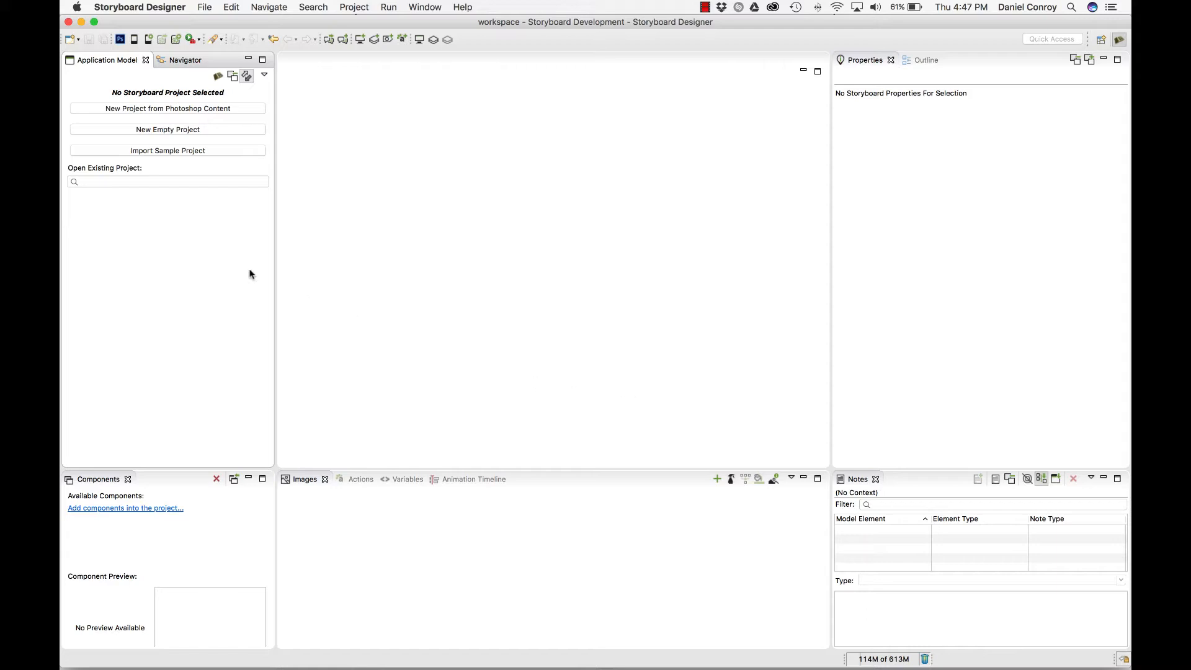
mouse_move(97, 72)
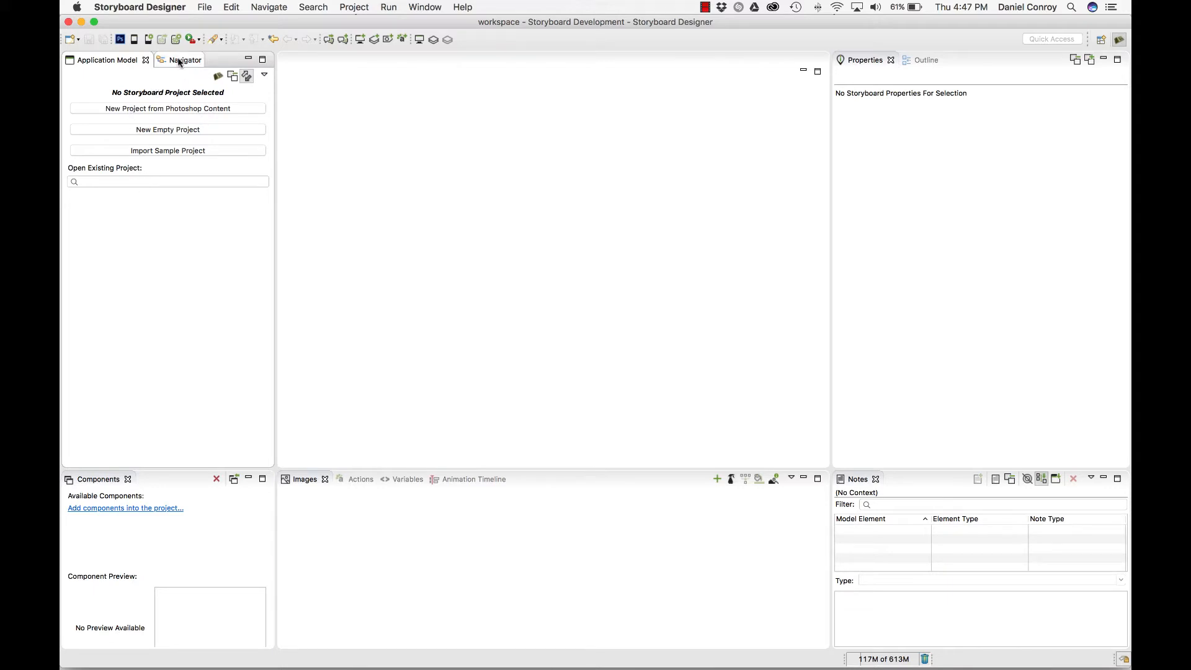
left_click(181, 59)
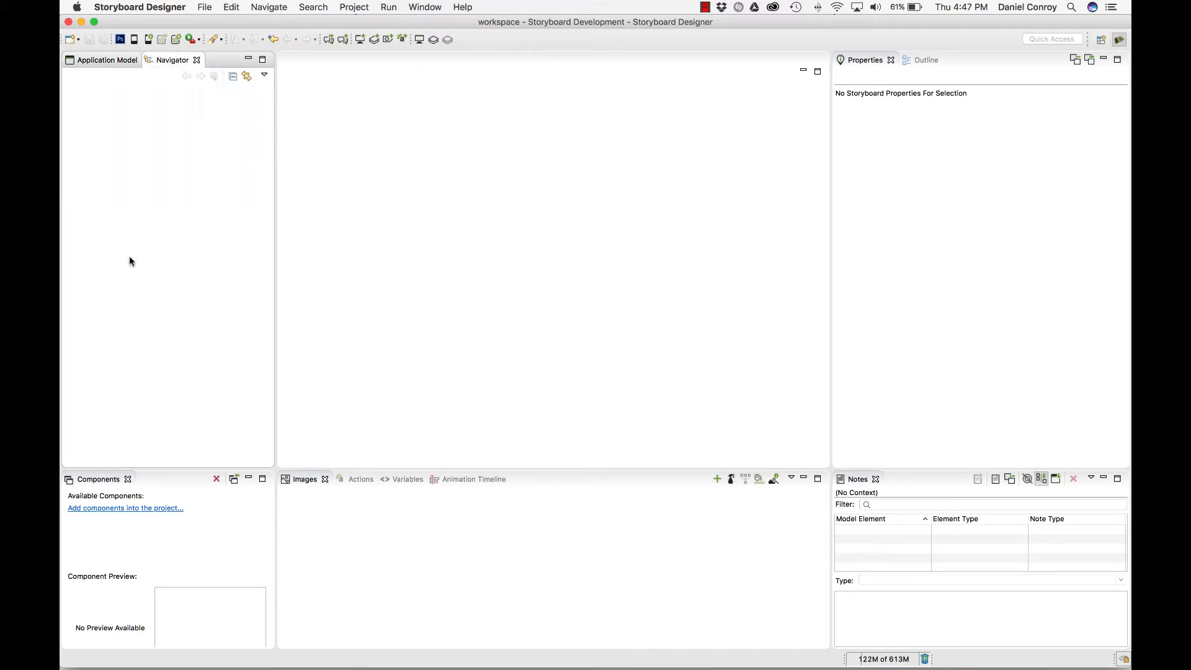
mouse_move(189, 165)
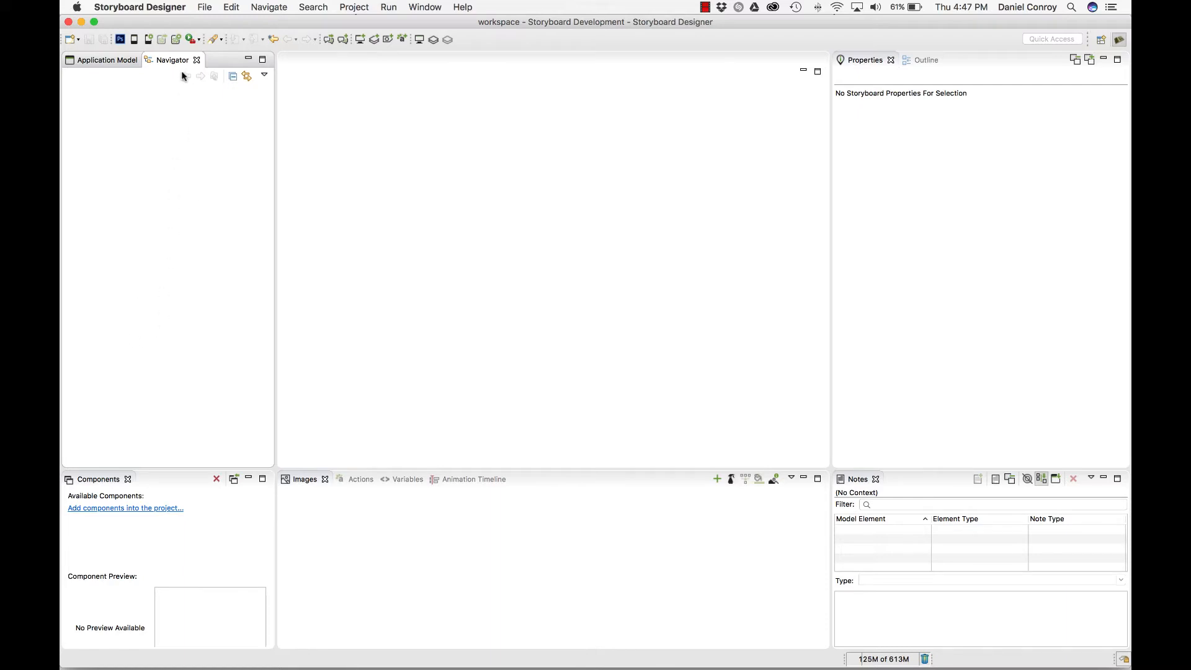
left_click(105, 59)
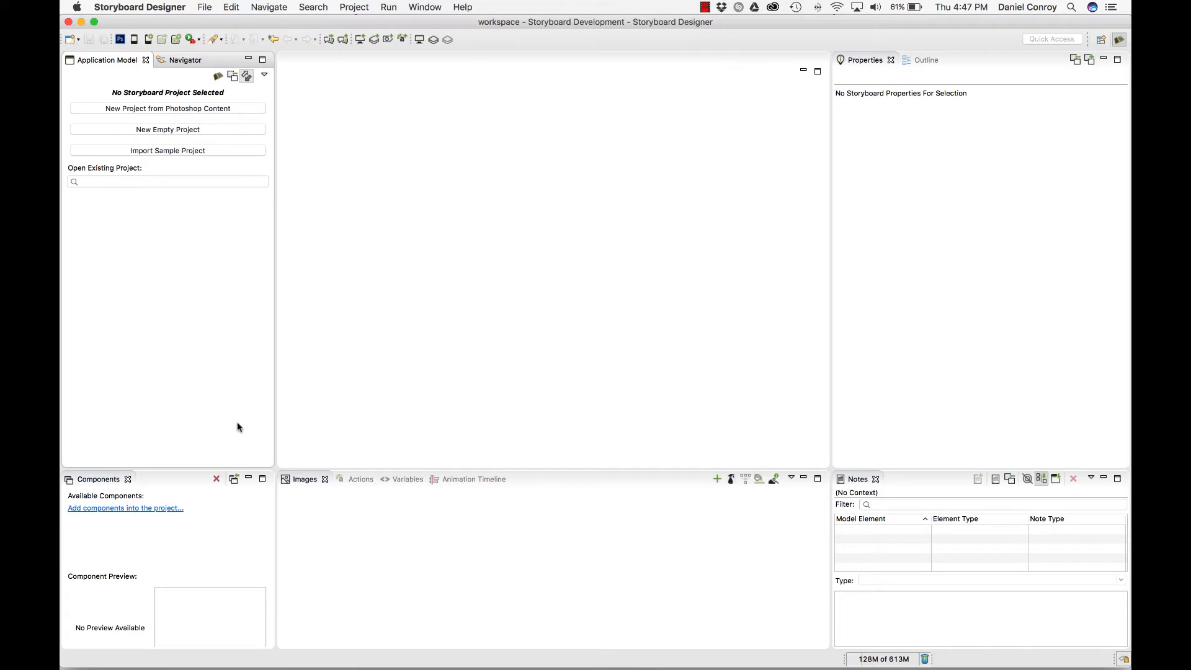
mouse_move(890, 246)
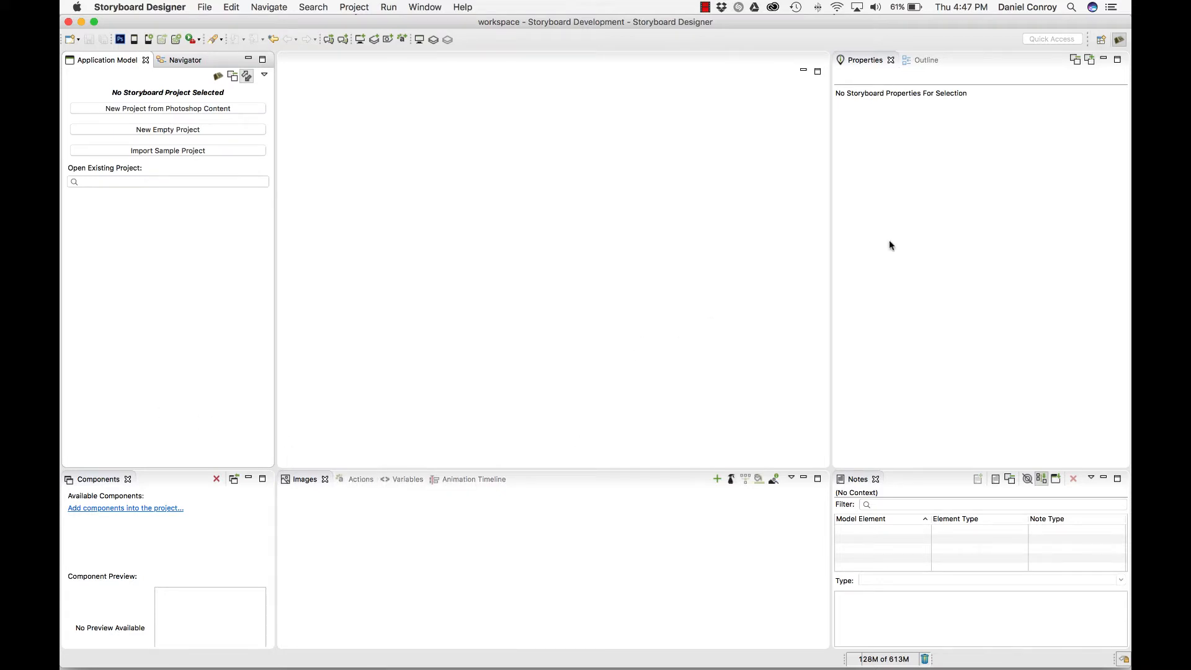
mouse_move(544, 364)
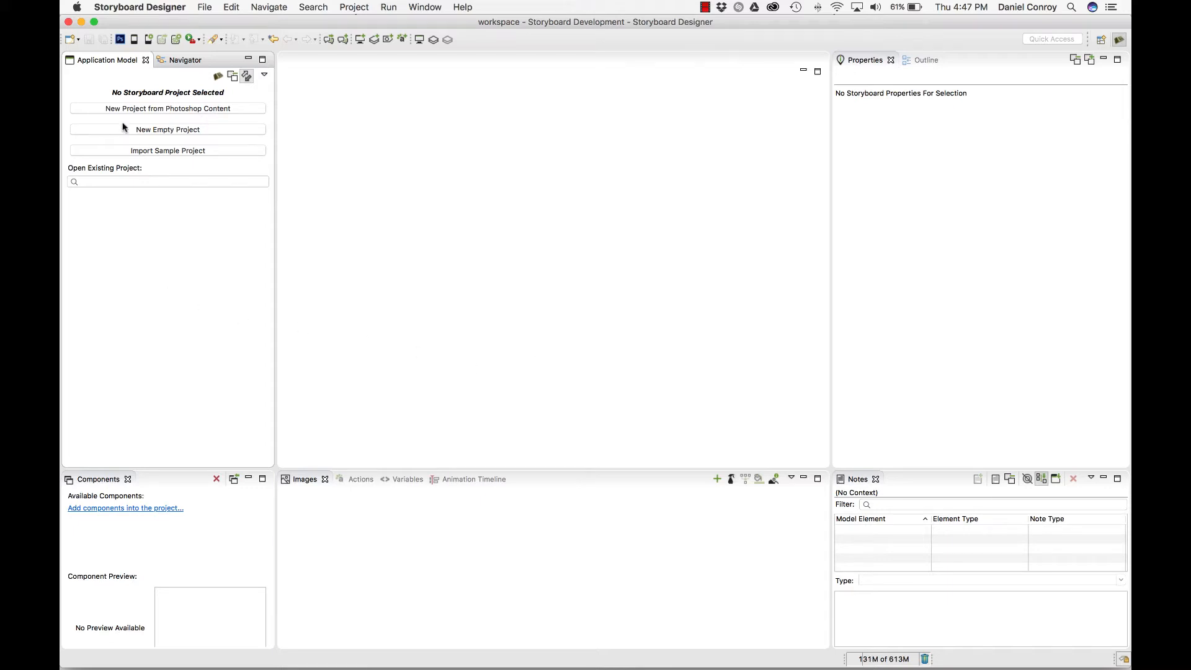
mouse_move(160, 152)
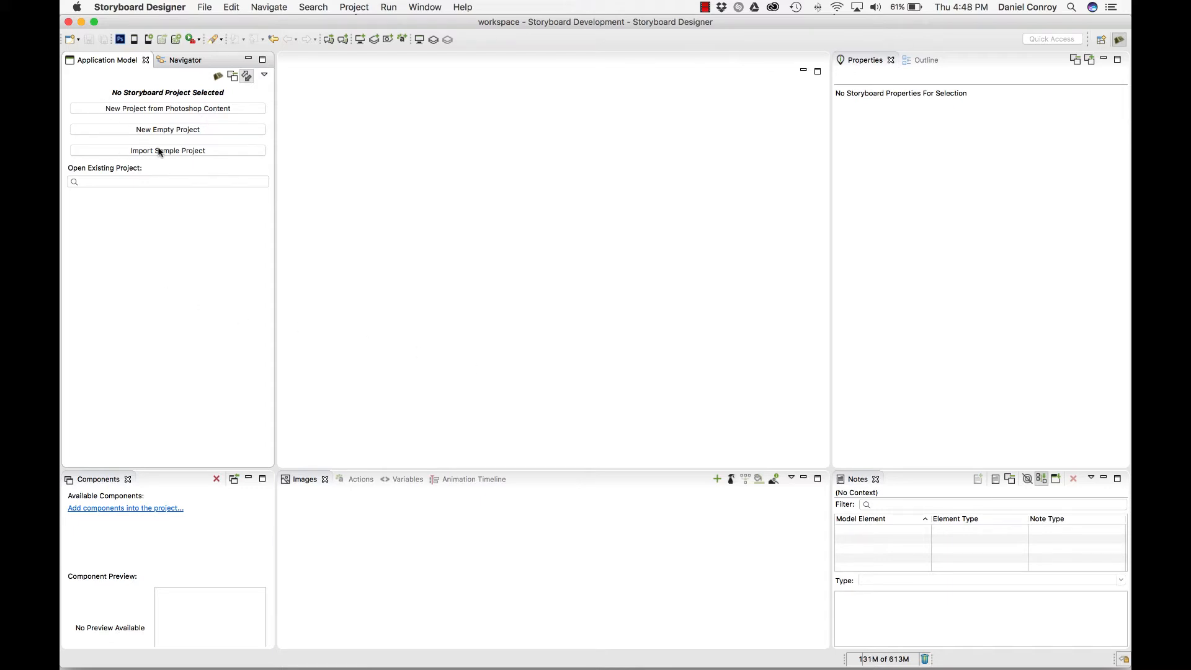
Start an Import Sample Project from the File menu.
left_click(203, 6)
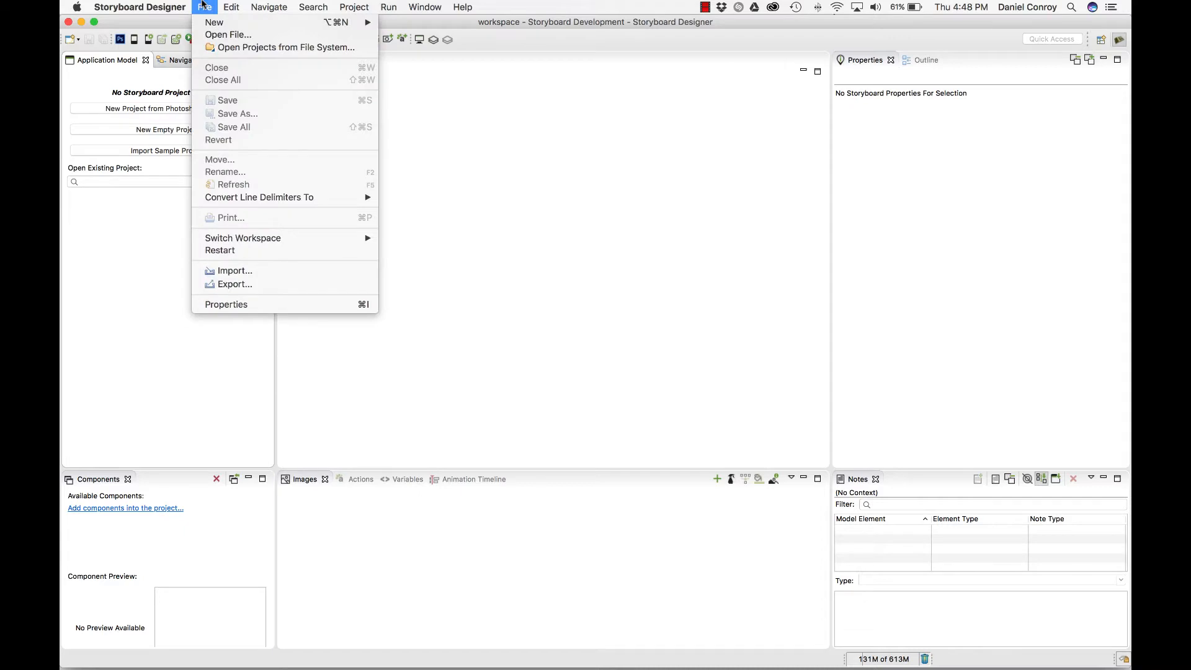
left_click(245, 272)
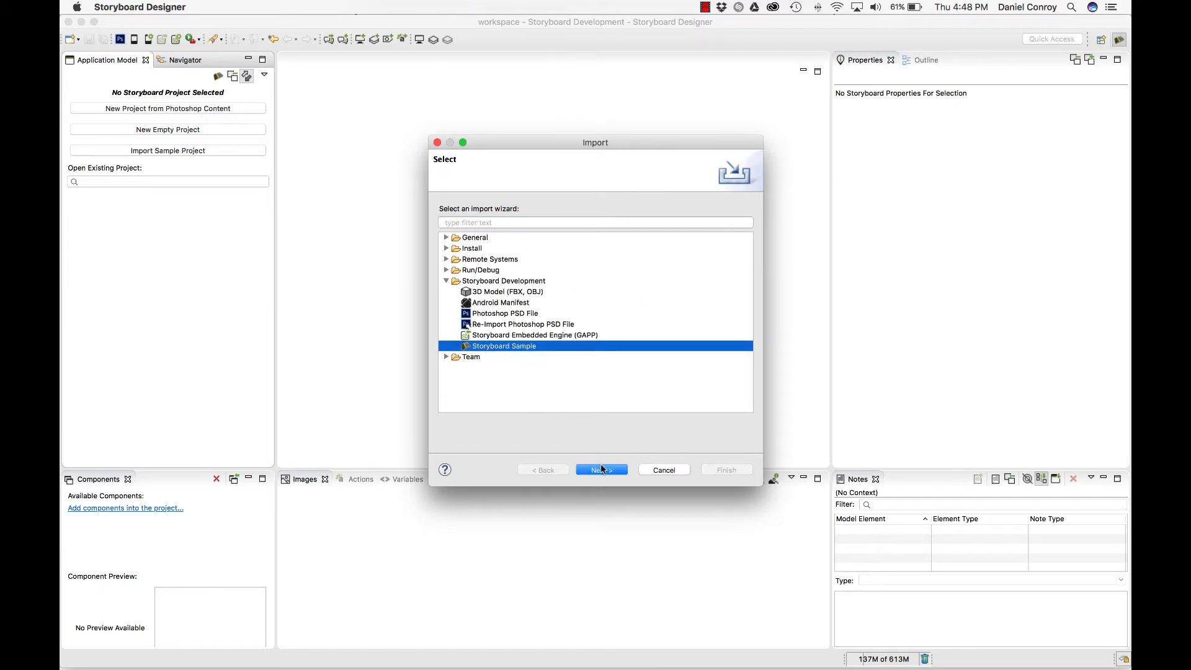
left_click(602, 469)
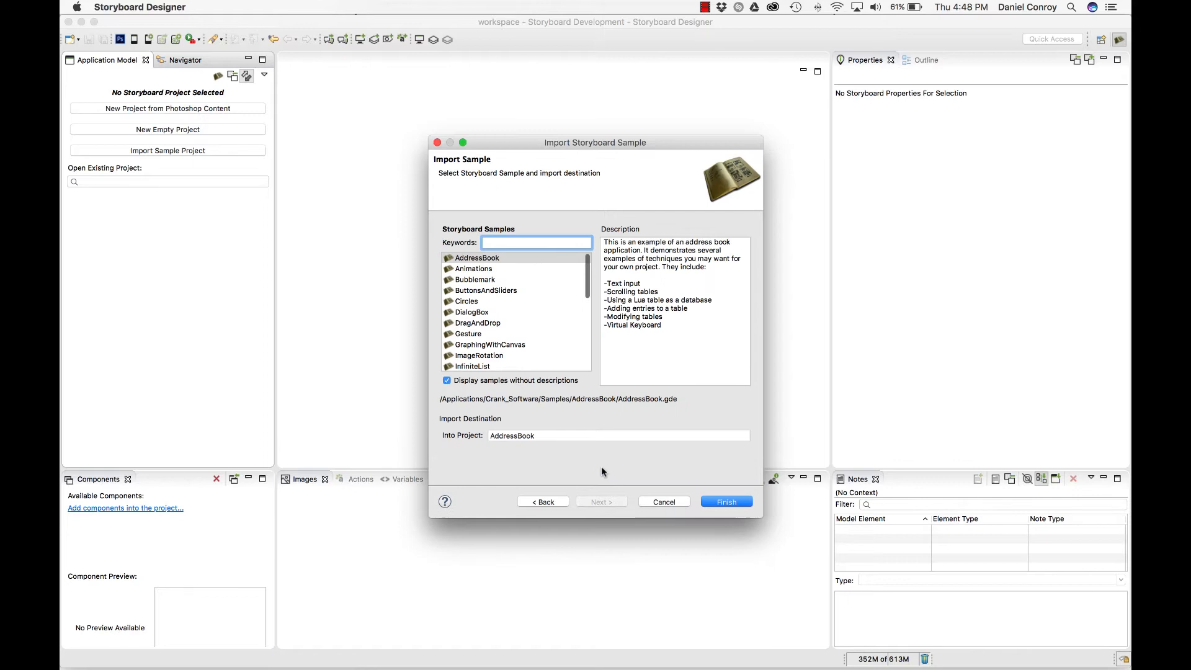
Filter the samples (trying 'ani', then 'th'), select Thermostat, and finish the import.
scroll("down", 3)
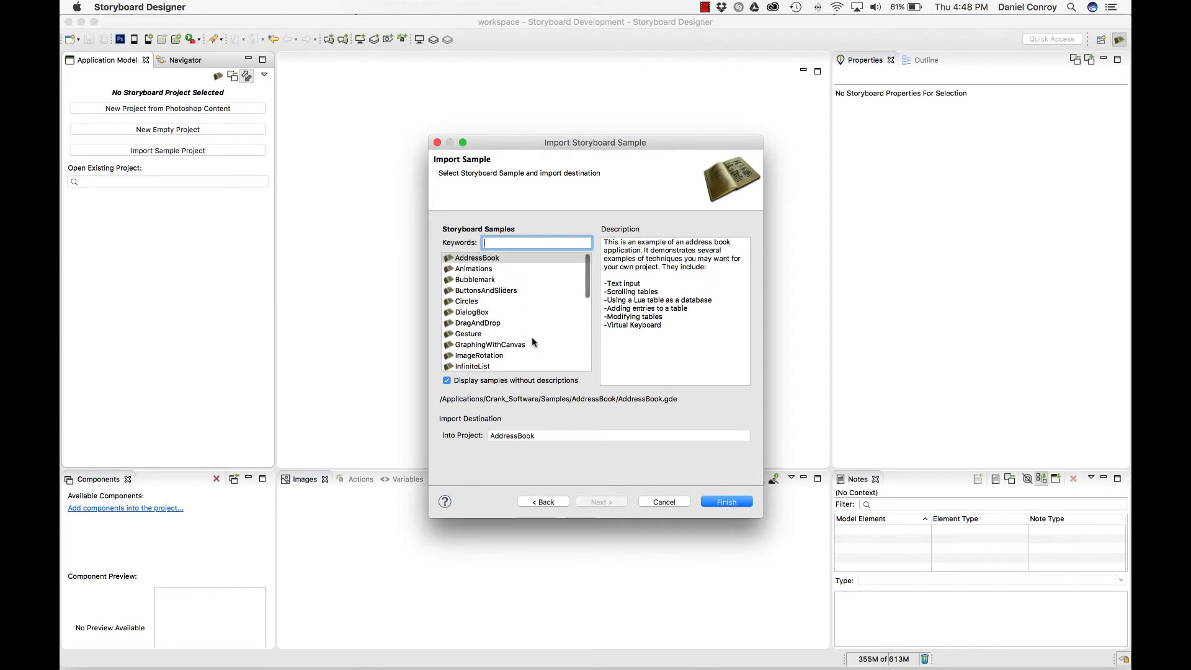
type("animation")
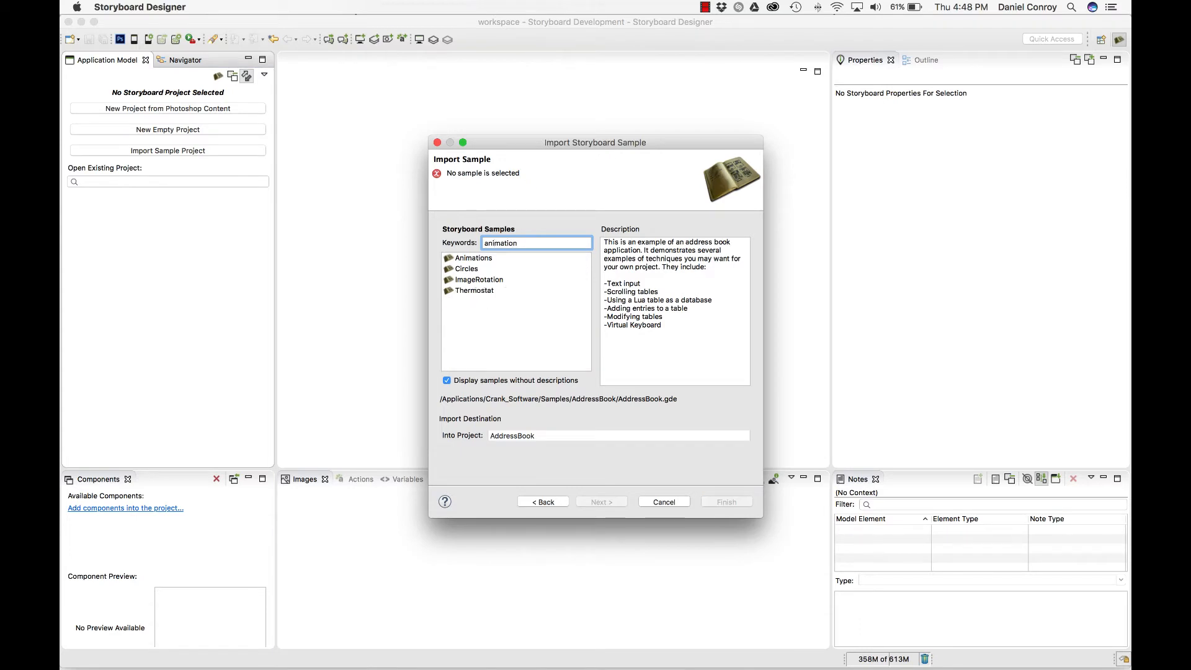
left_click(535, 243)
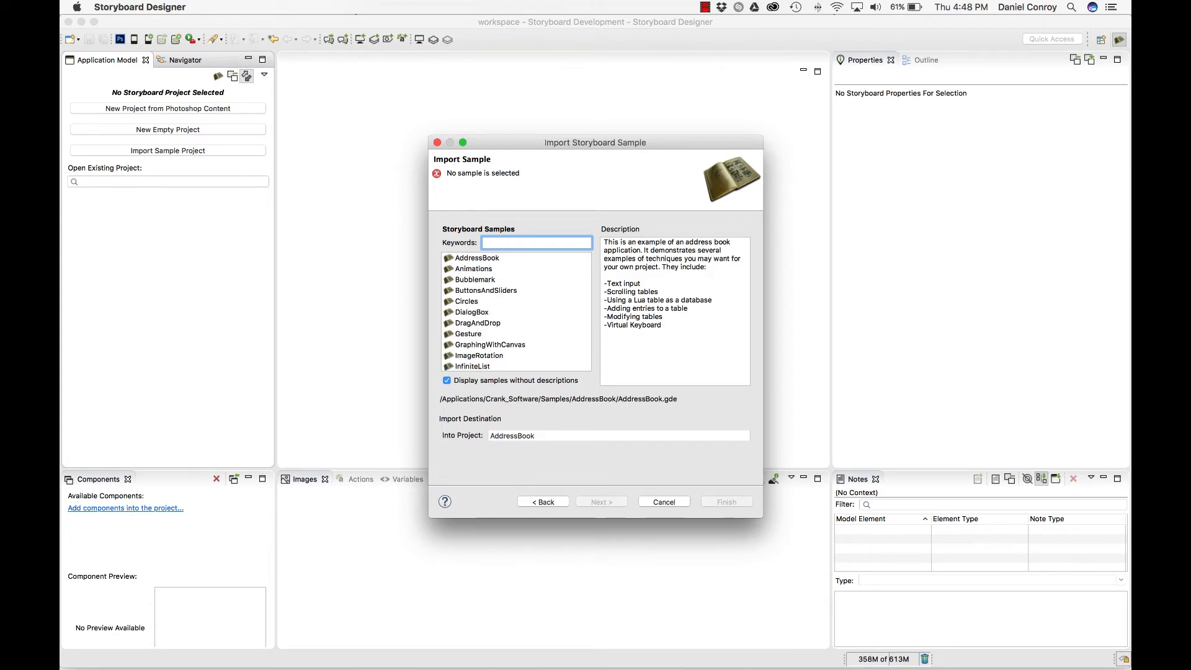
scroll("down", 3)
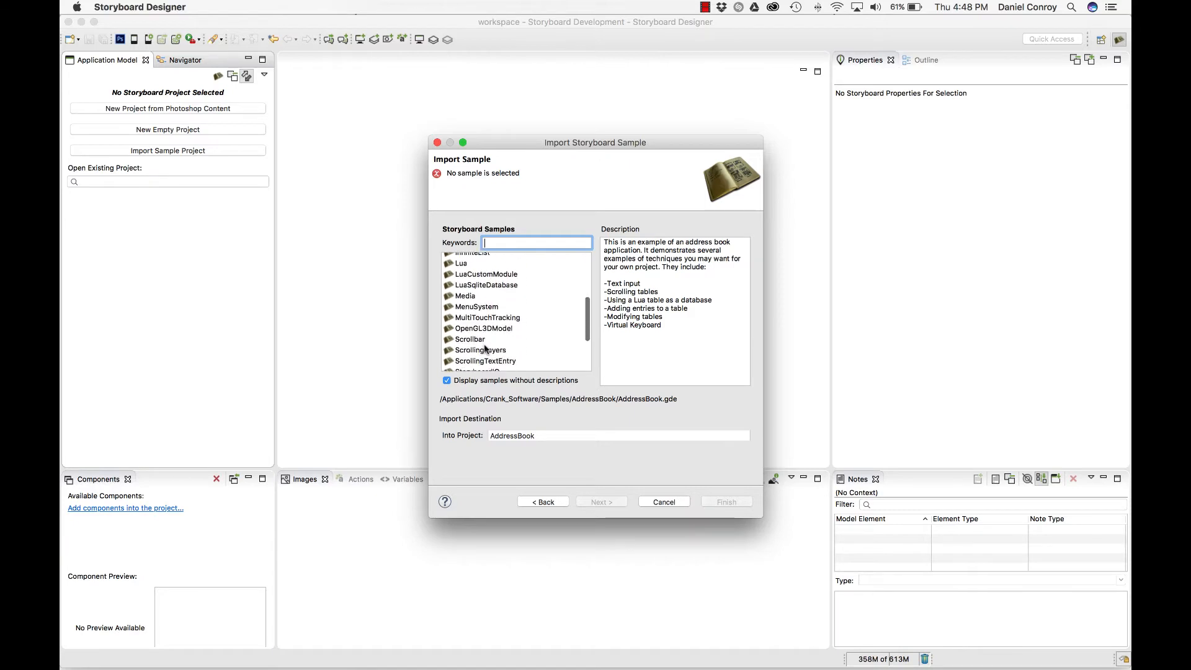
type("ther")
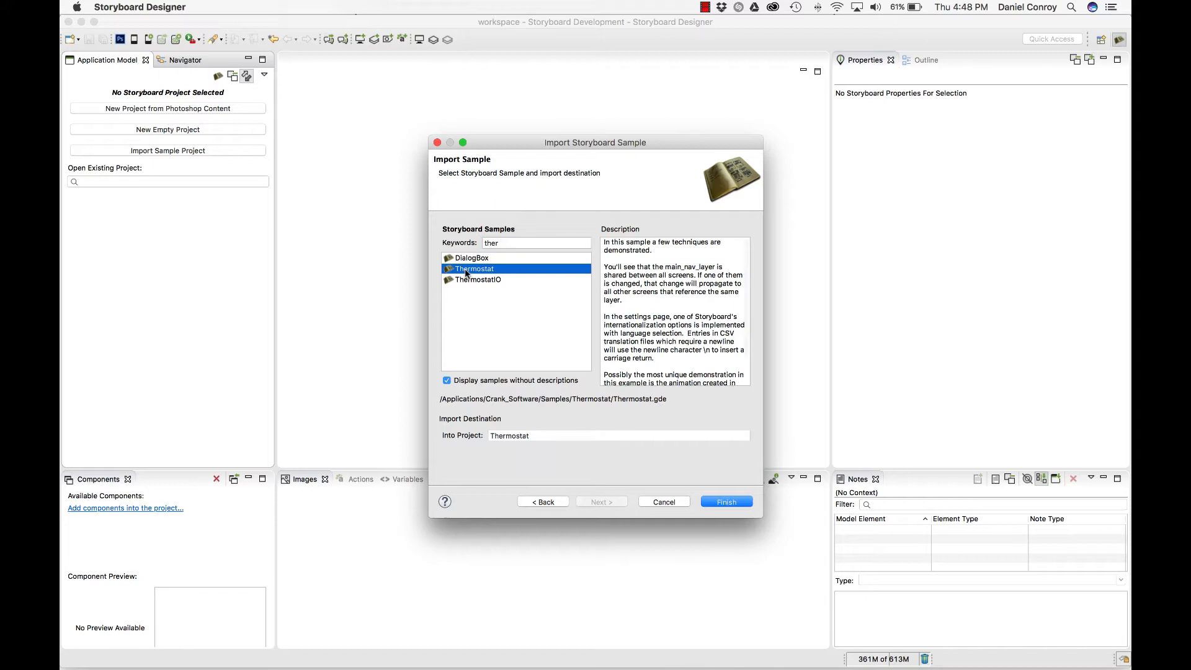
mouse_move(552, 511)
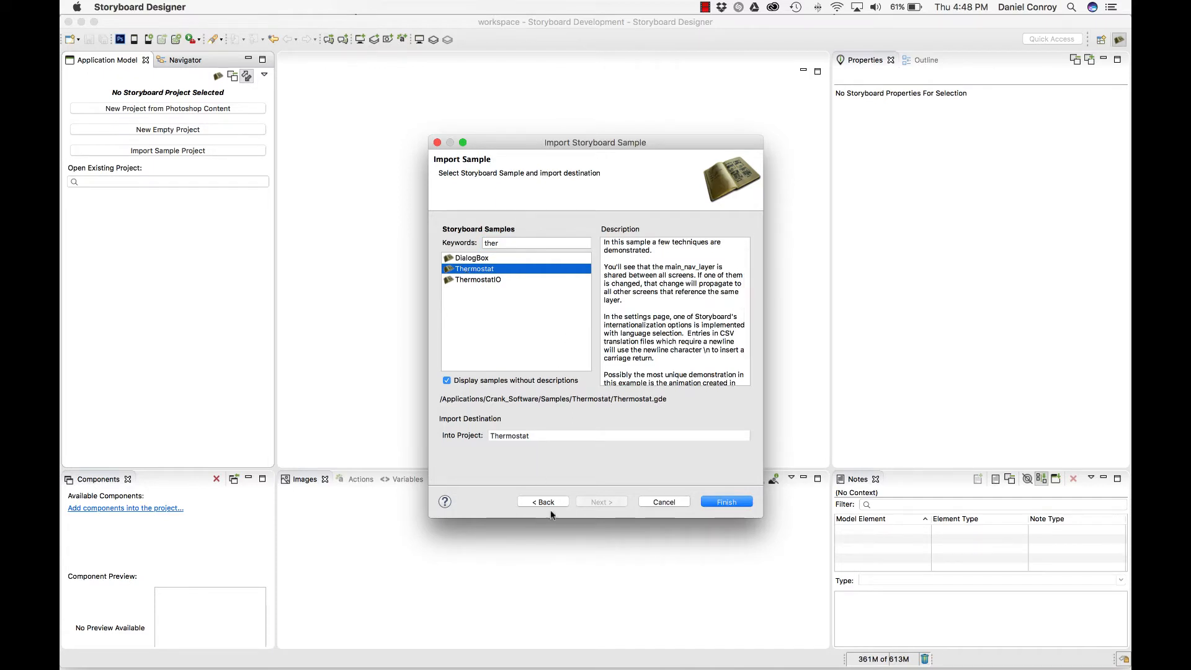
scroll("down", 3)
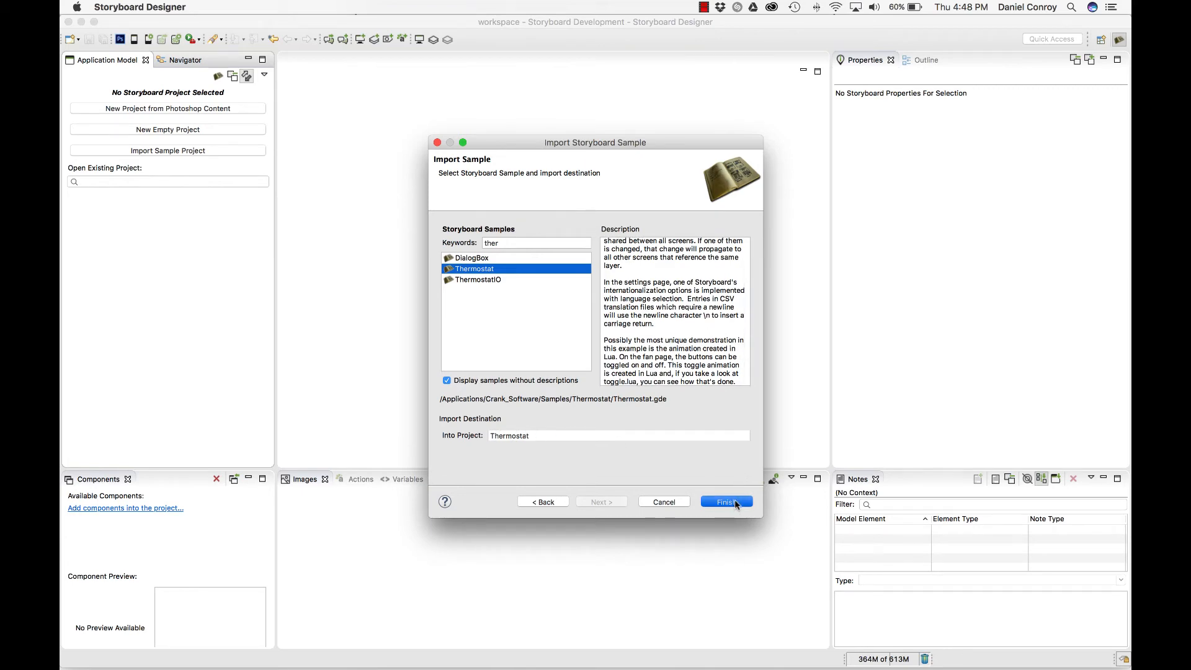
left_click(727, 501)
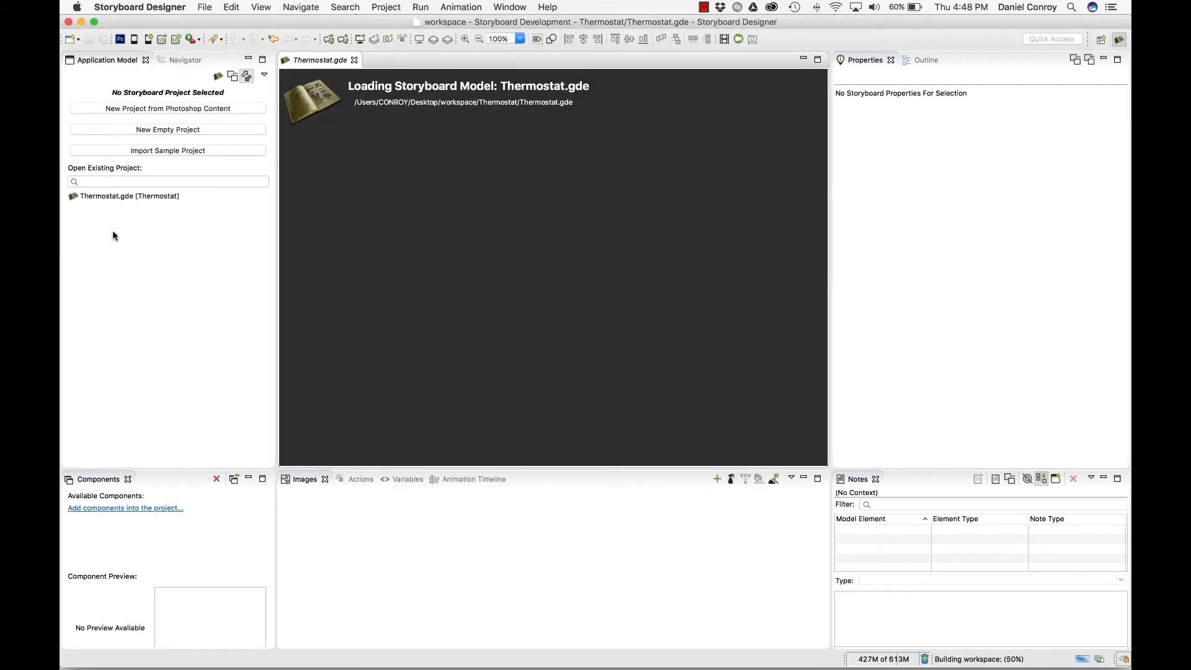
Expand home_sc in the Application Model, then browse the Thermostat project's folders in the Navigator.
left_click(129, 196)
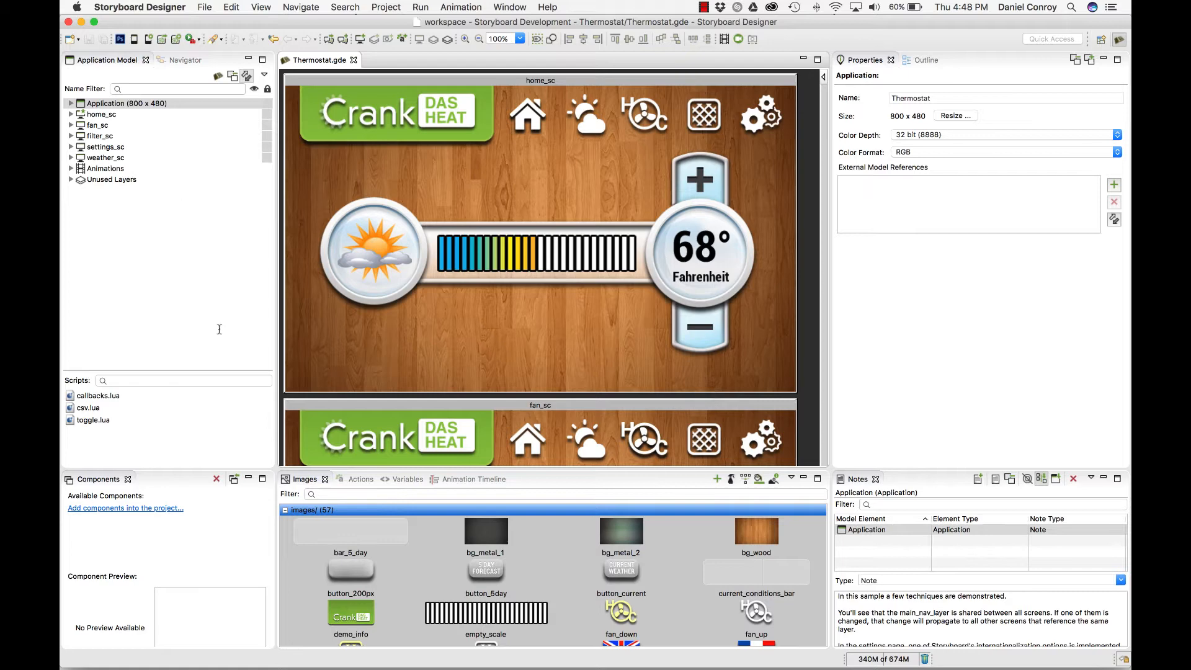
mouse_move(486, 438)
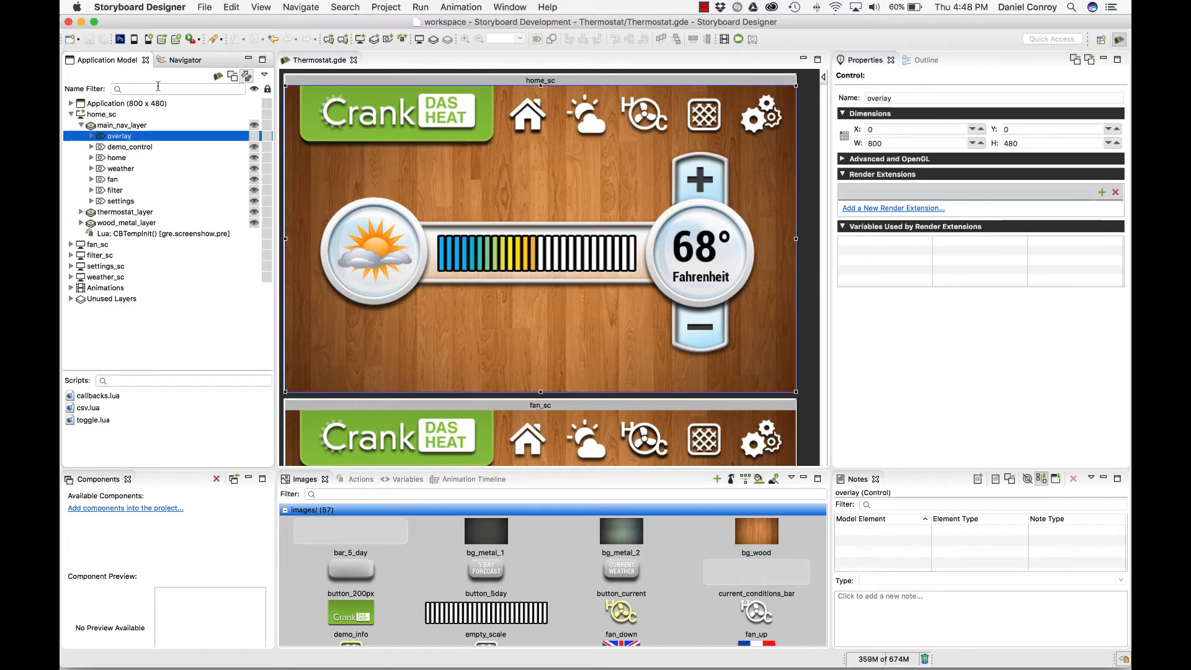
left_click(172, 60)
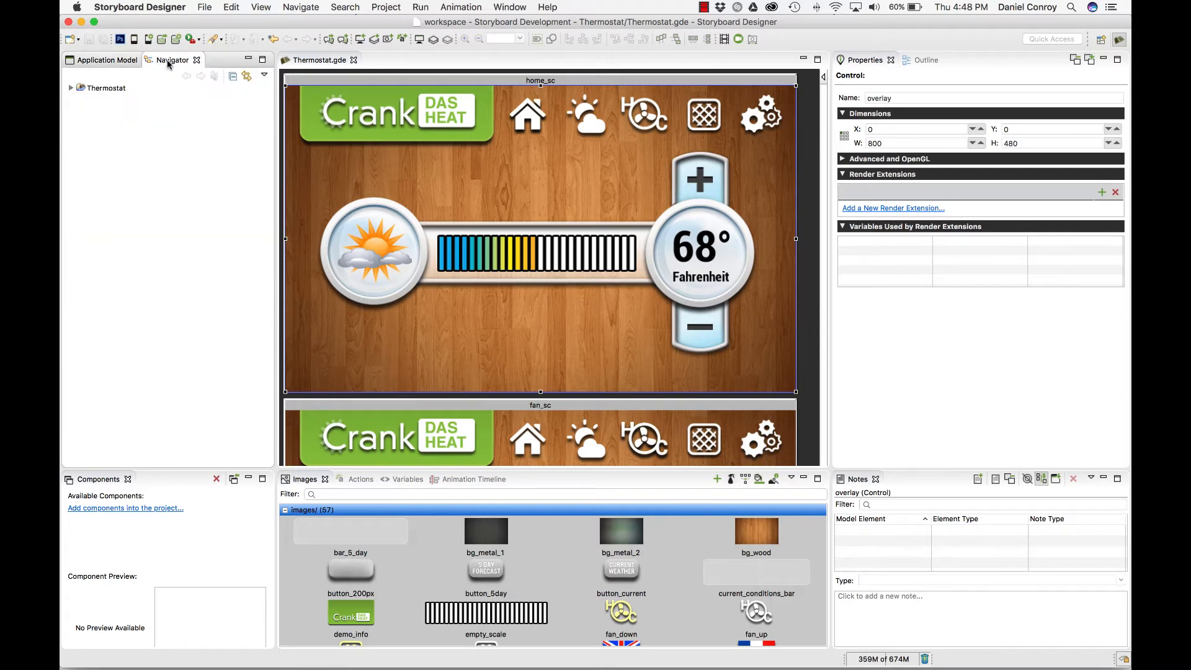
left_click(72, 87)
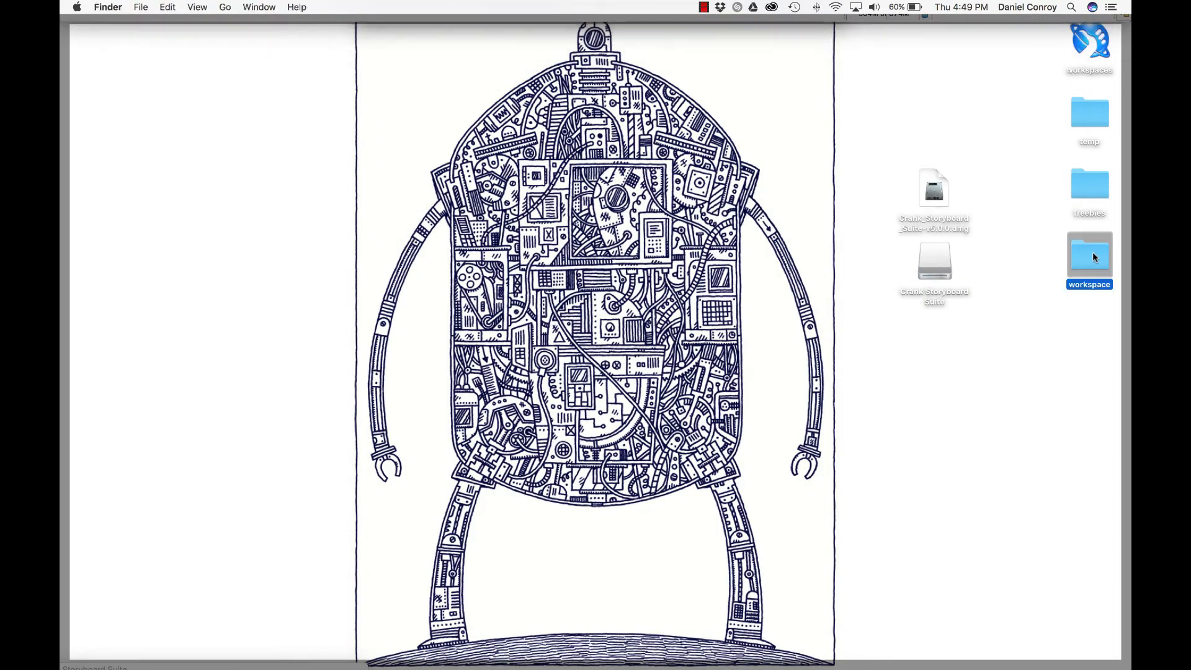
Reveal the Thermostat project's folders and Thermostat.gde in the workspace Finder window, then close it.
double_click(1089, 253)
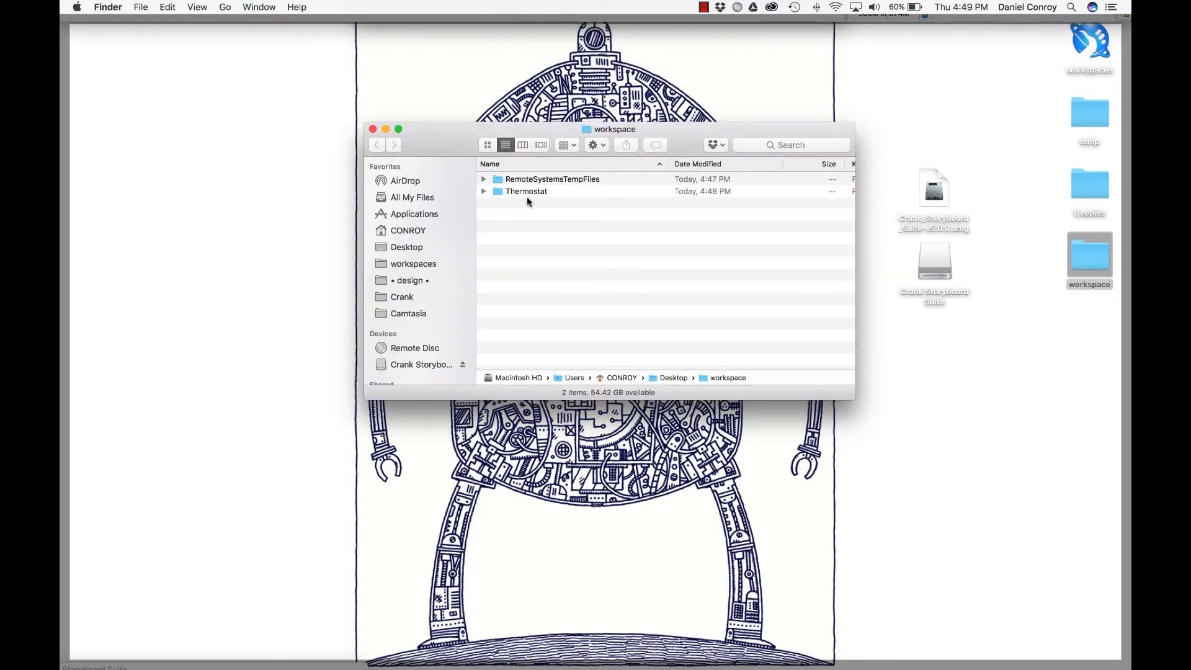
left_click(483, 191)
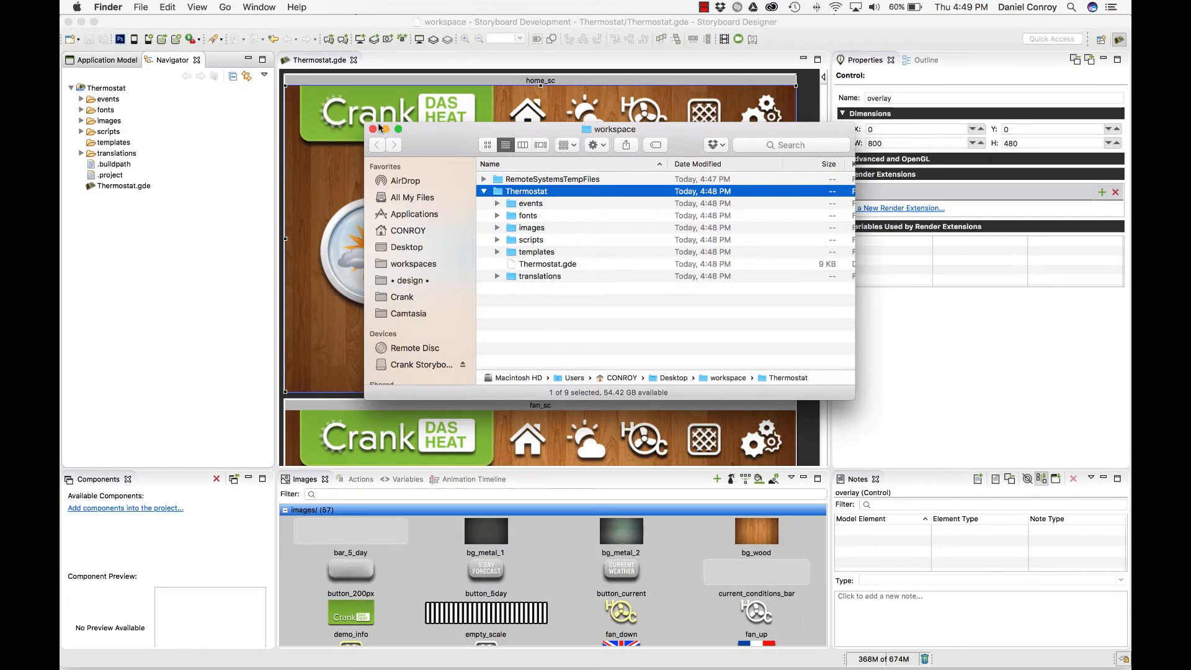
left_click(365, 129)
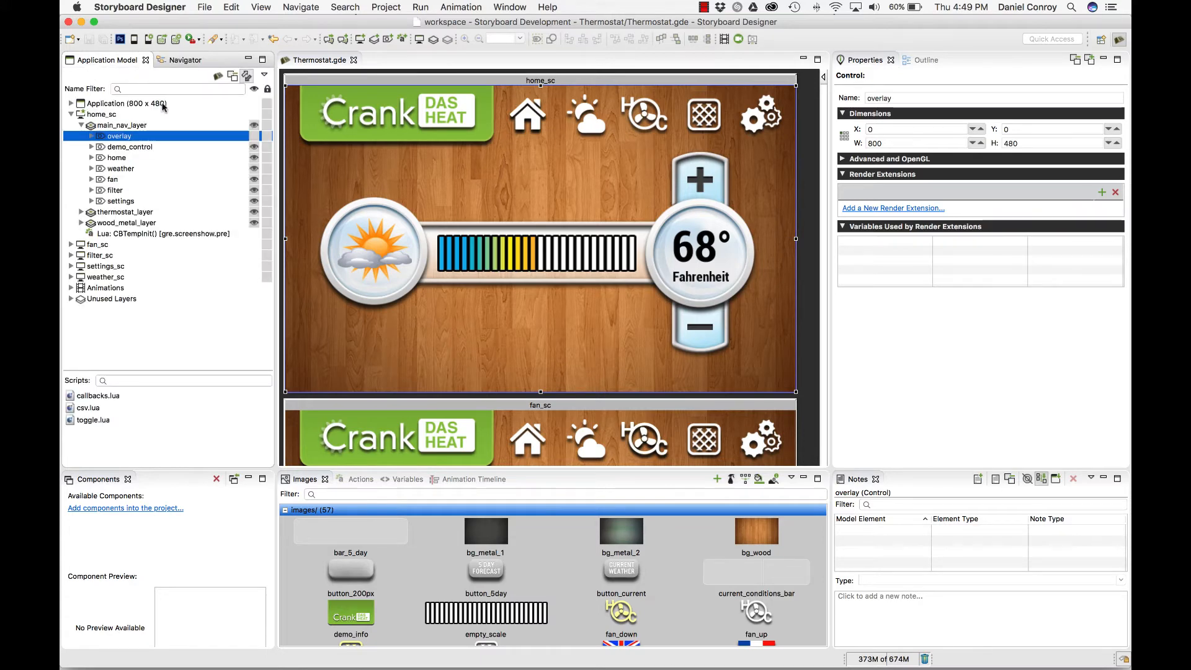
mouse_move(201, 159)
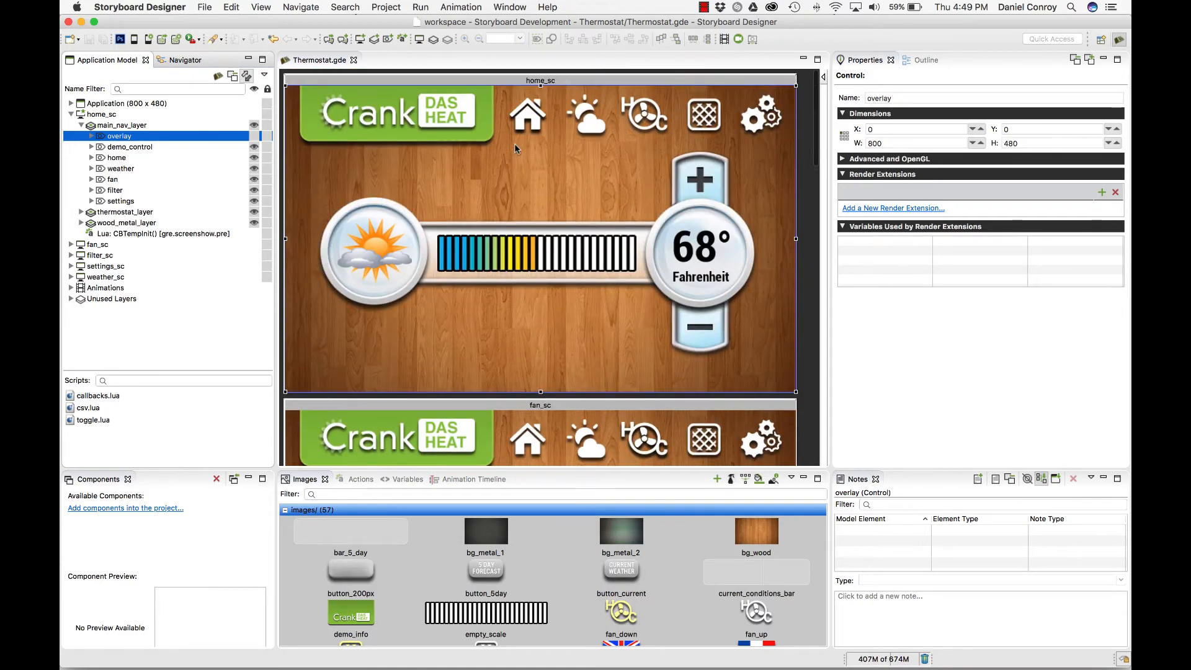
left_click(129, 147)
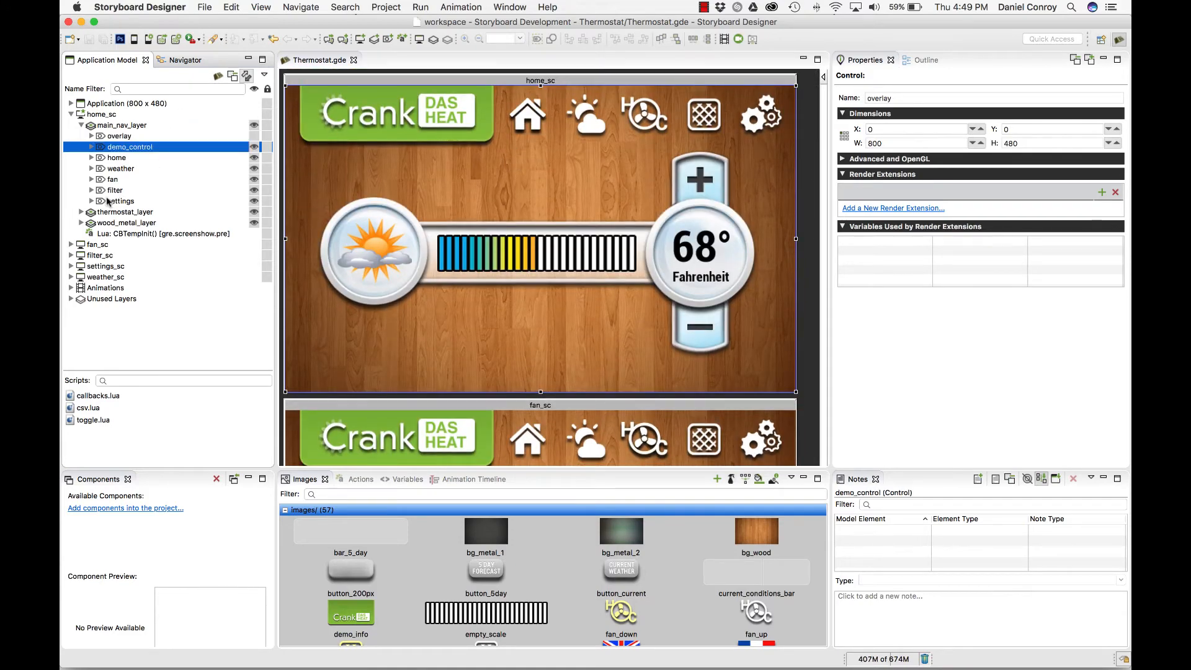
left_click(102, 114)
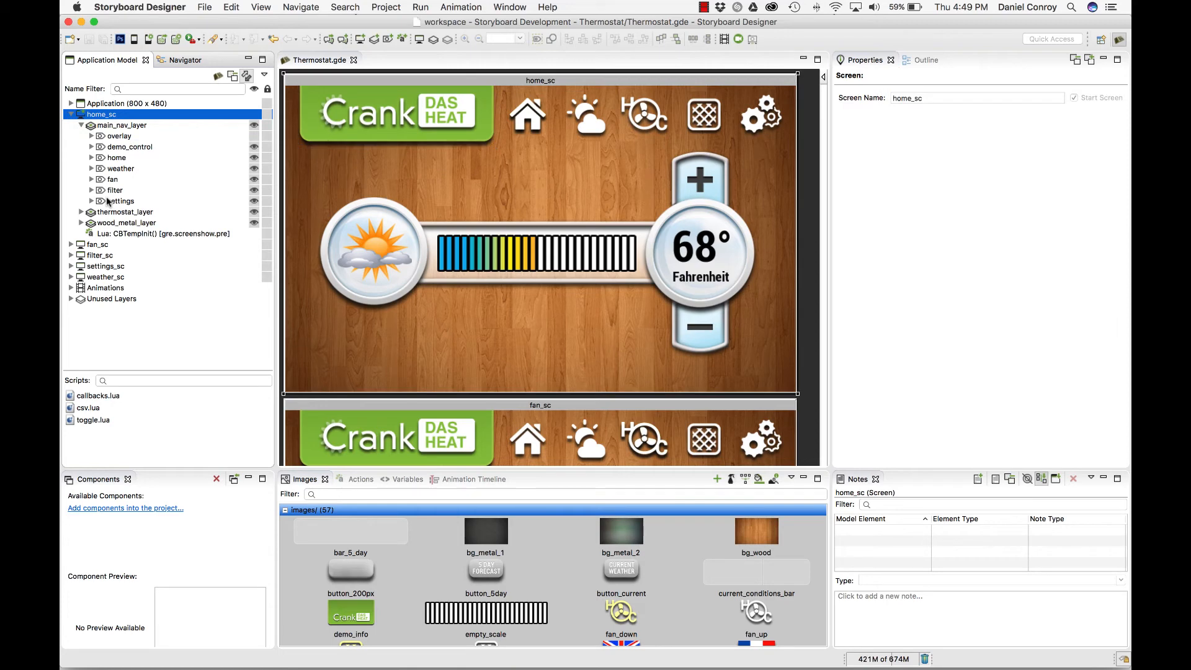
left_click(120, 124)
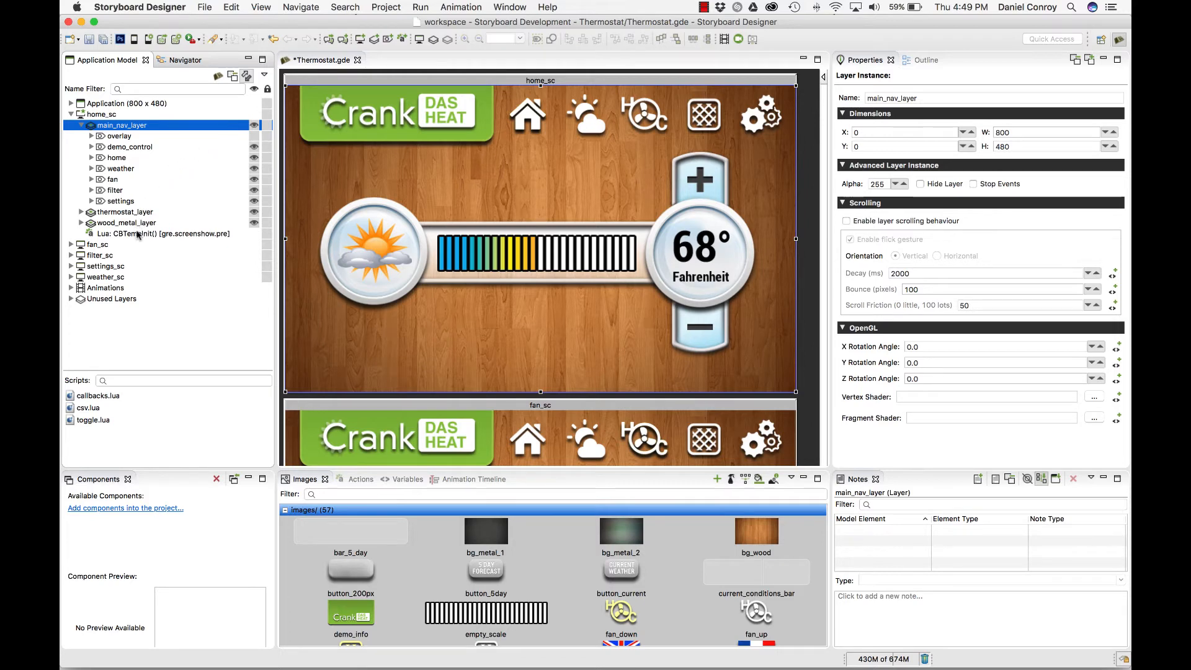
left_click(127, 223)
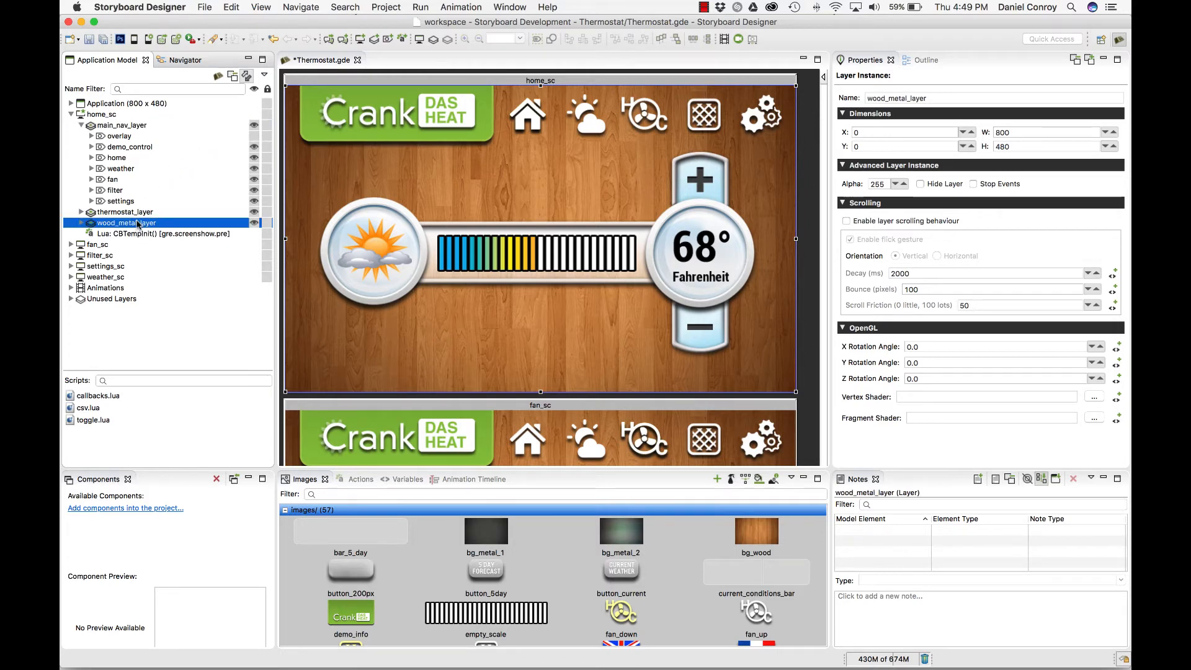
left_click(105, 288)
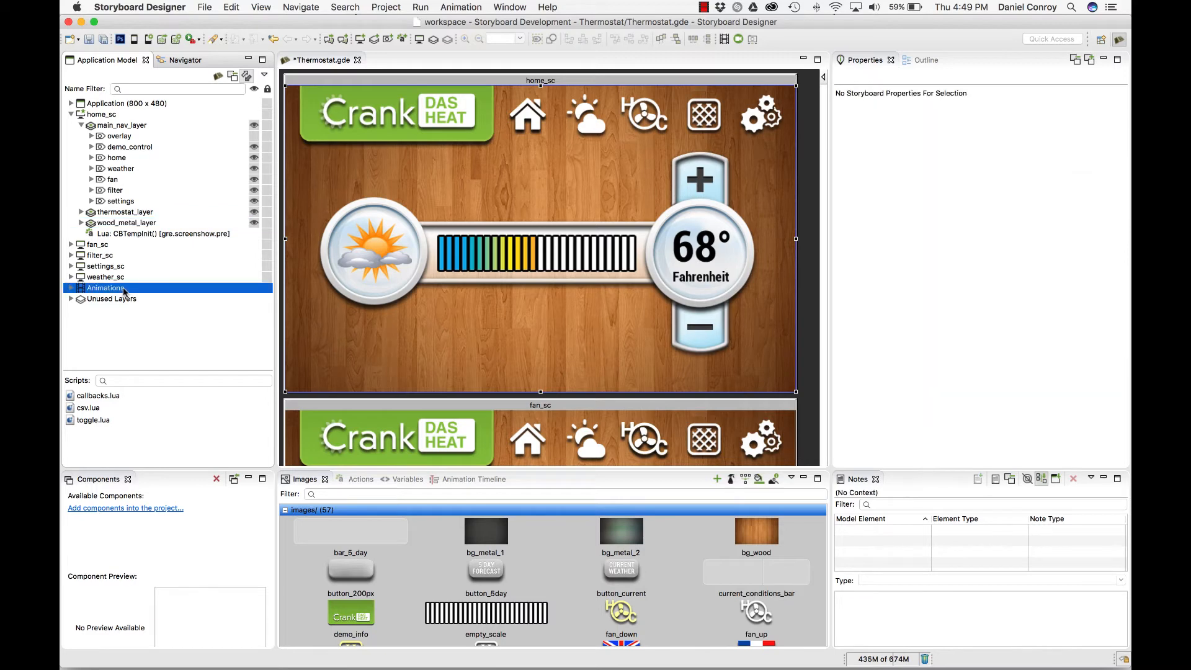
left_click(71, 288)
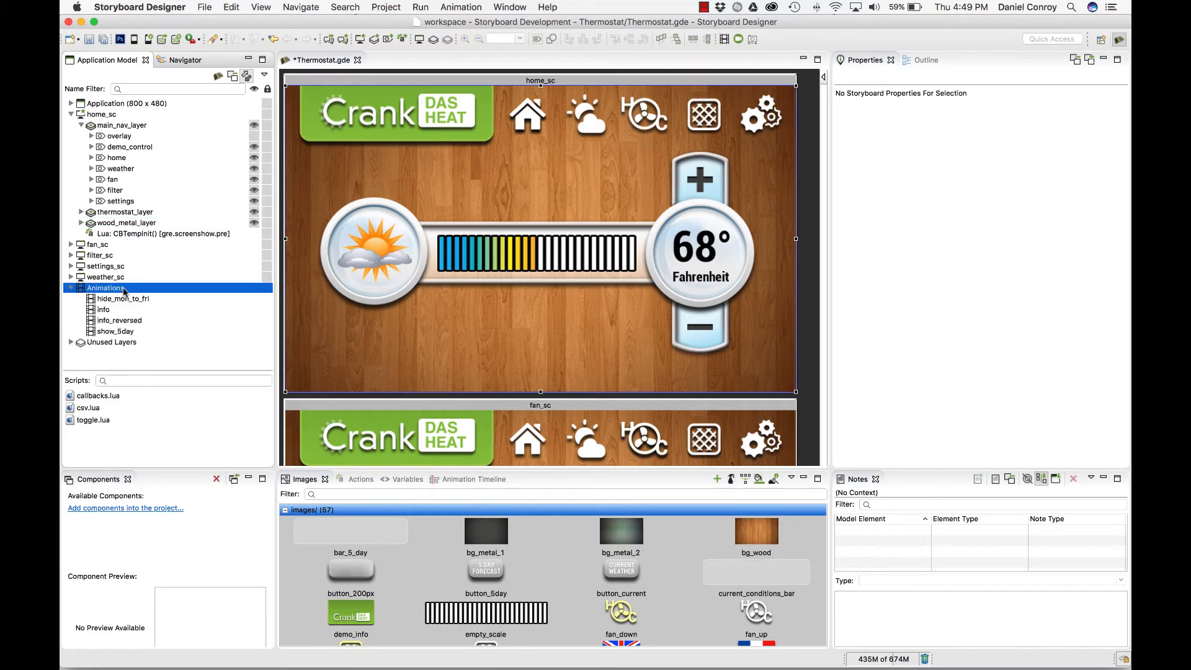
left_click(71, 288)
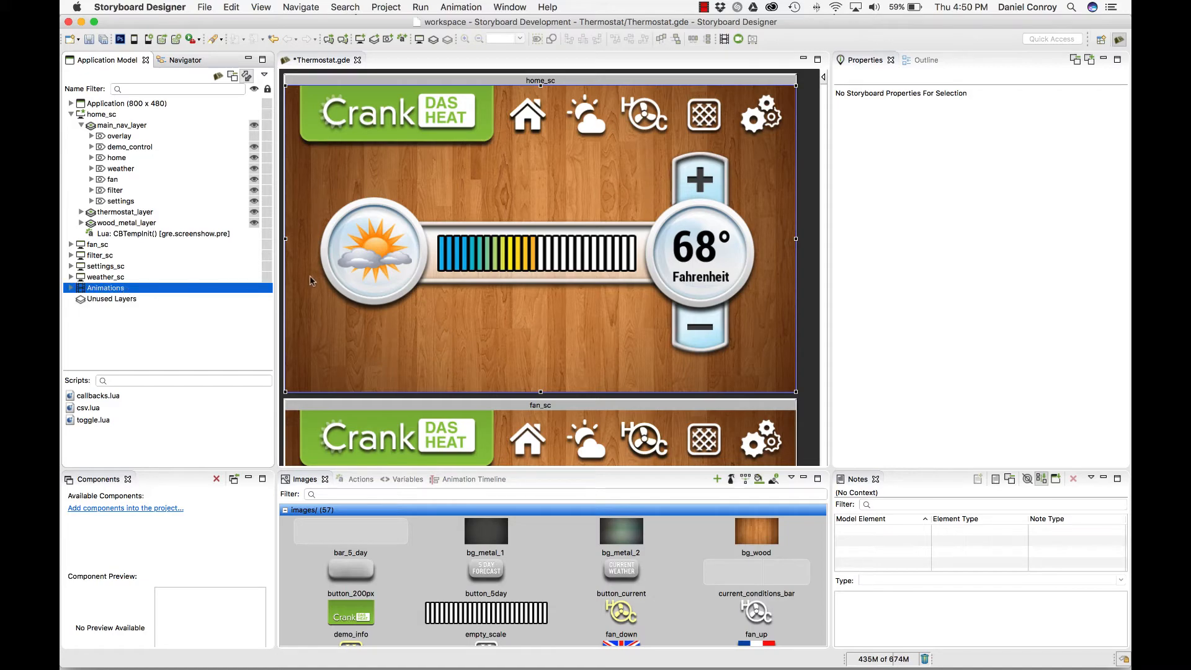
Review the Actions of overlay and main_nav_layer, such as info_reversed and screen fades.
scroll("down", 3)
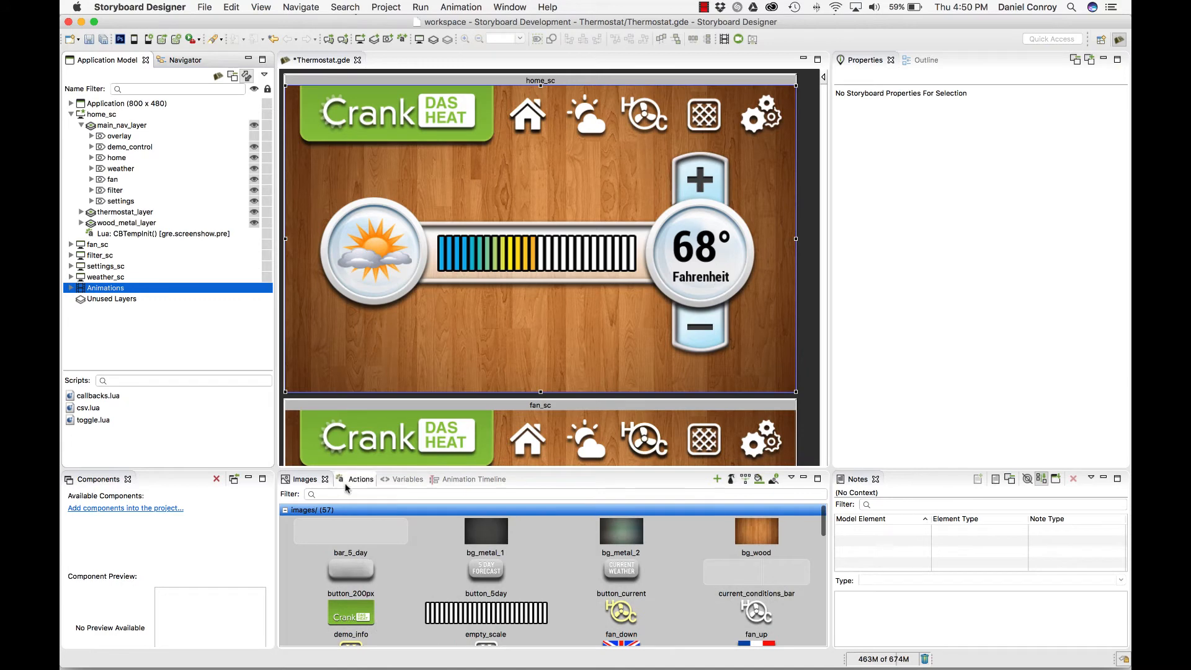
left_click(347, 479)
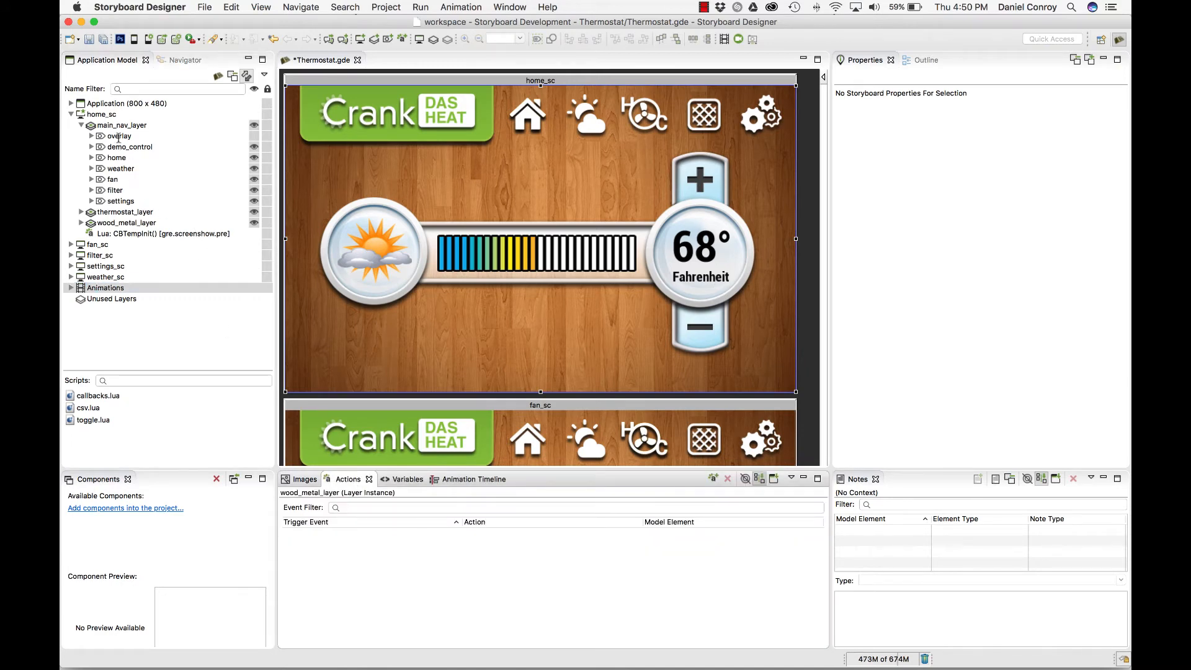
left_click(118, 137)
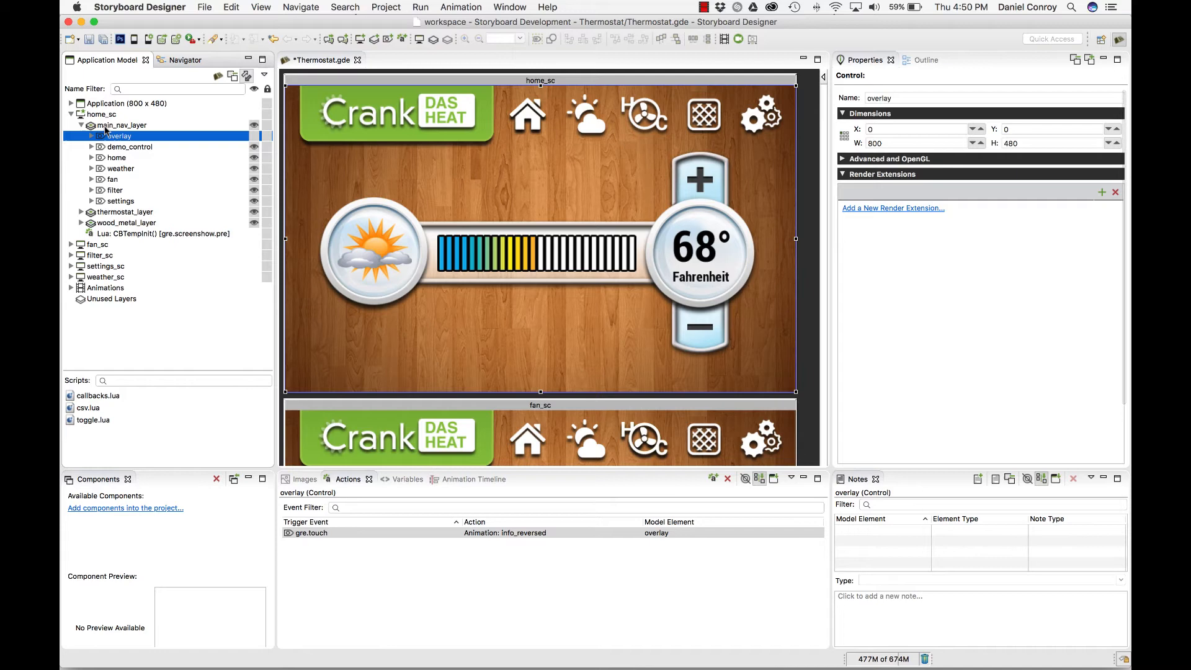
left_click(122, 124)
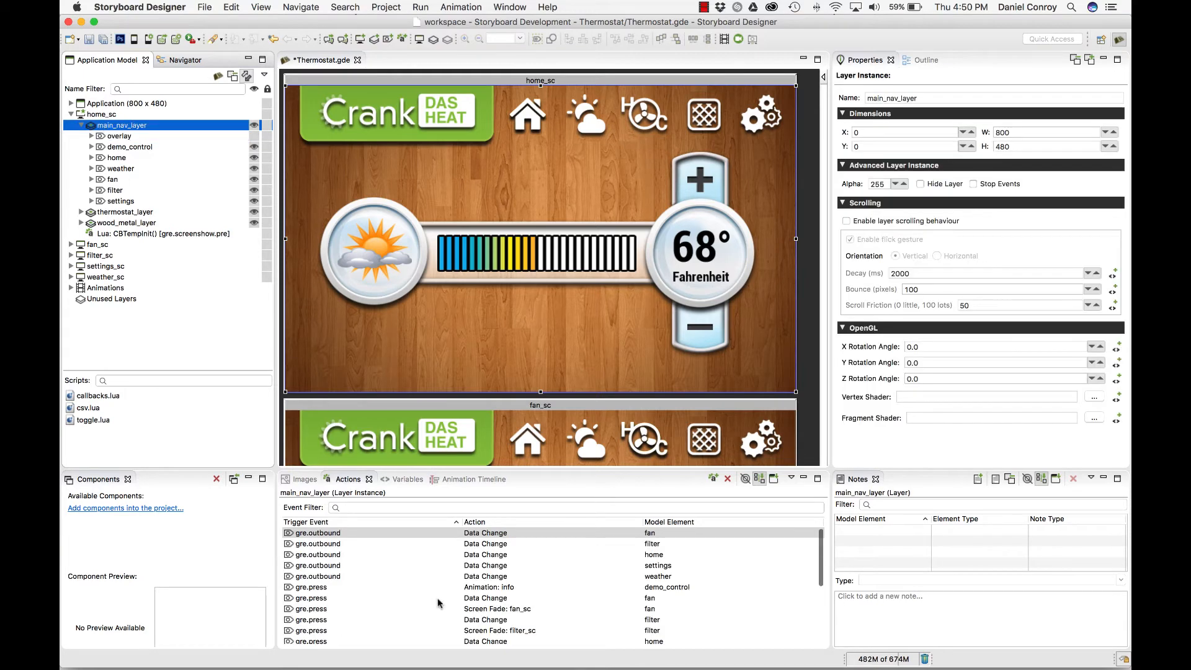
Bring up the Animation Timeline listing the four editable animations.
scroll("down", 3)
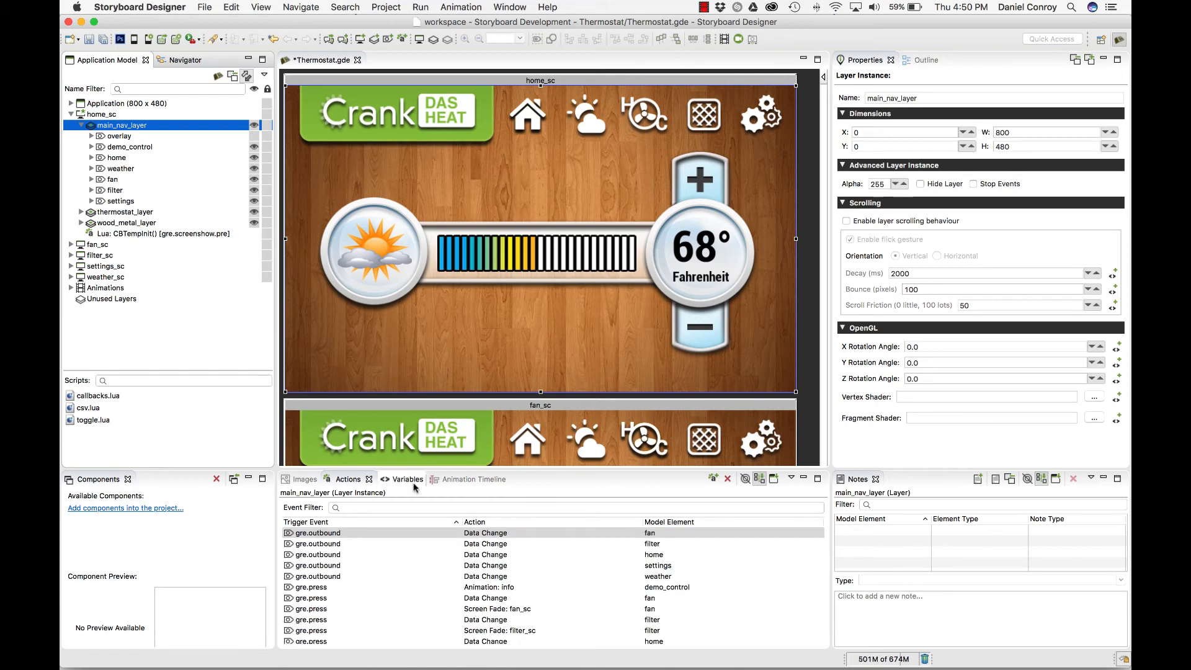
left_click(461, 478)
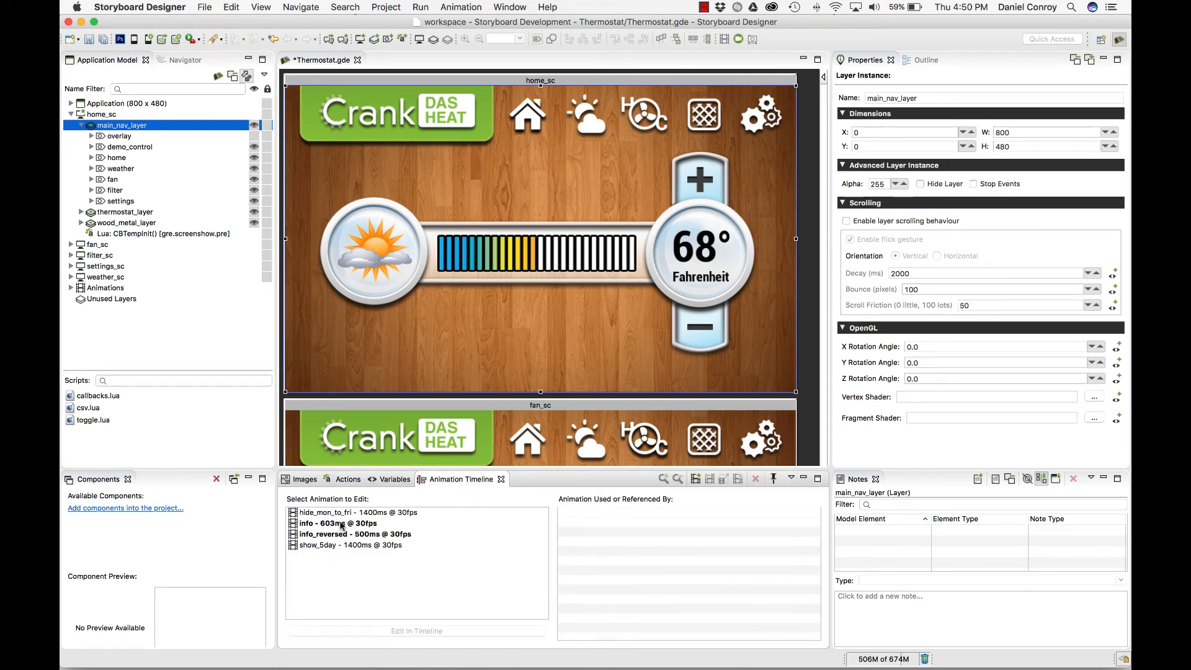
Edit hide_mon_to_fri in the timeline and inspect the Friday grd_x step's properties.
left_click(355, 512)
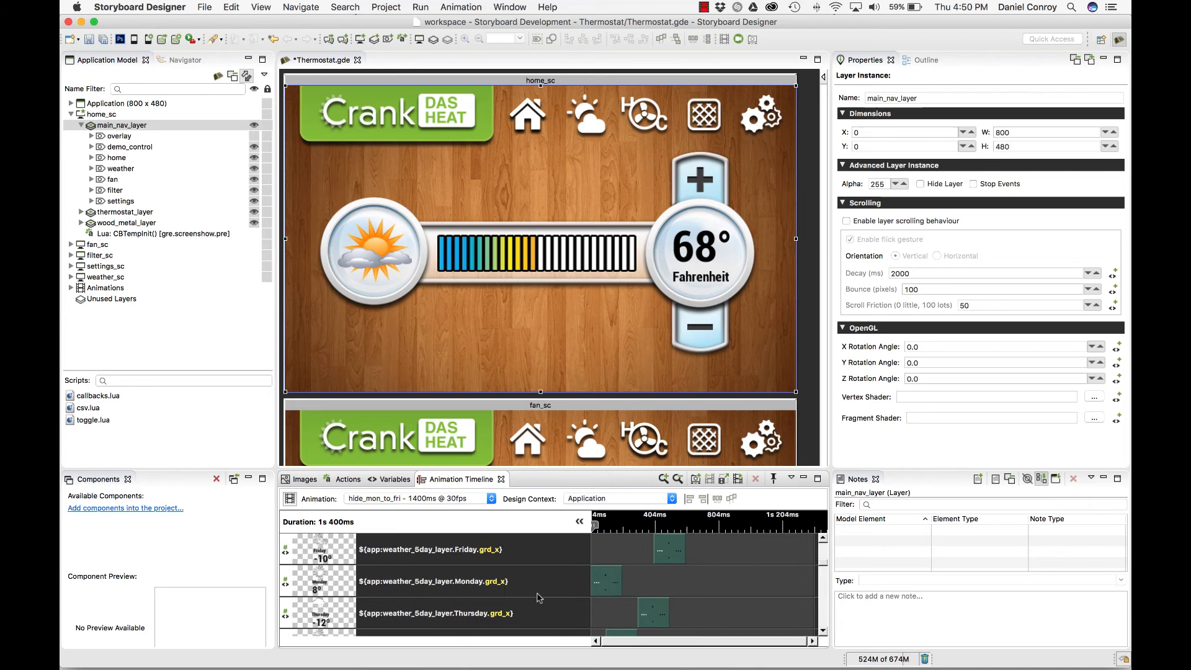
left_click(667, 548)
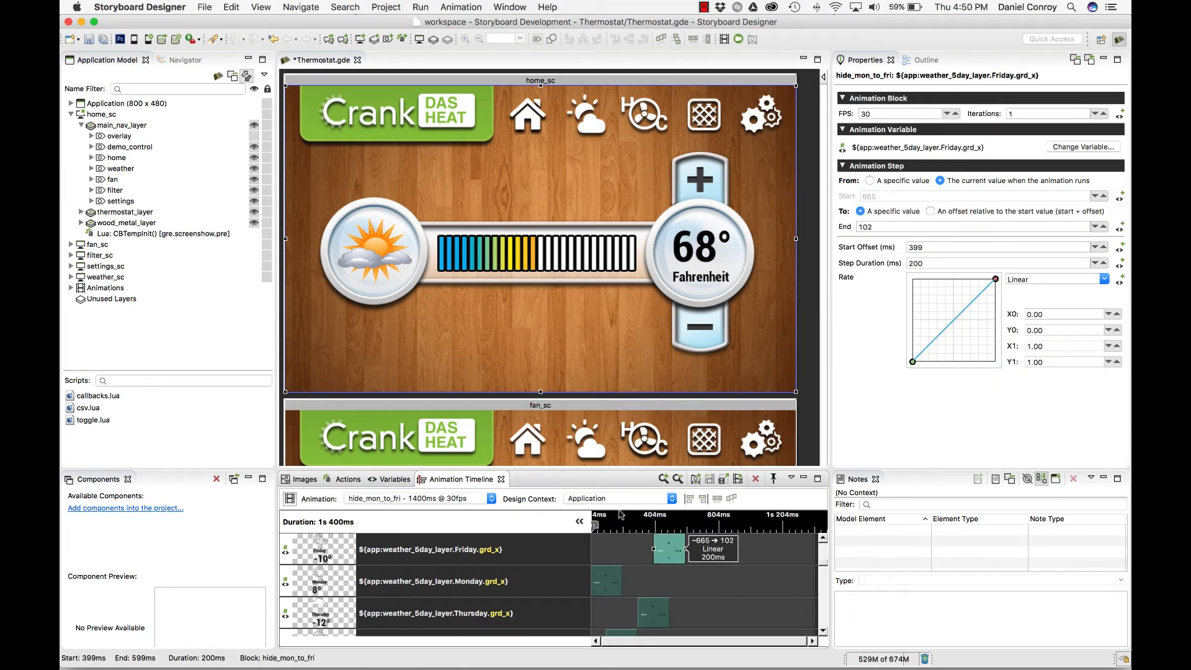
mouse_move(607, 599)
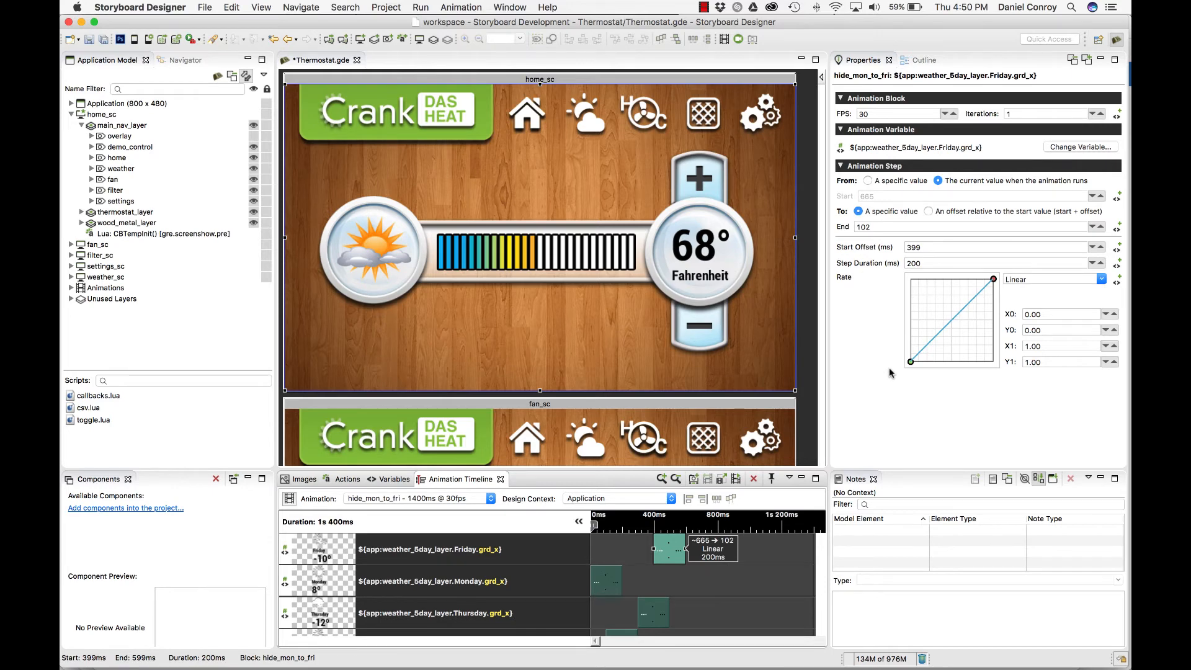
mouse_move(707, 194)
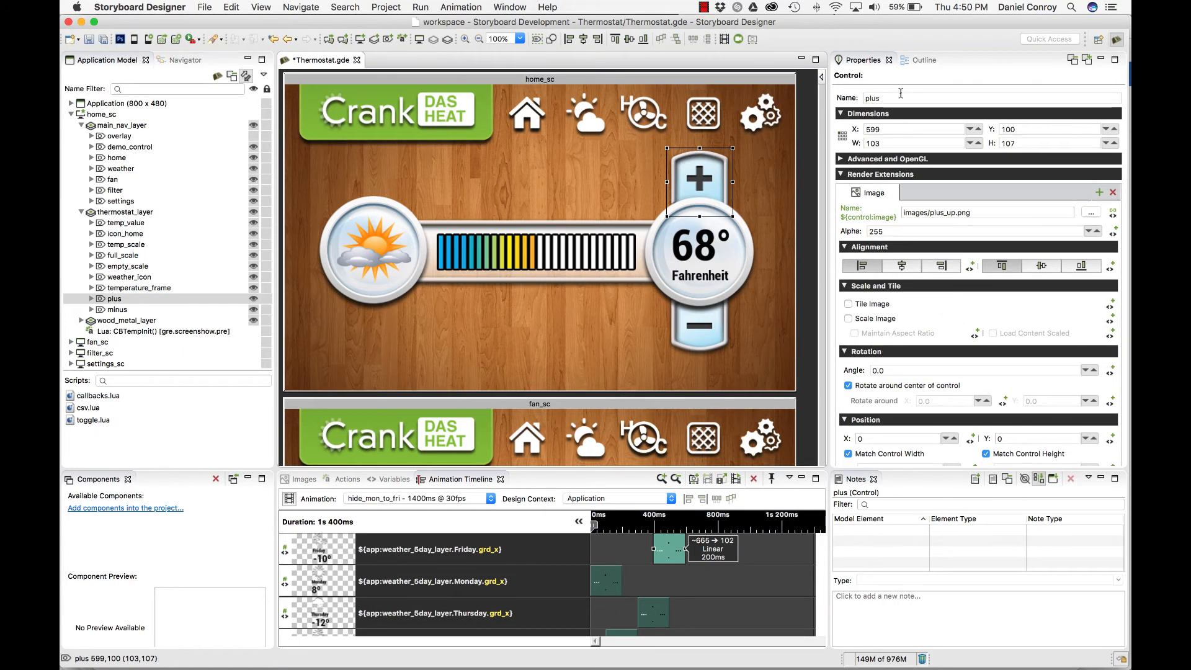
mouse_move(886, 104)
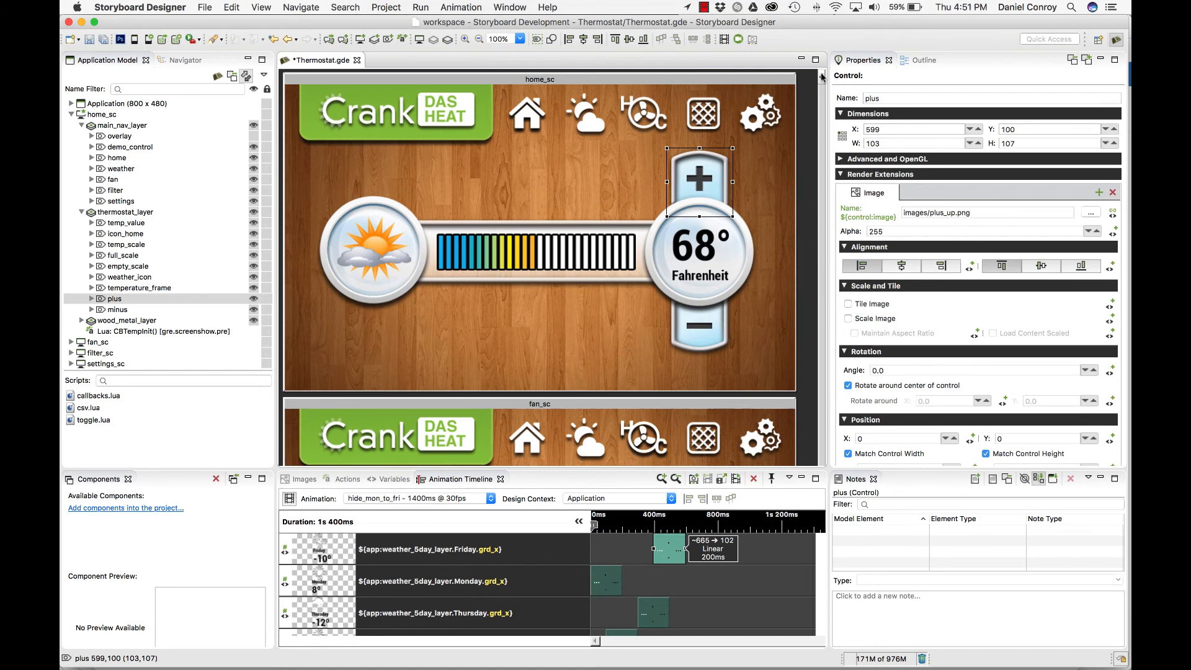
Expand the Tools and Controls palette at the canvas's top-right edge.
left_click(818, 77)
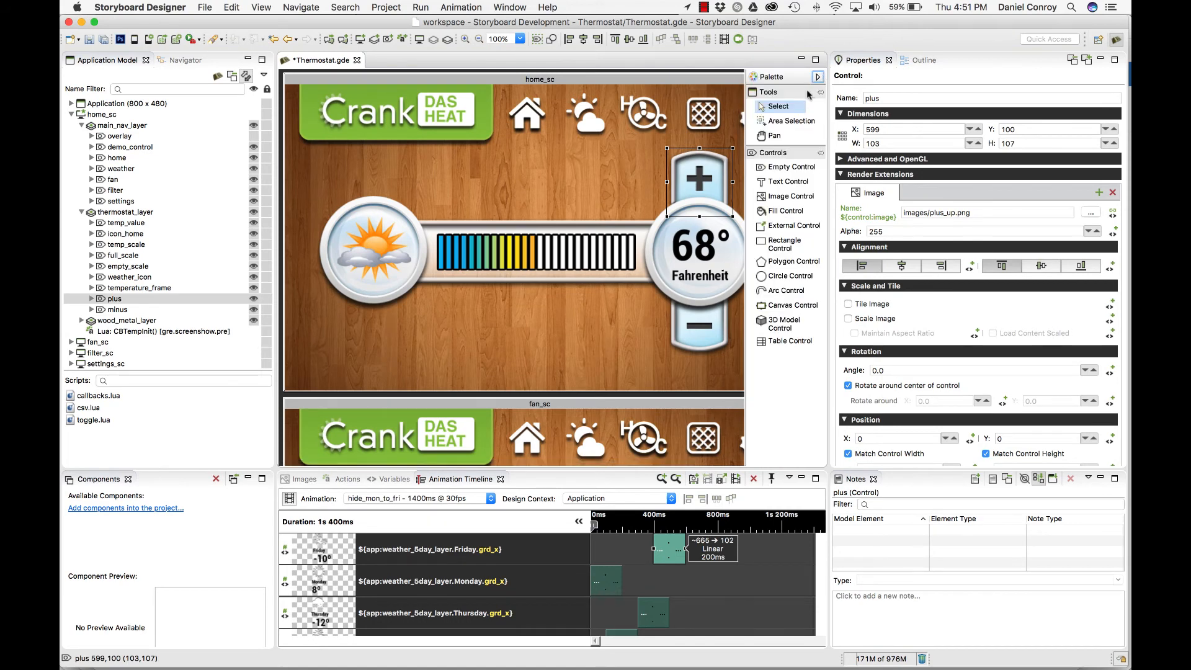
mouse_move(742, 73)
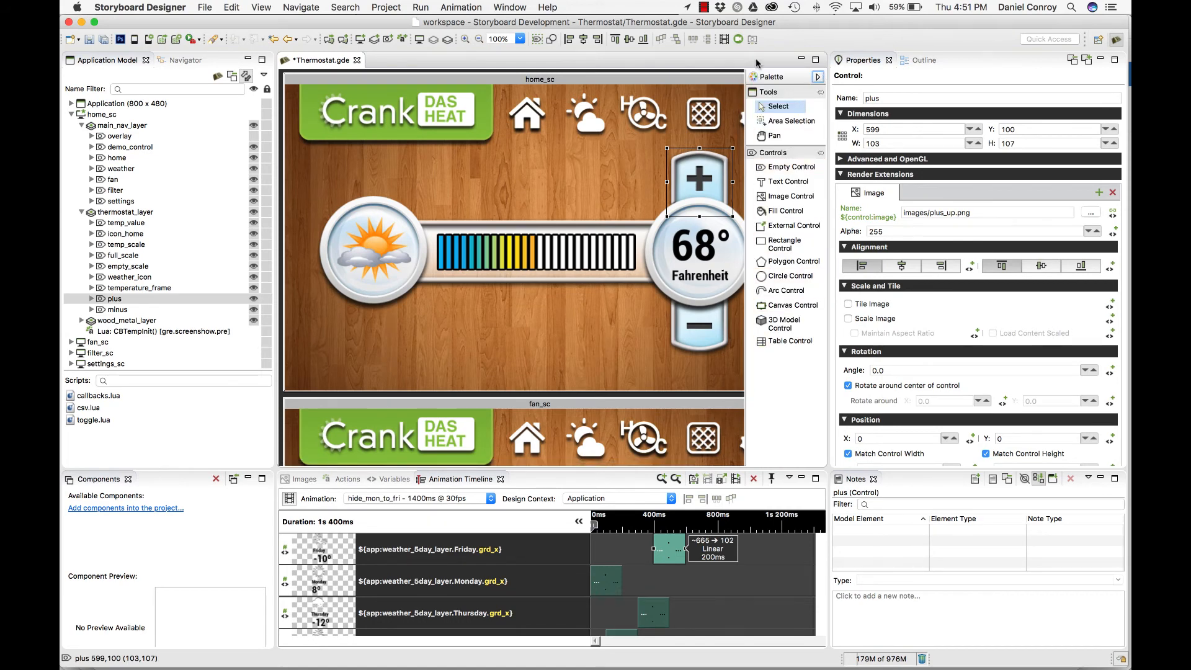
mouse_move(779, 375)
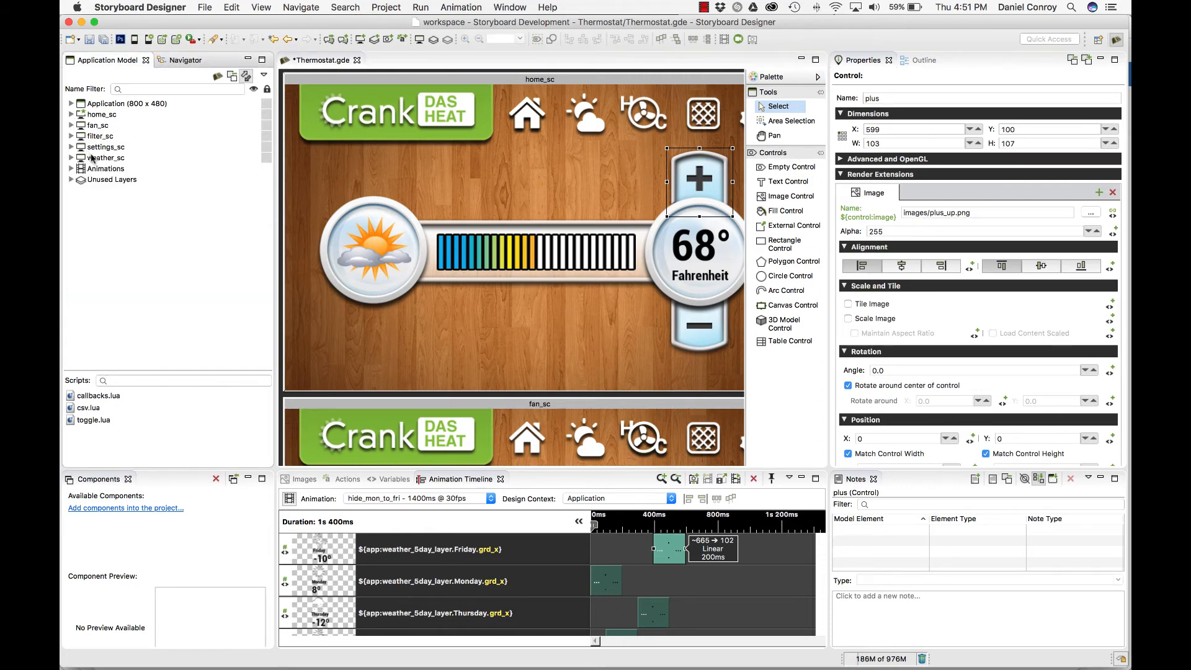
Place an Image Control using button_200px.png on the weather_sc screen.
left_click(106, 158)
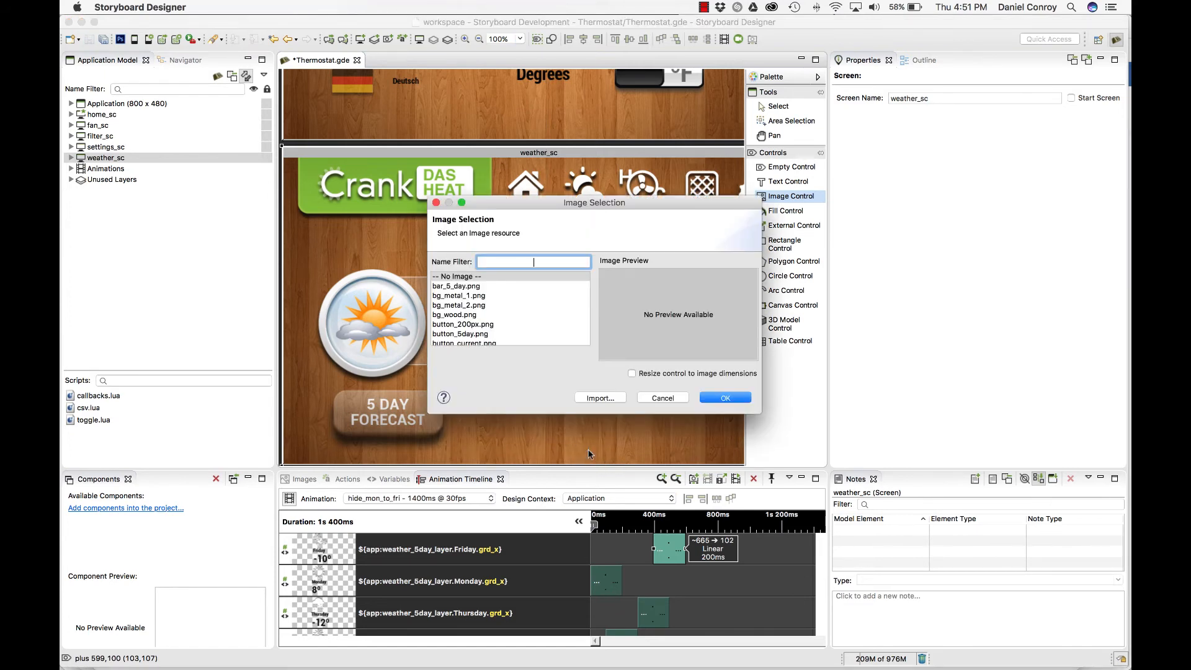
type("bu")
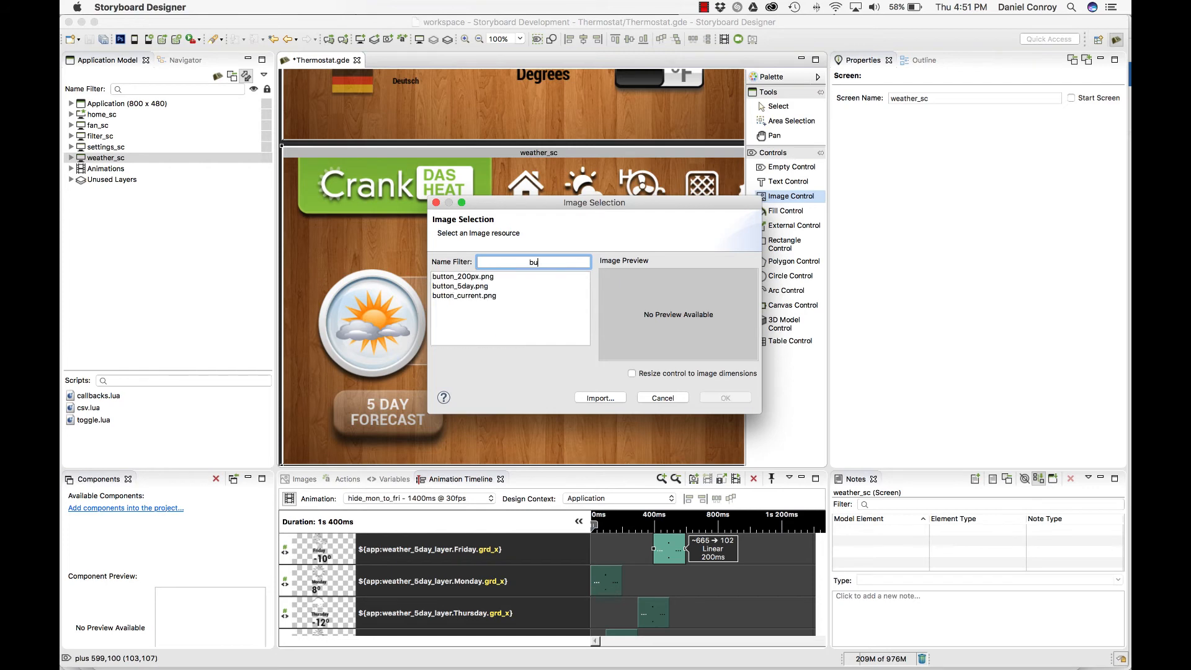
left_click(461, 275)
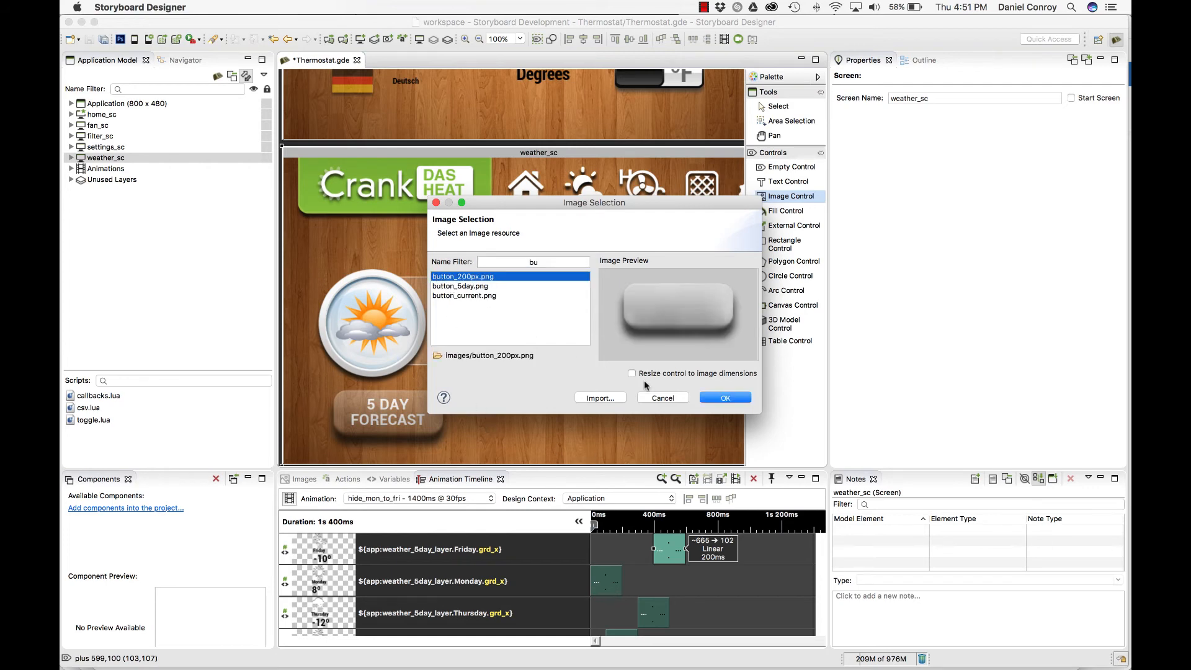
left_click(724, 397)
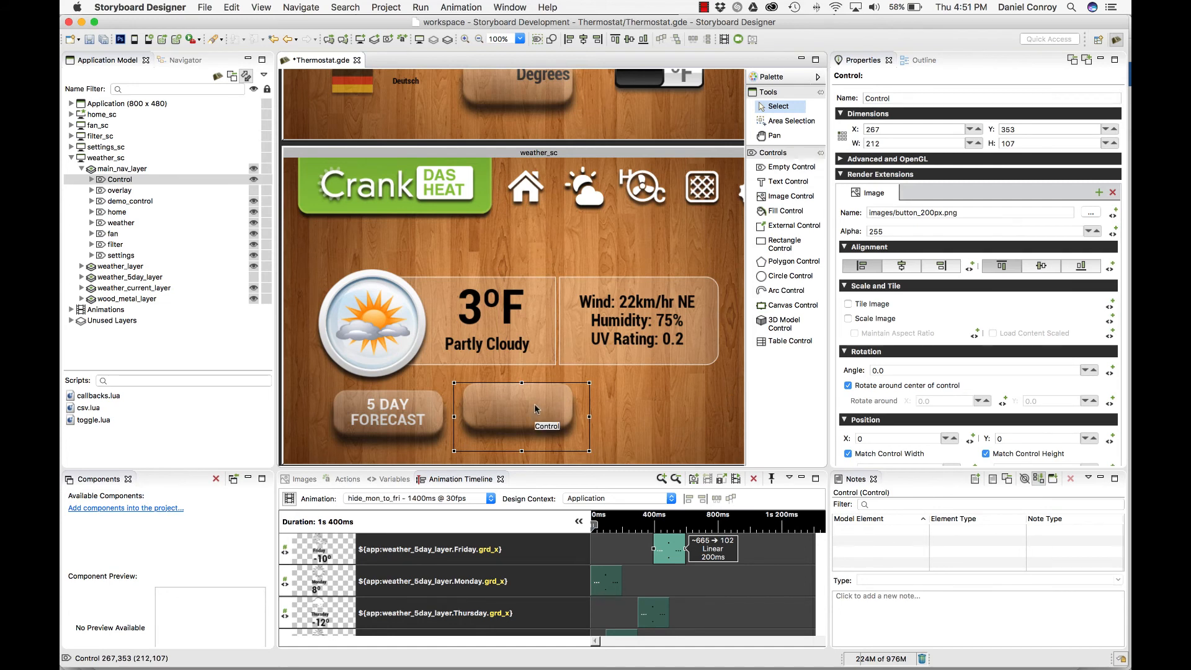
Delete the newly added button control via its context menu.
right_click(536, 409)
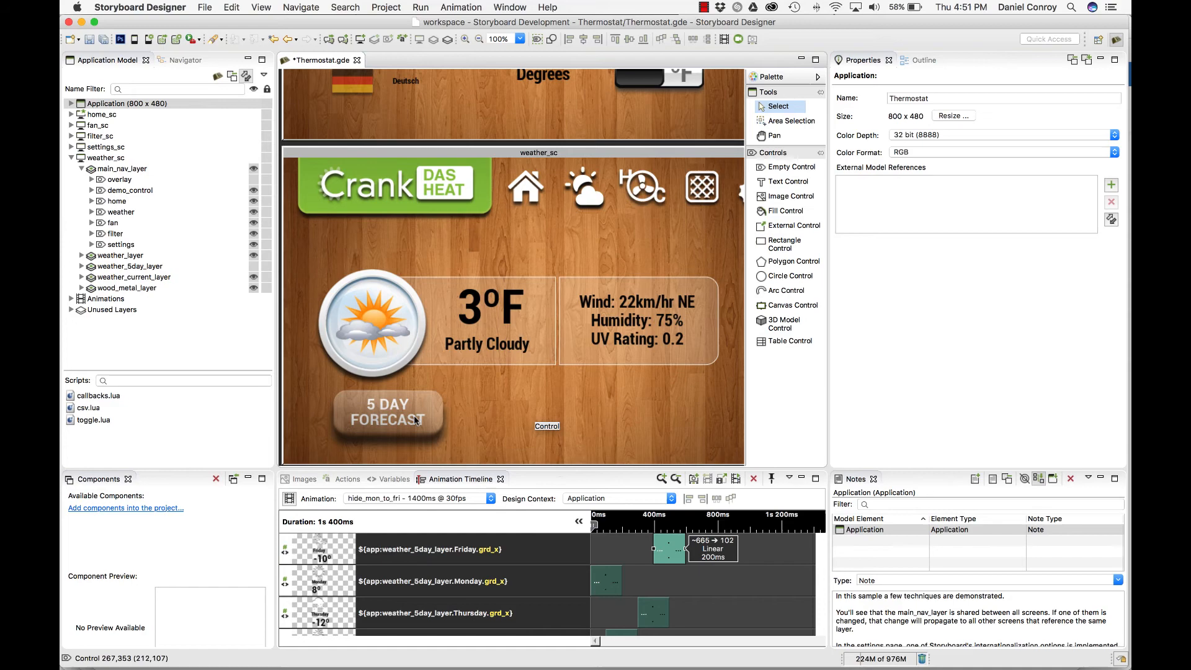
left_click(387, 419)
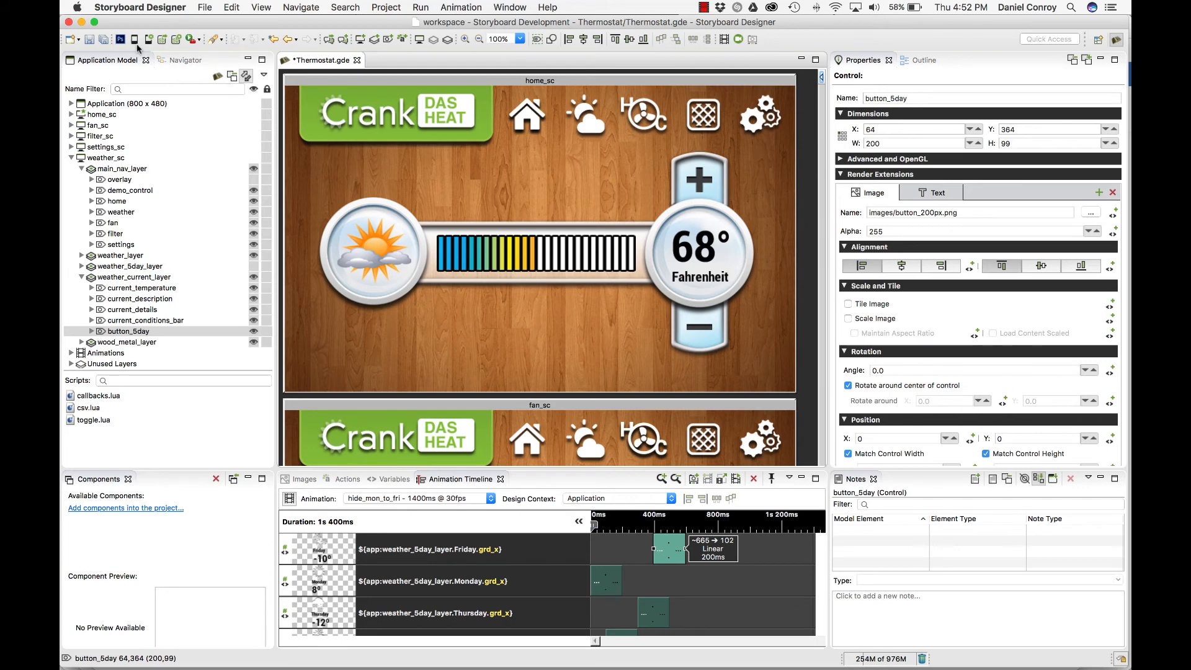
mouse_move(134, 37)
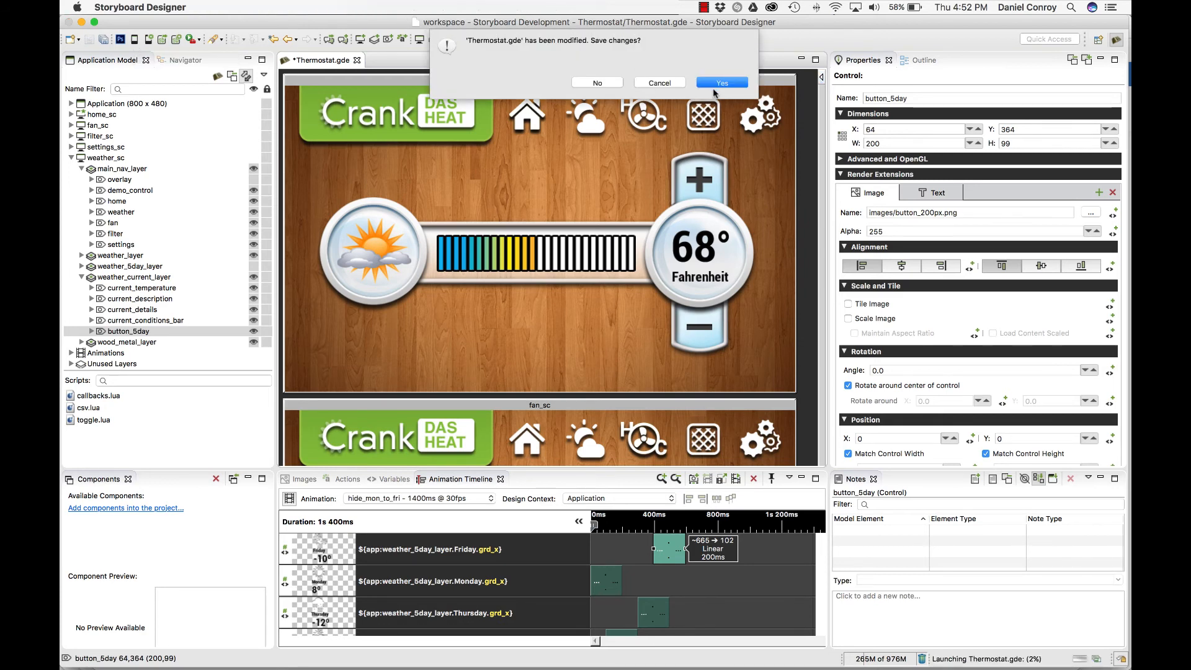
Confirm saving Thermostat.gde so the app launches in the sbengine simulator.
left_click(722, 82)
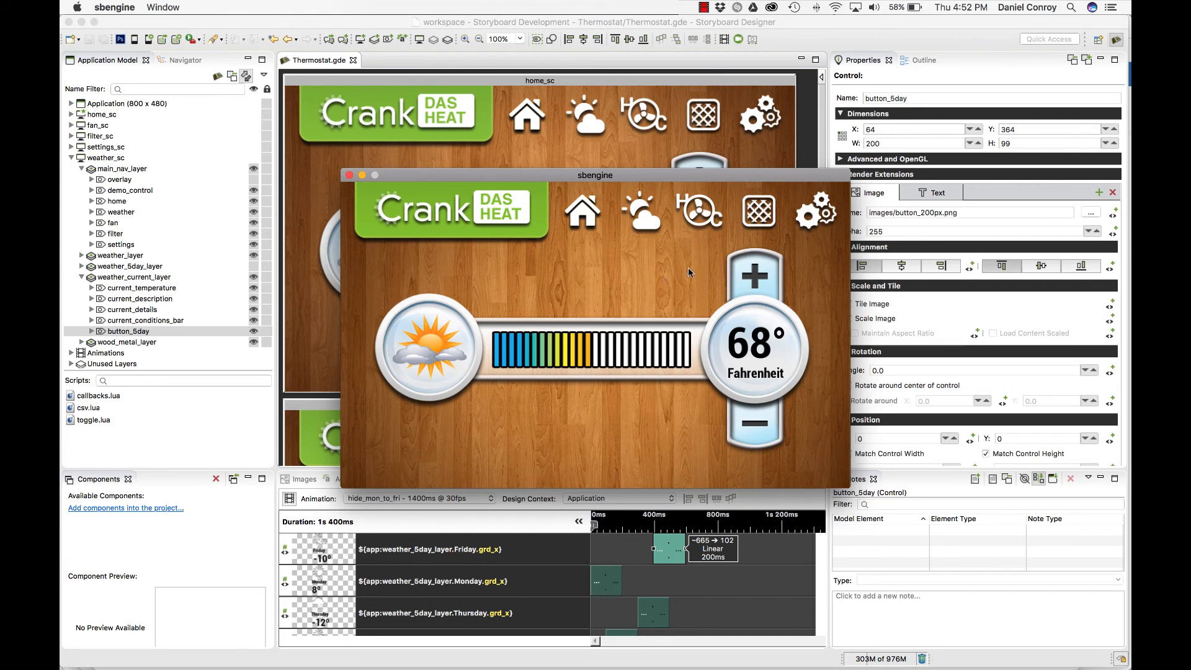
Raise the set temperature to 70°, lower it again, then enter the Settings screen.
left_click(755, 277)
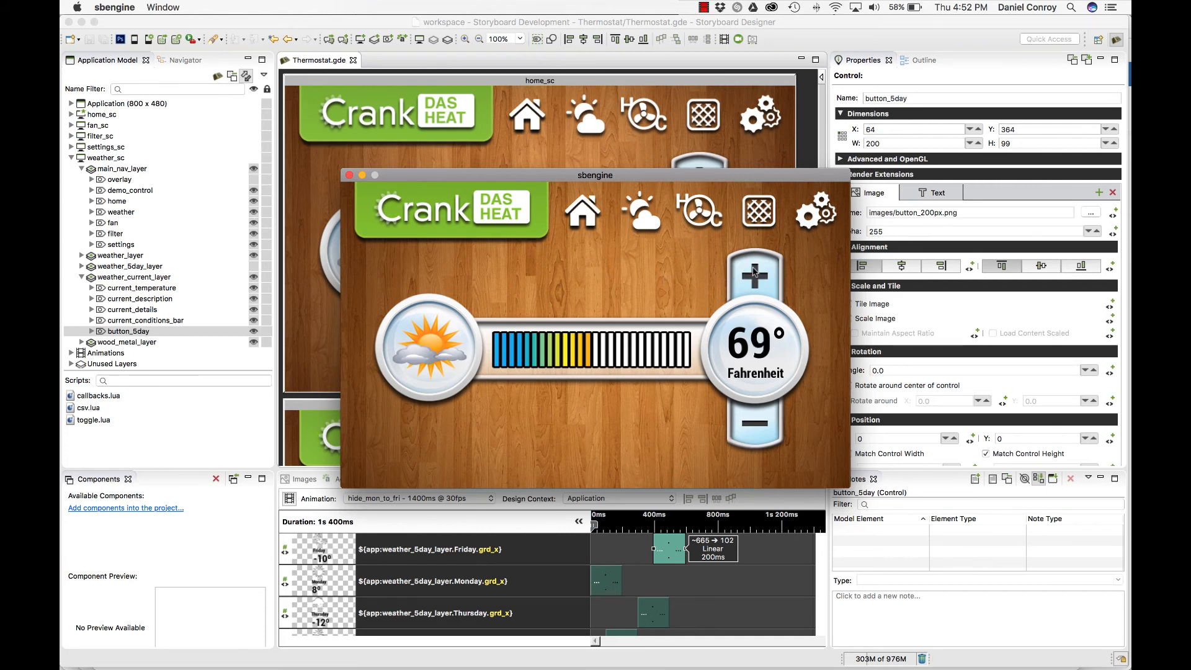
left_click(754, 273)
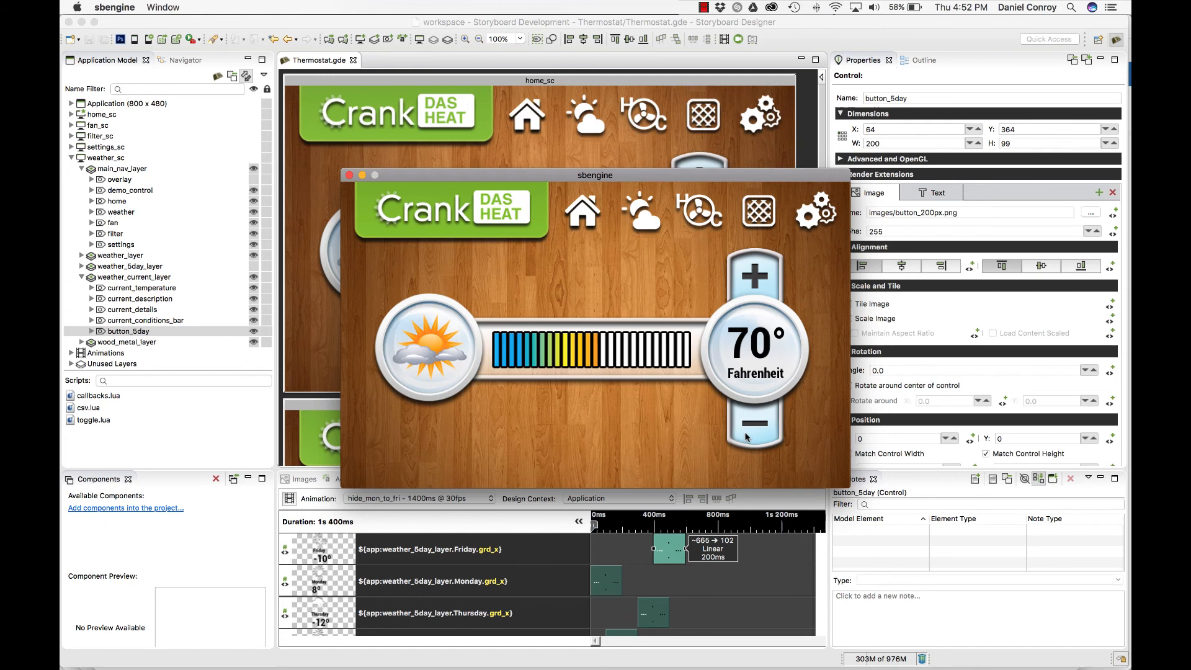
left_click(641, 213)
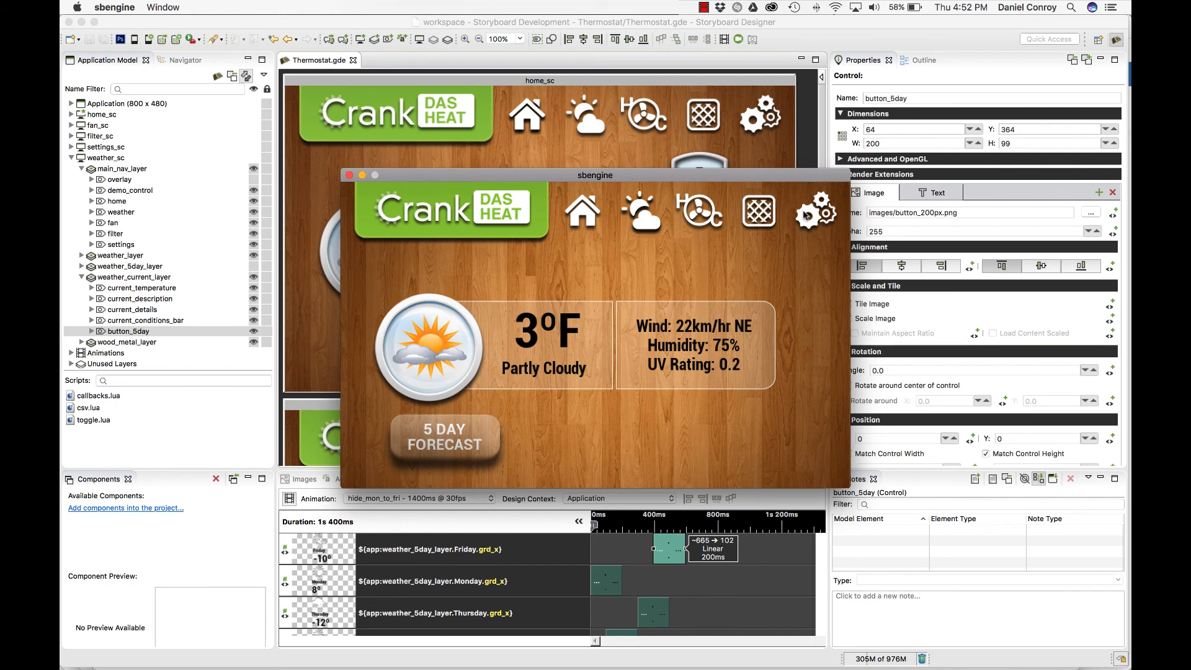
left_click(819, 213)
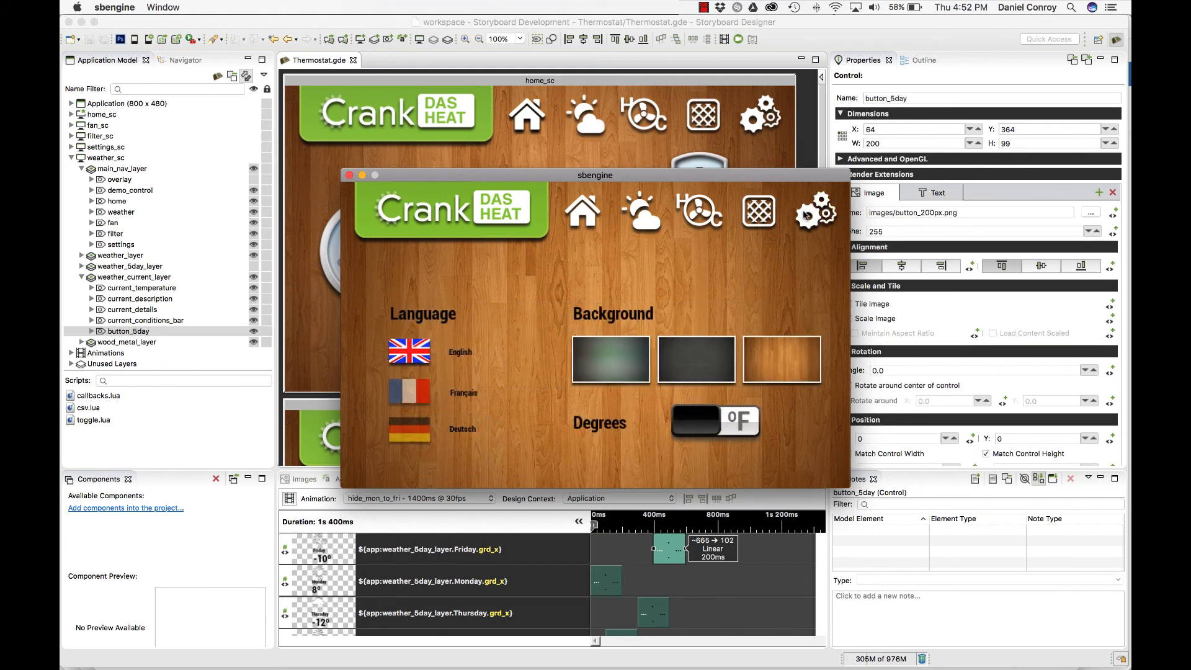
mouse_move(714, 436)
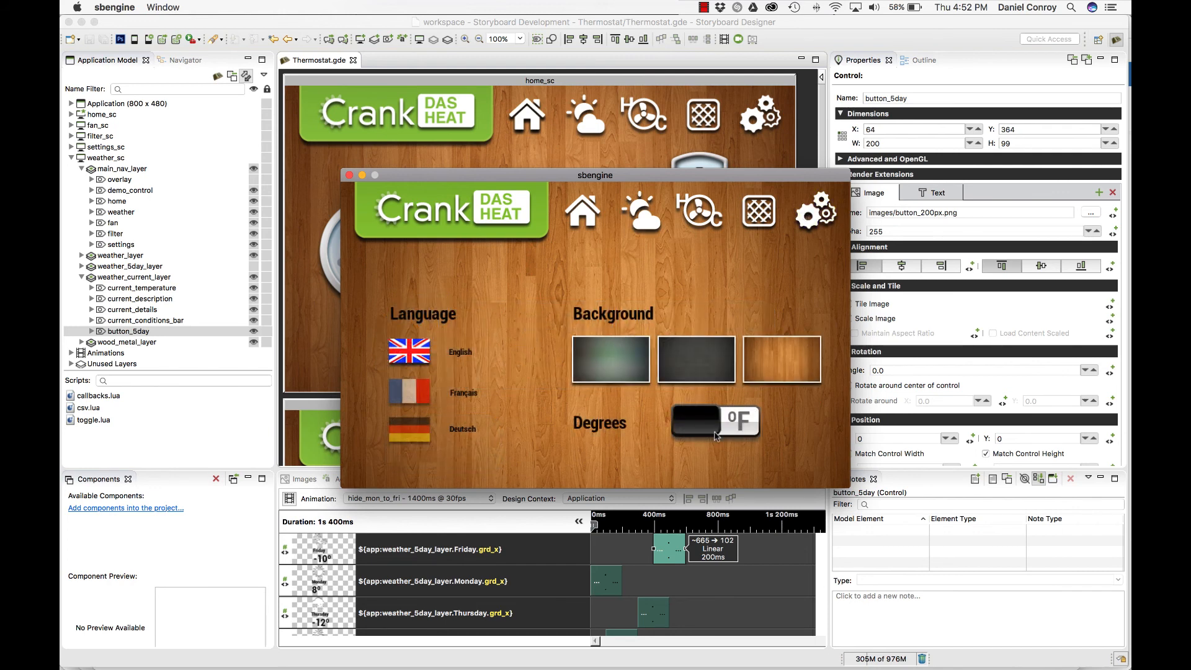
Switch to °C, try the dark and wood backgrounds, choose Français, then close the simulator.
left_click(714, 423)
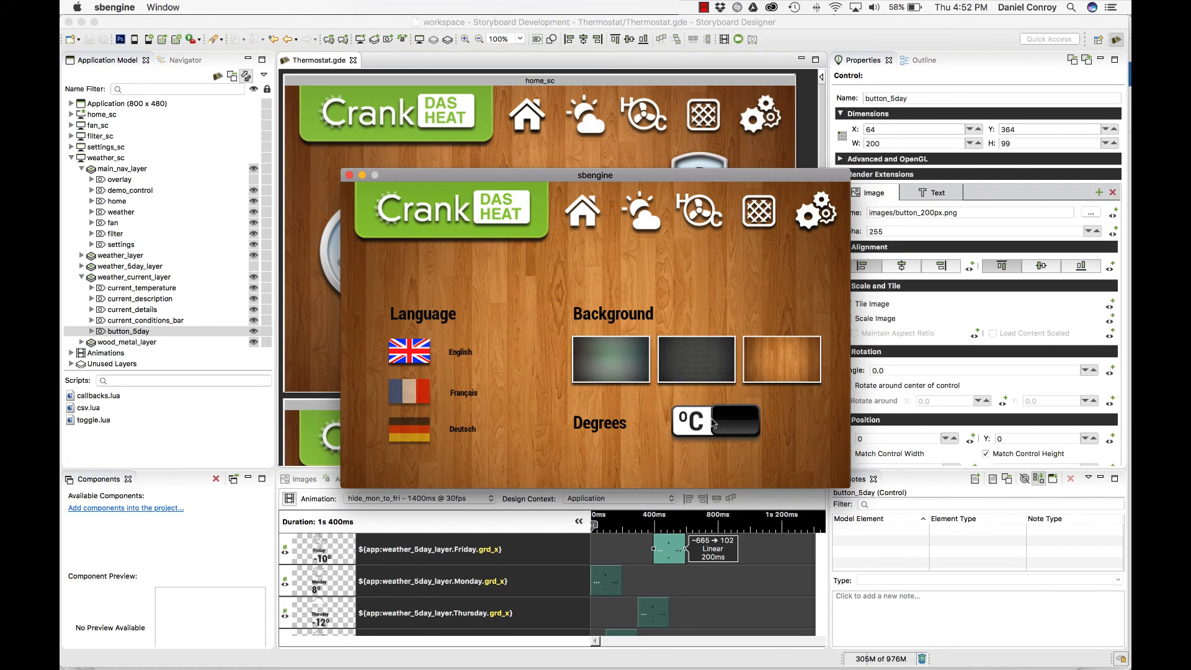
left_click(696, 360)
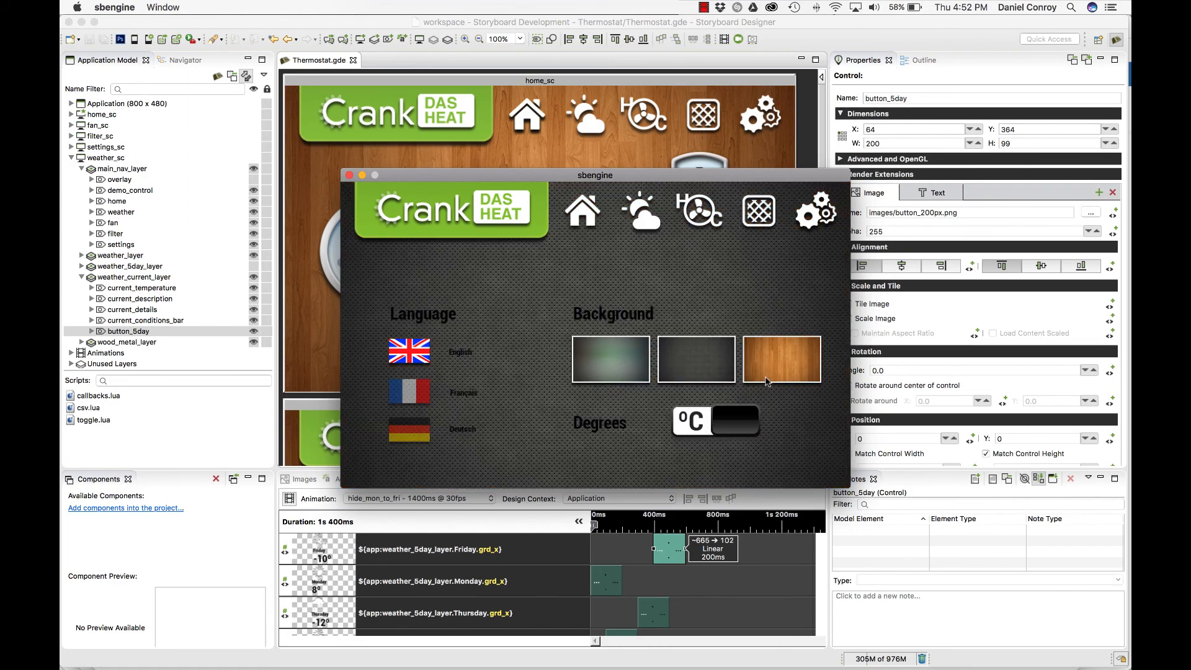
left_click(781, 360)
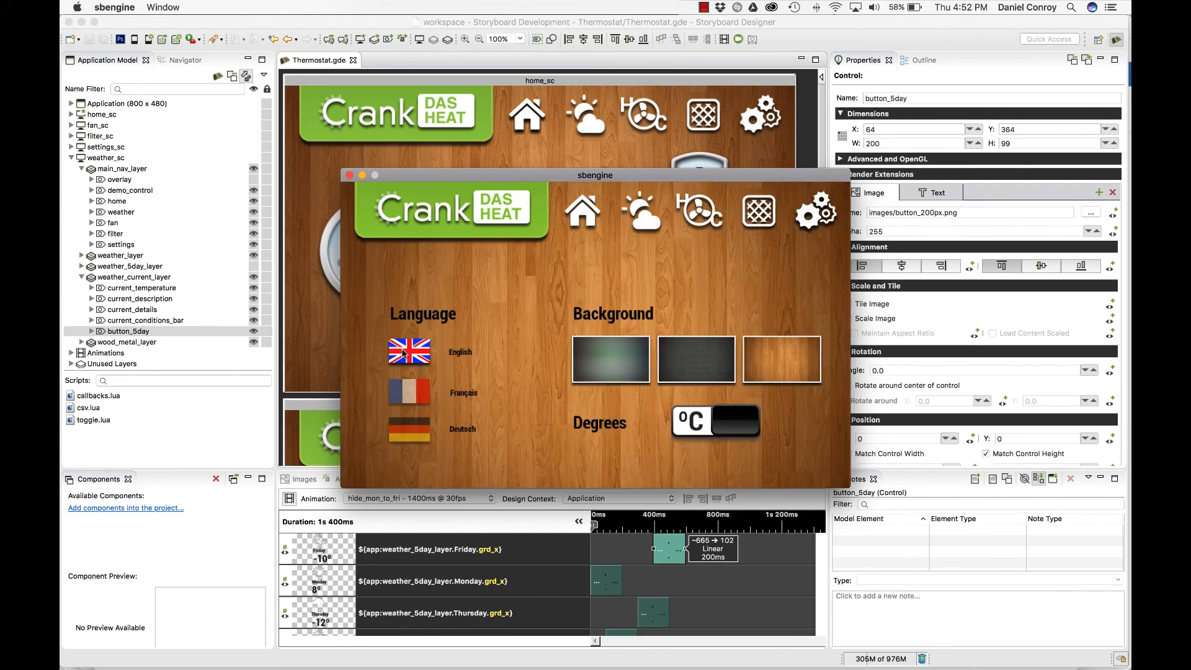
left_click(410, 392)
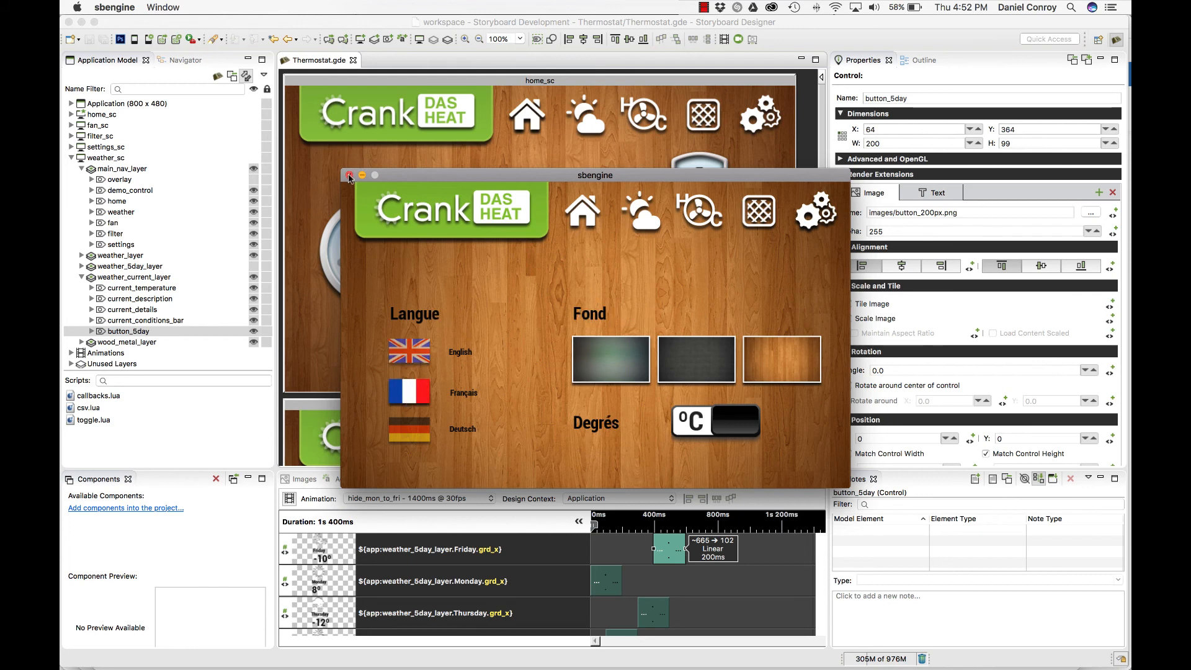
left_click(350, 177)
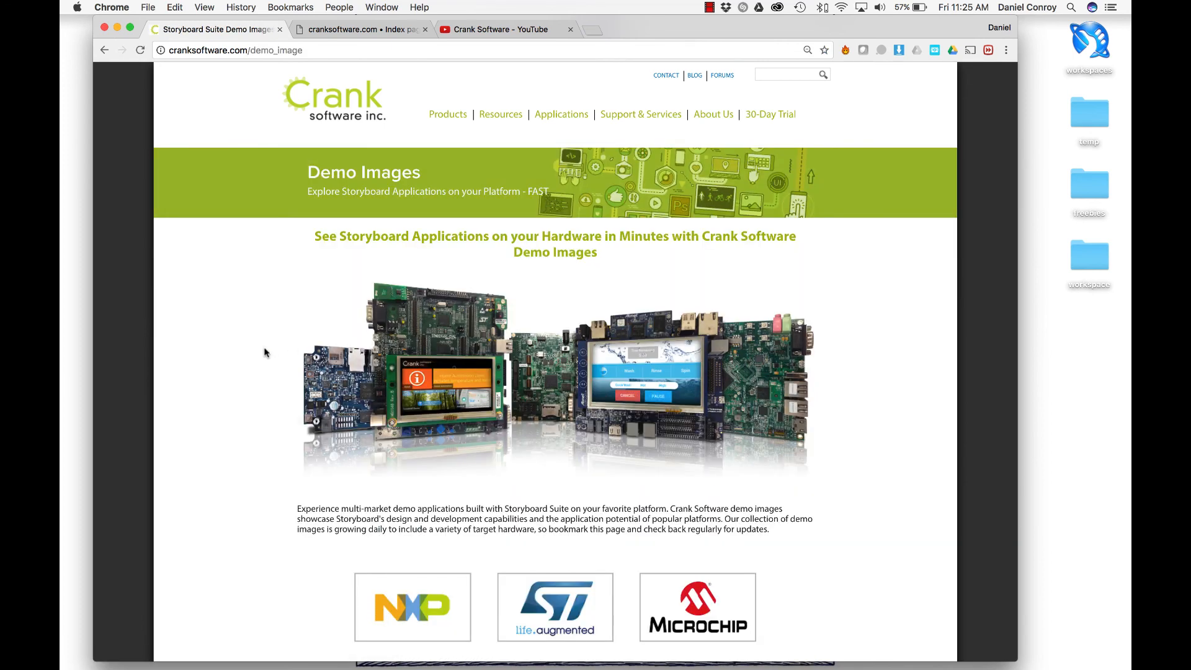
mouse_move(309, 99)
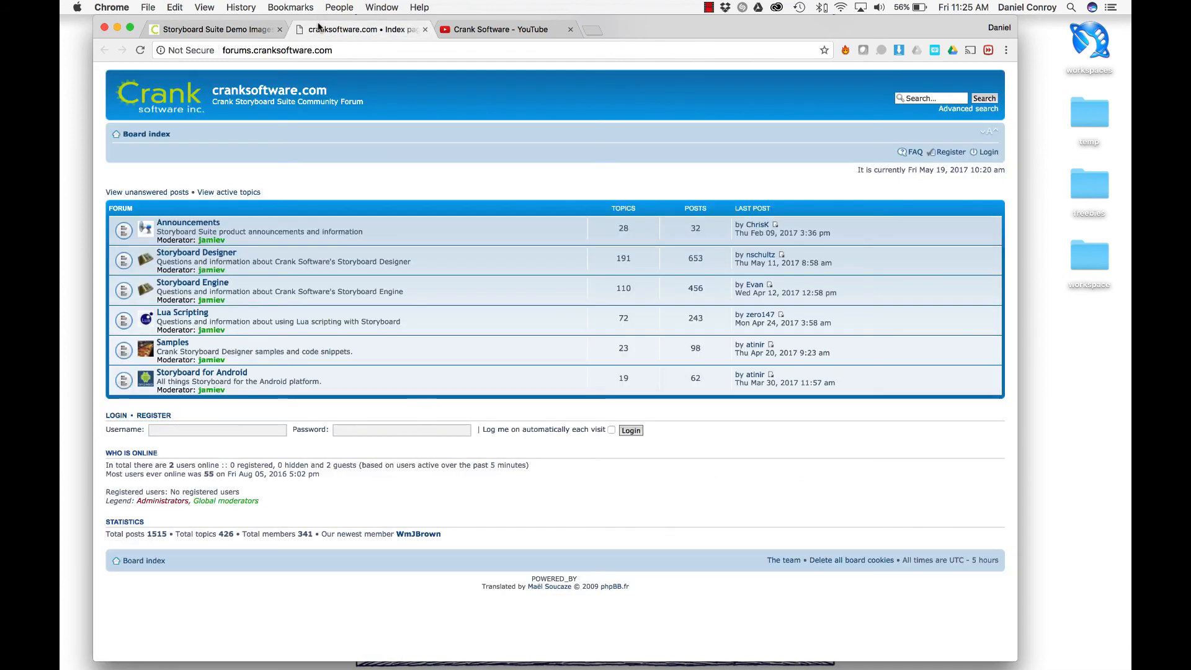
mouse_move(352, 189)
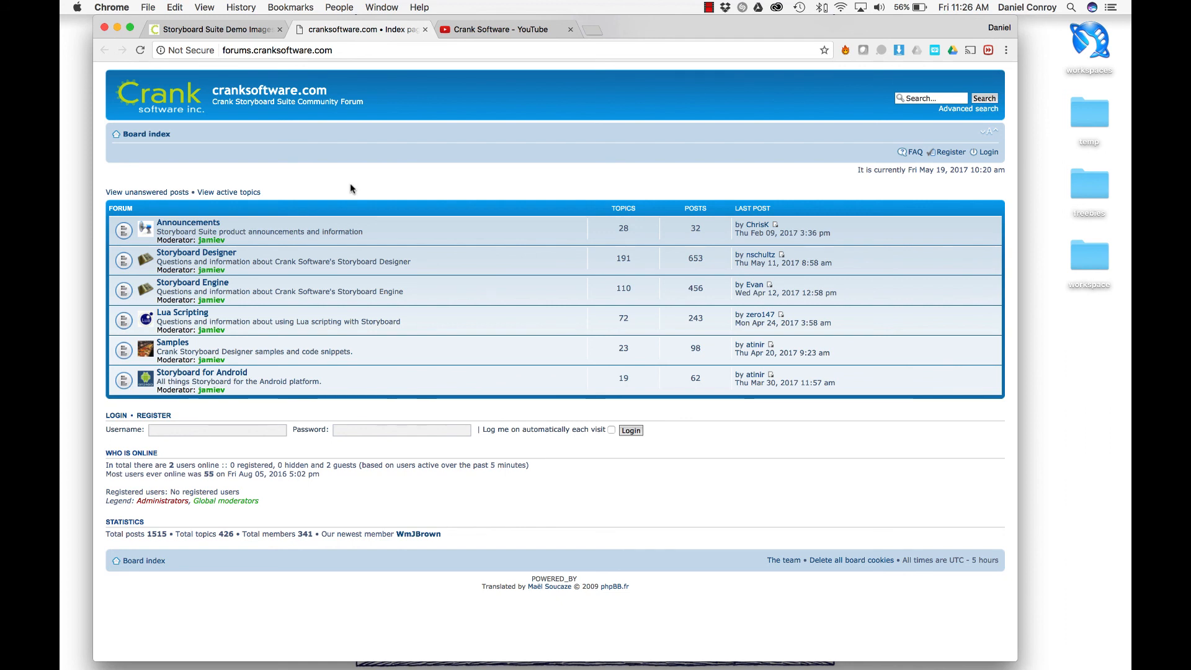
mouse_move(456, 45)
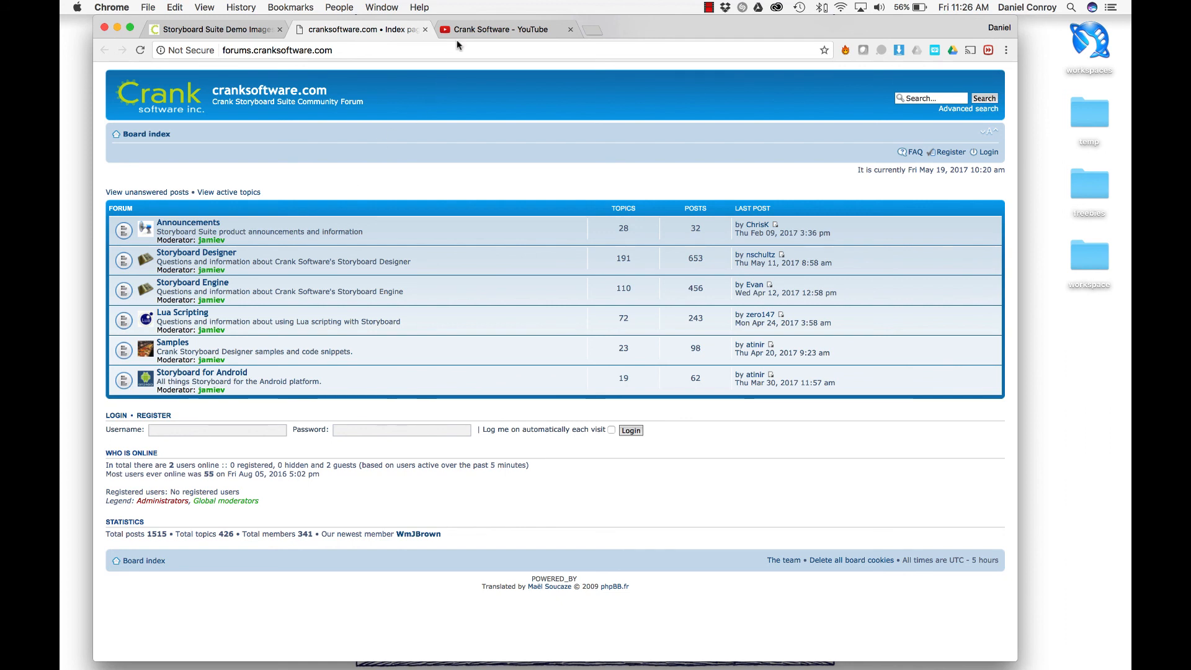
Switch to the Crank Software - YouTube tab showing the channel's Videos page.
left_click(501, 30)
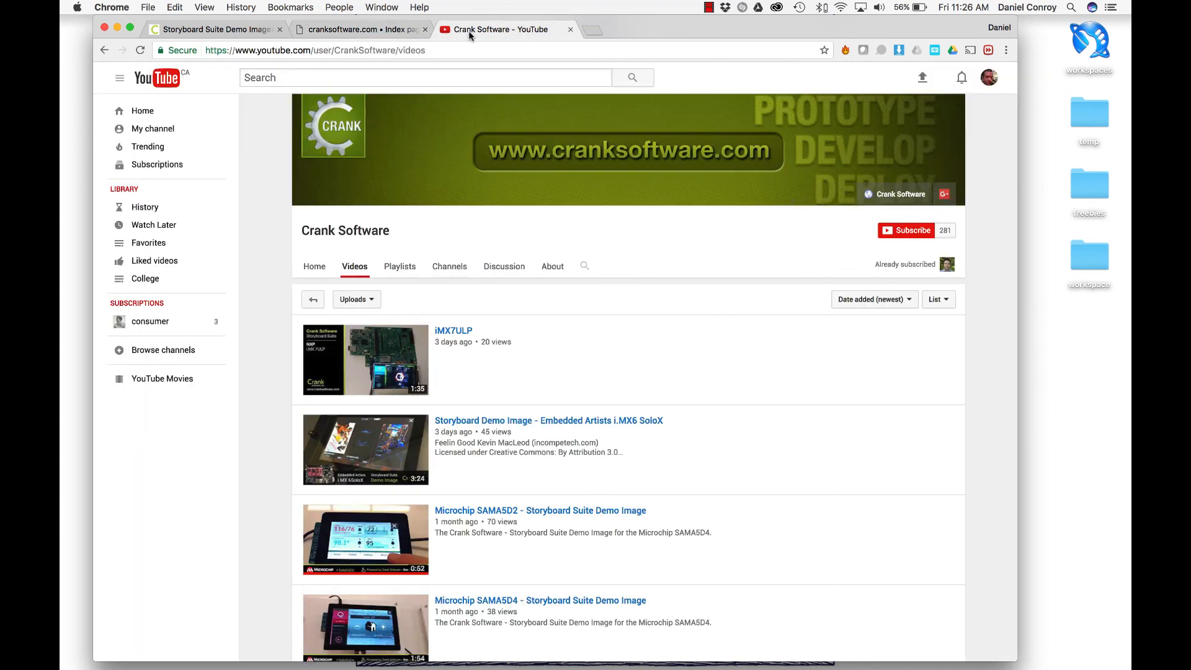
mouse_move(463, 117)
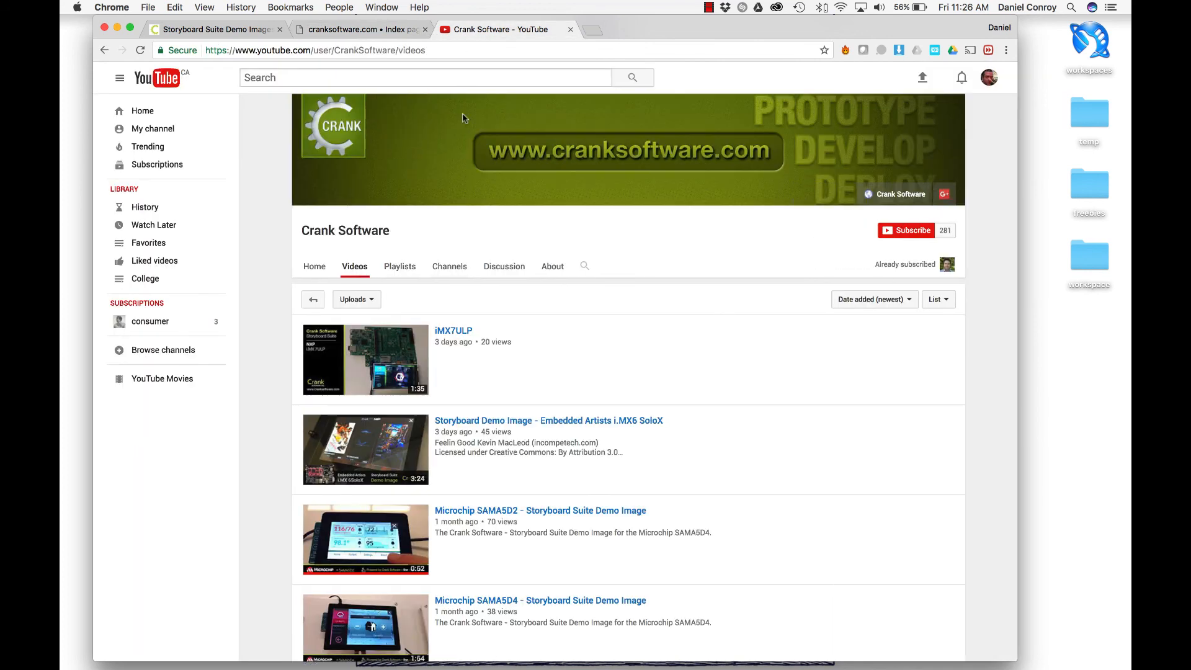